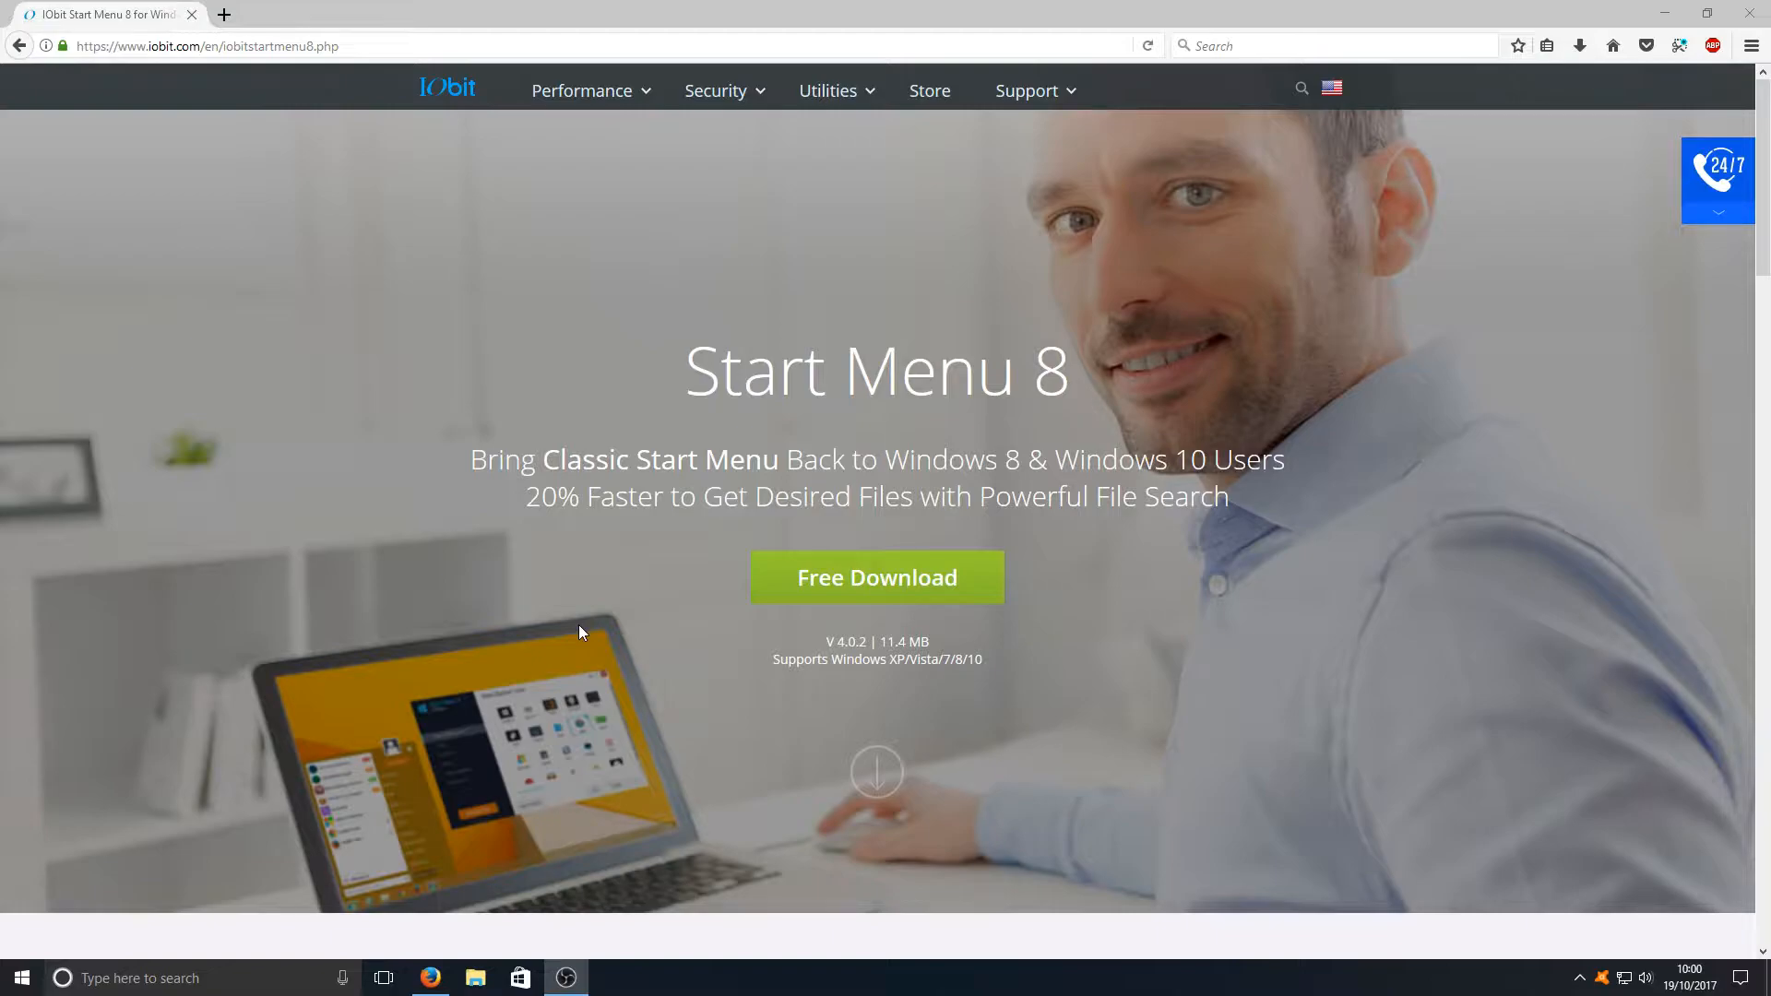
View the default Windows 10 Start menu, then request Start Menu 8's free download from IObit.
left_click(20, 978)
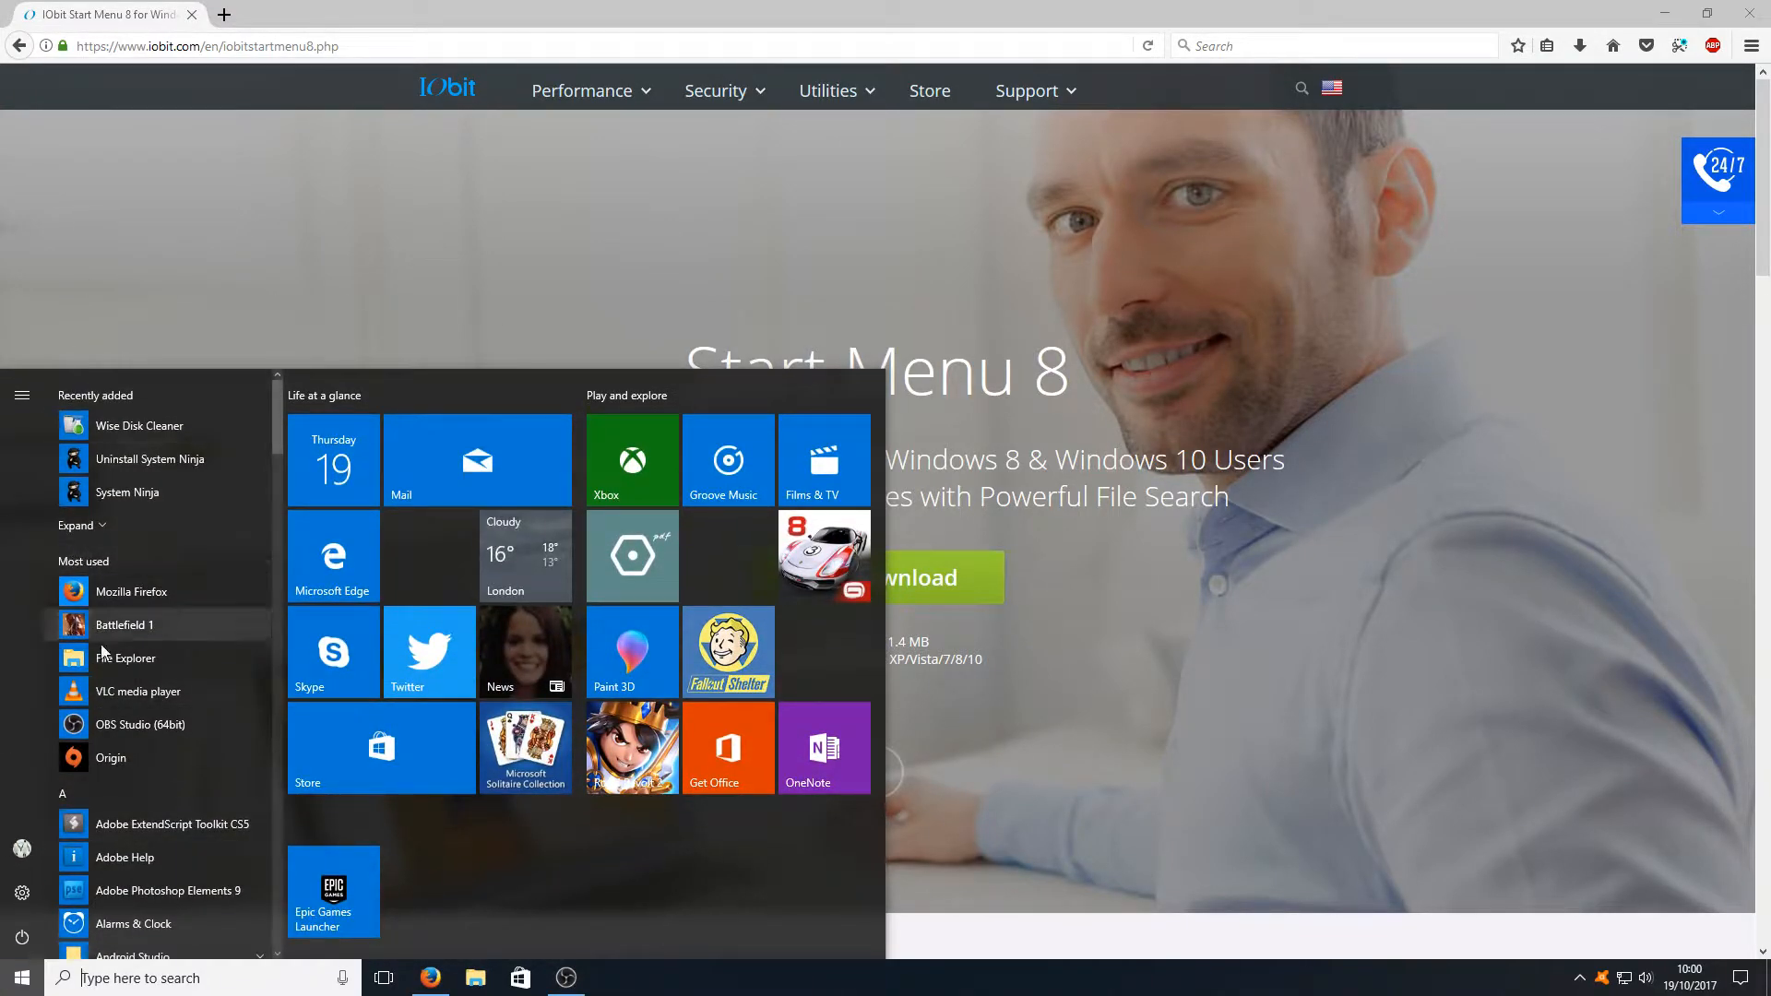
mouse_move(1307, 467)
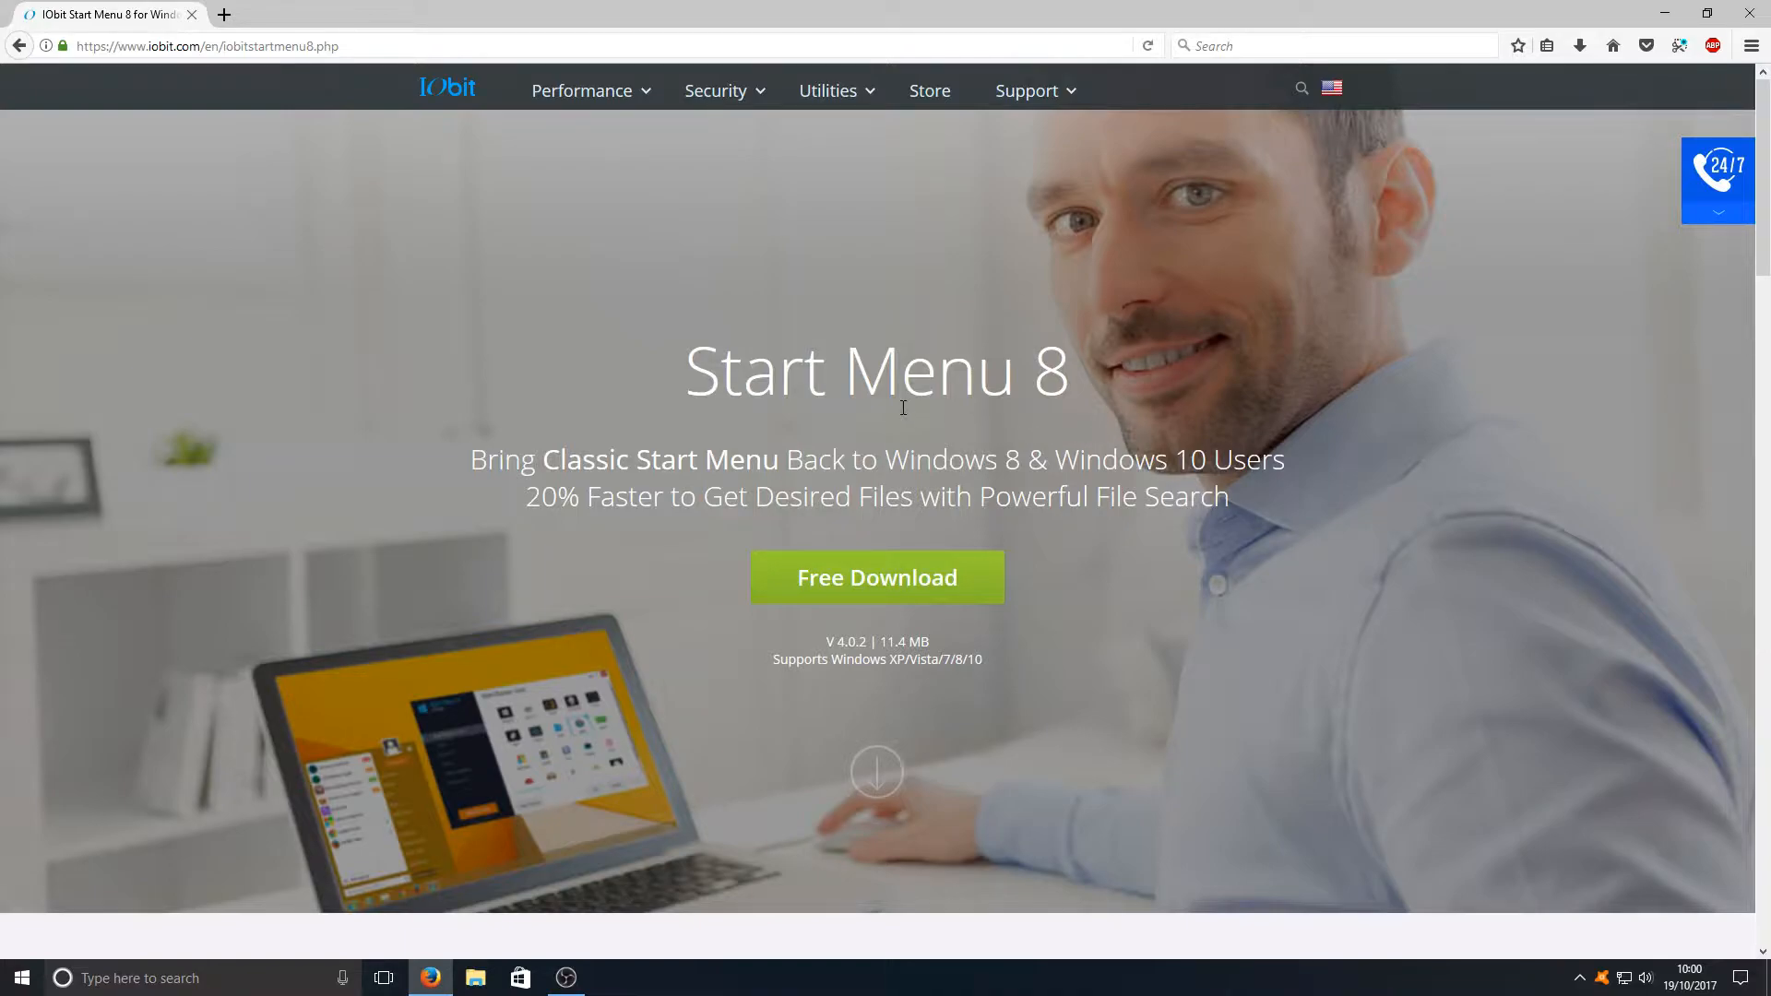
scroll("down", 3)
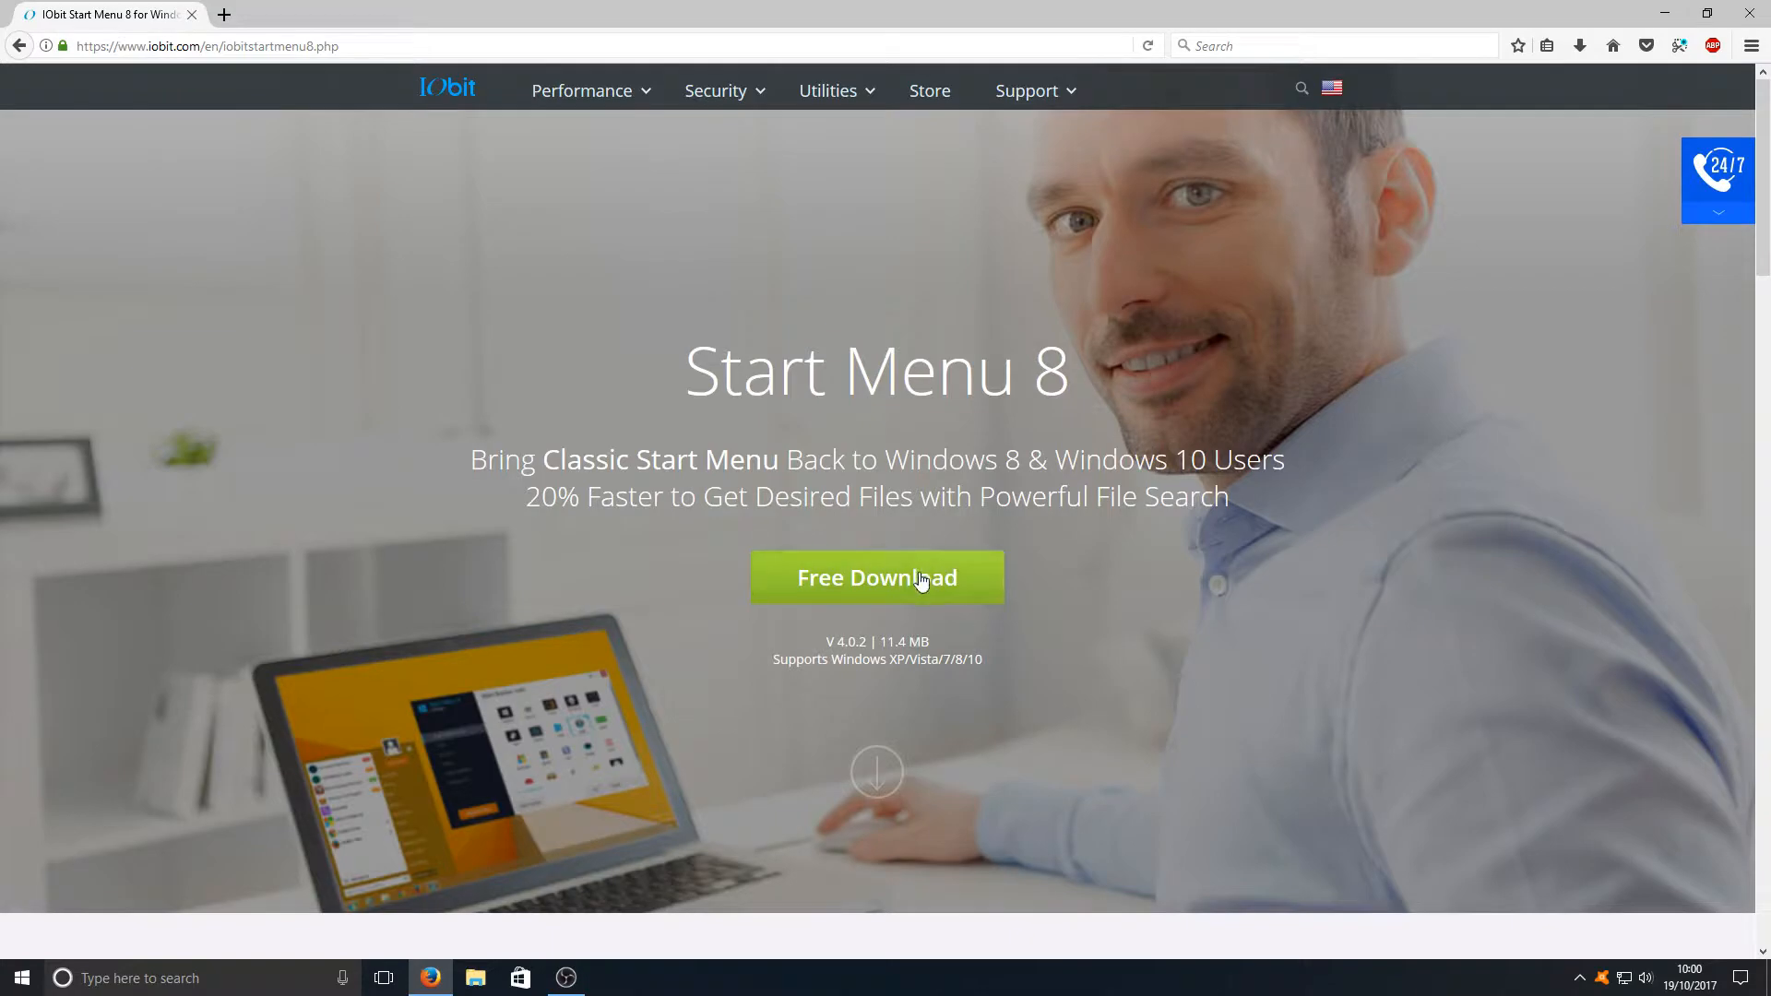
left_click(876, 578)
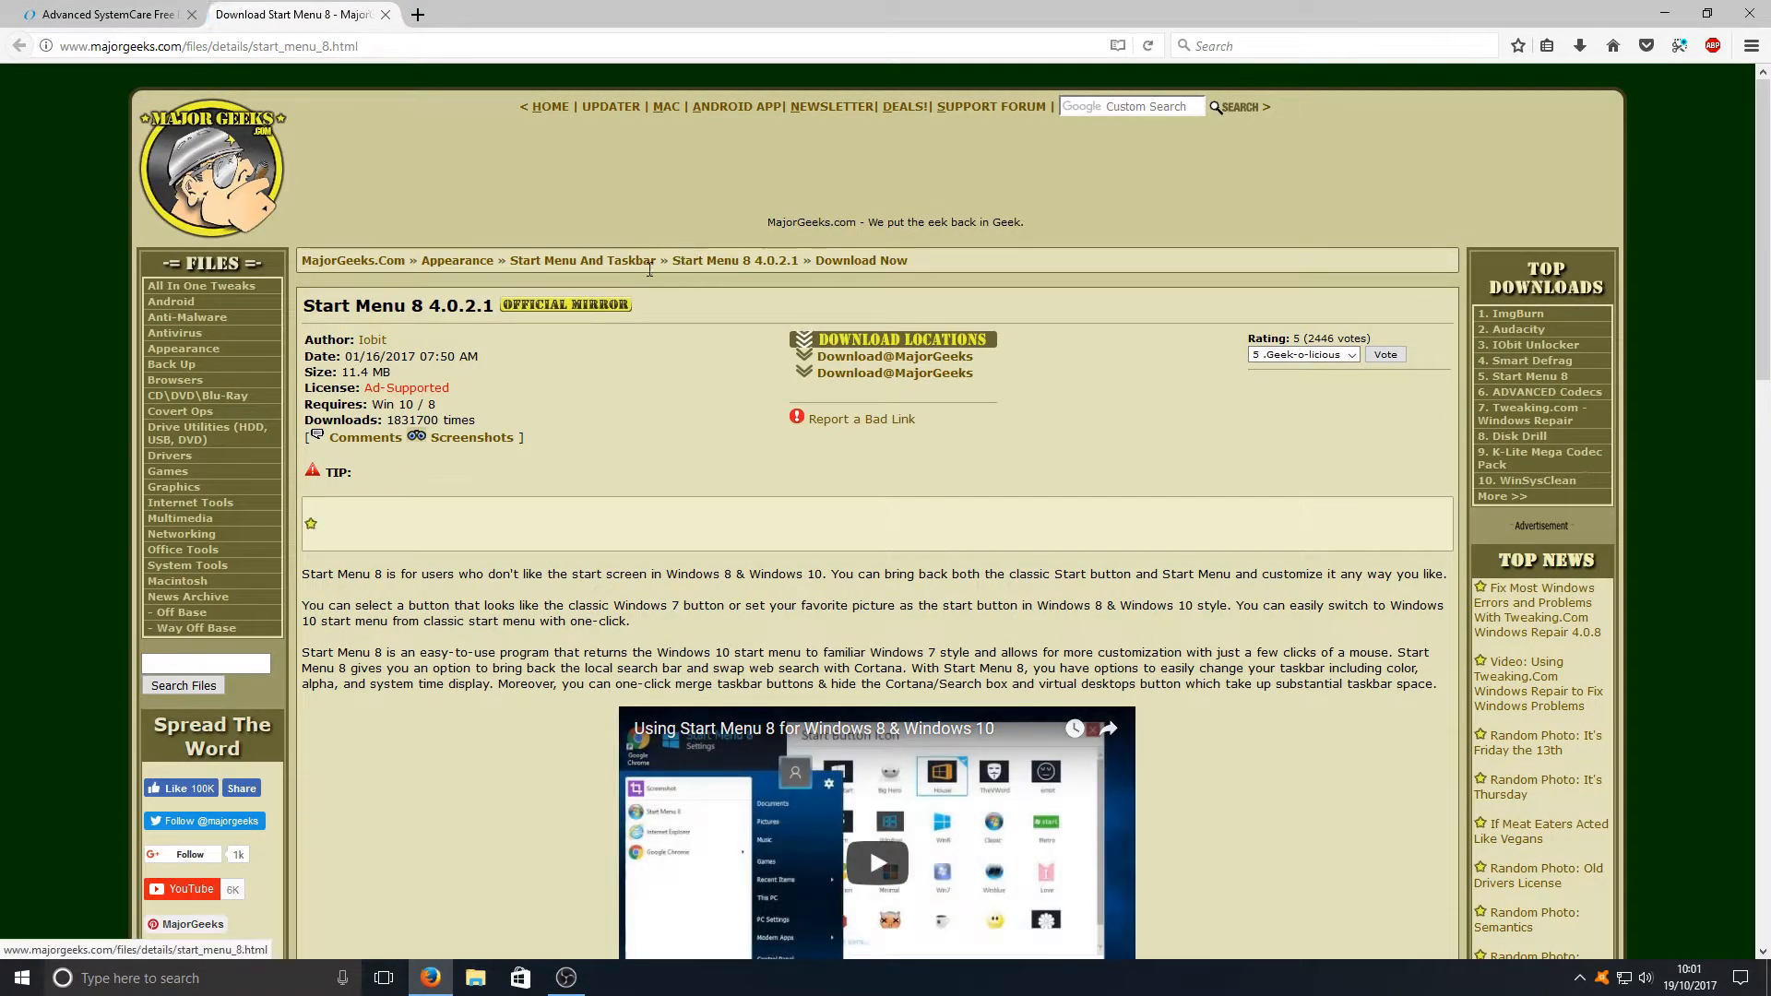
Download and save sm8-setup.exe from the Download@MajorGeeks mirror.
left_click(894, 356)
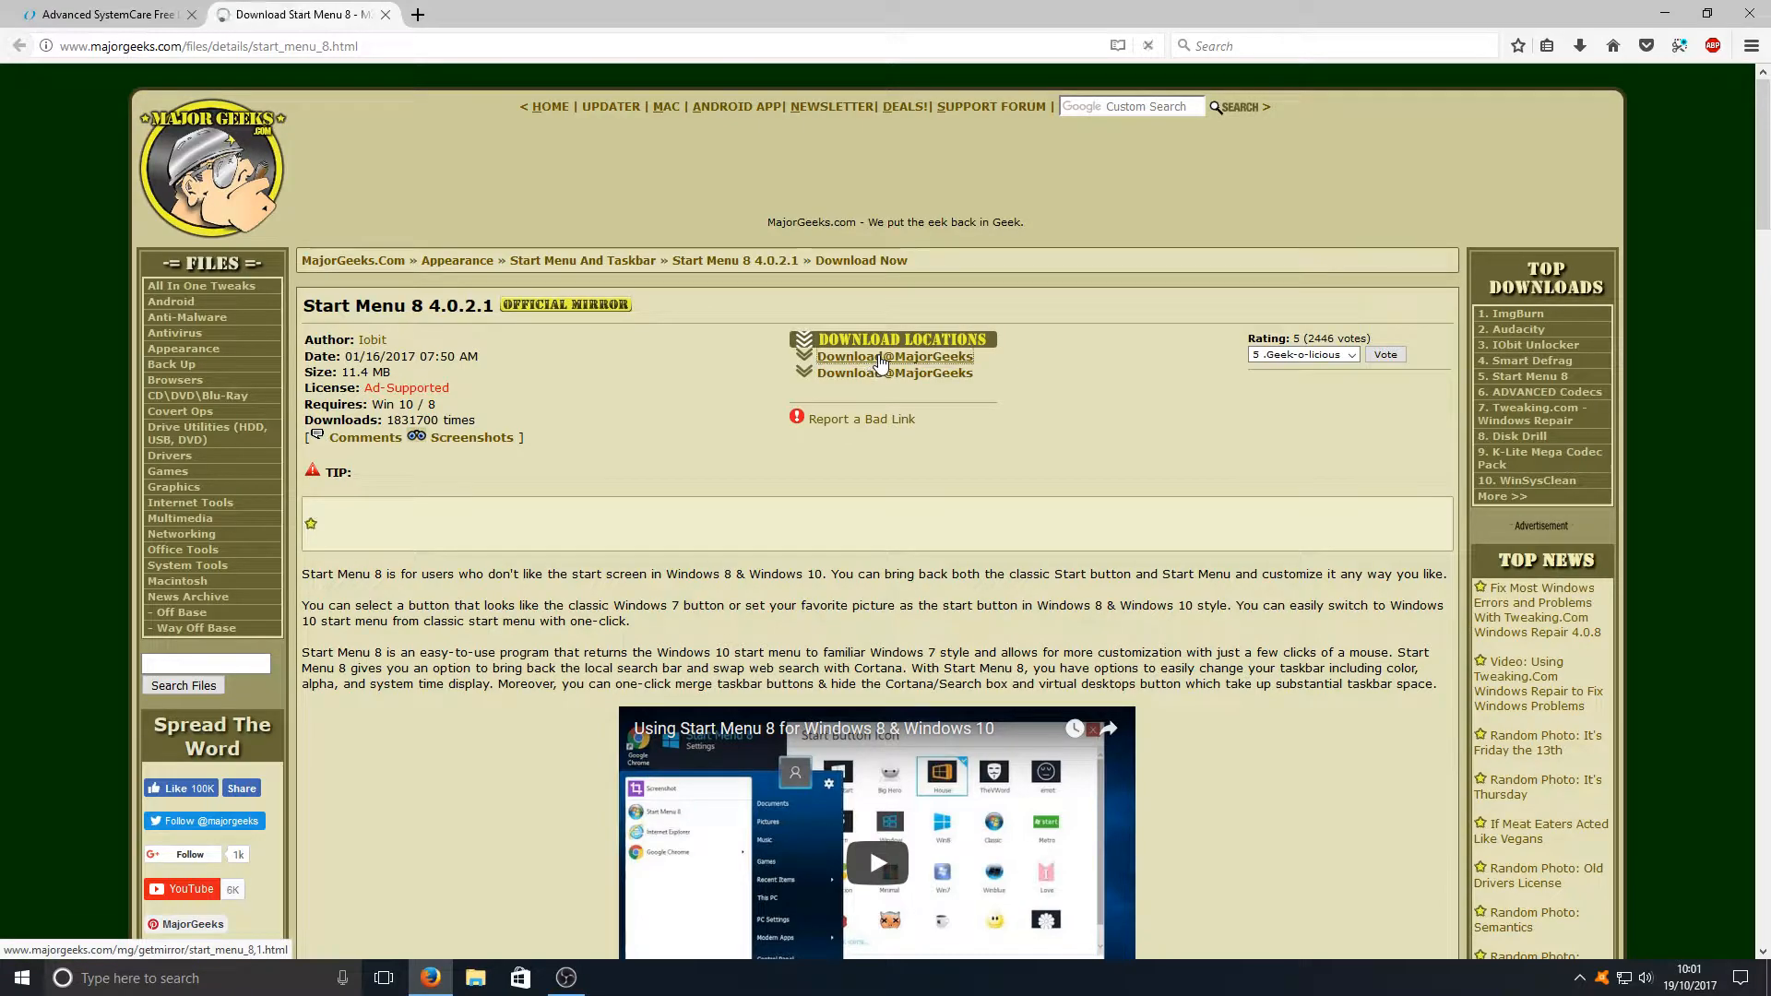
left_click(894, 356)
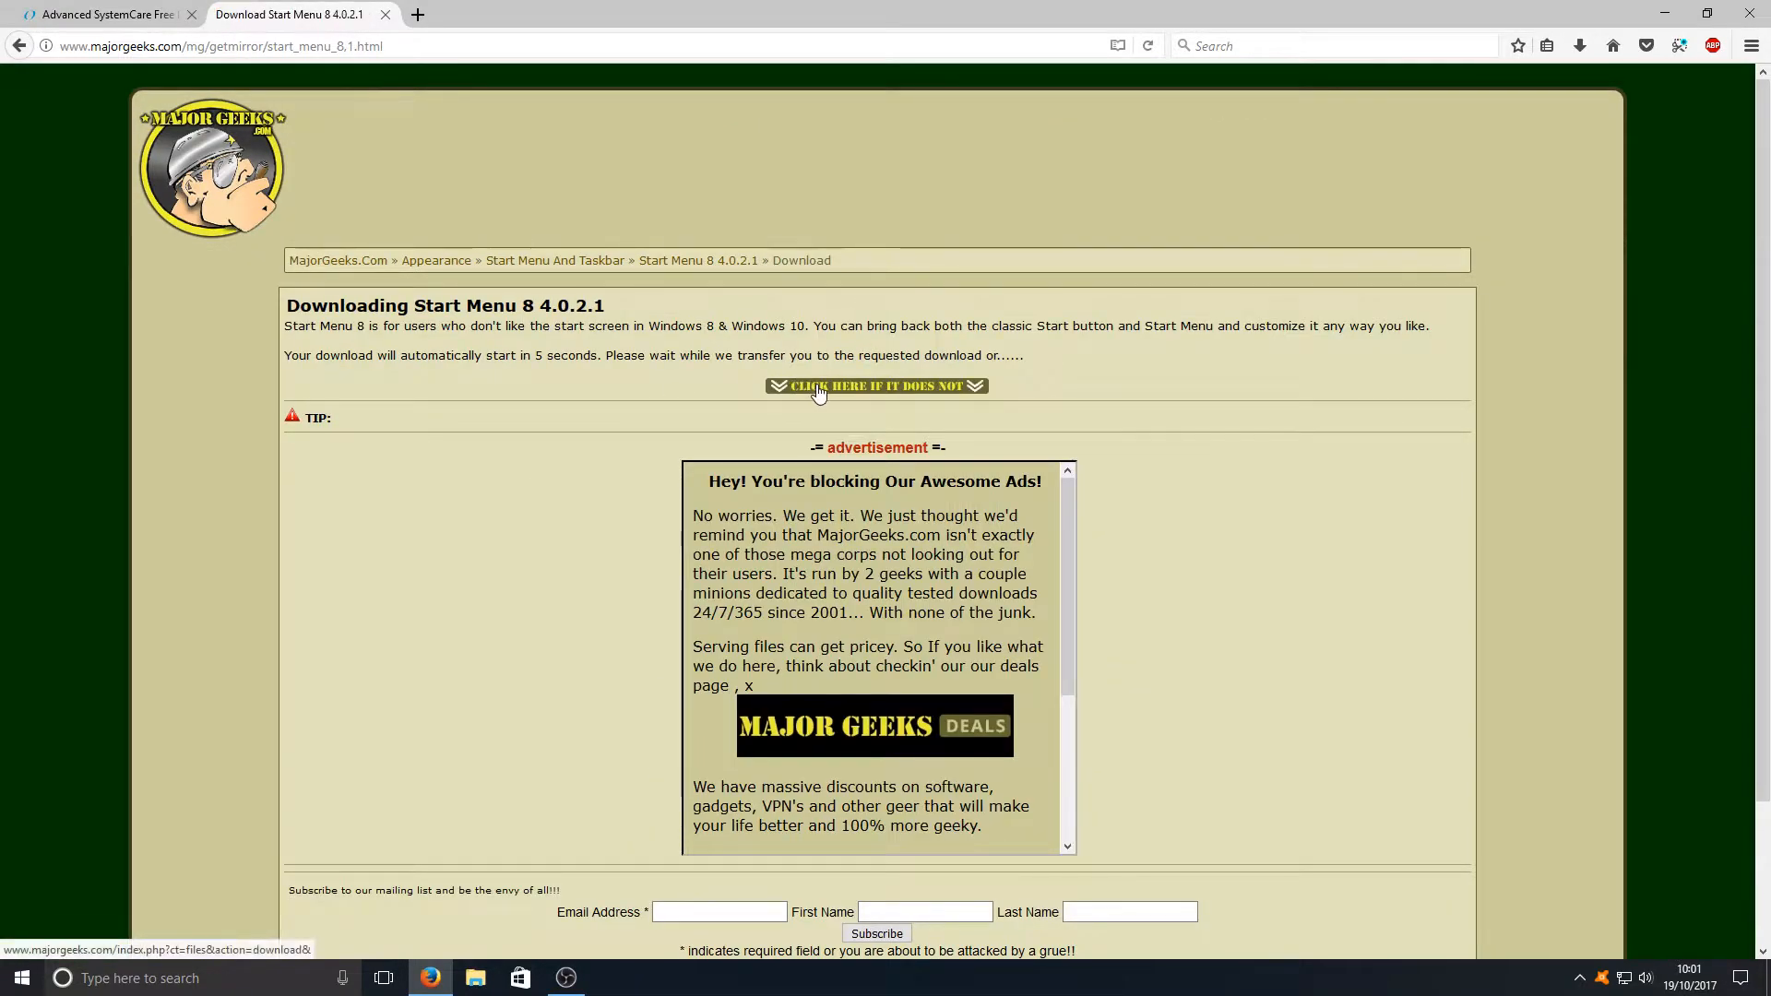
left_click(875, 387)
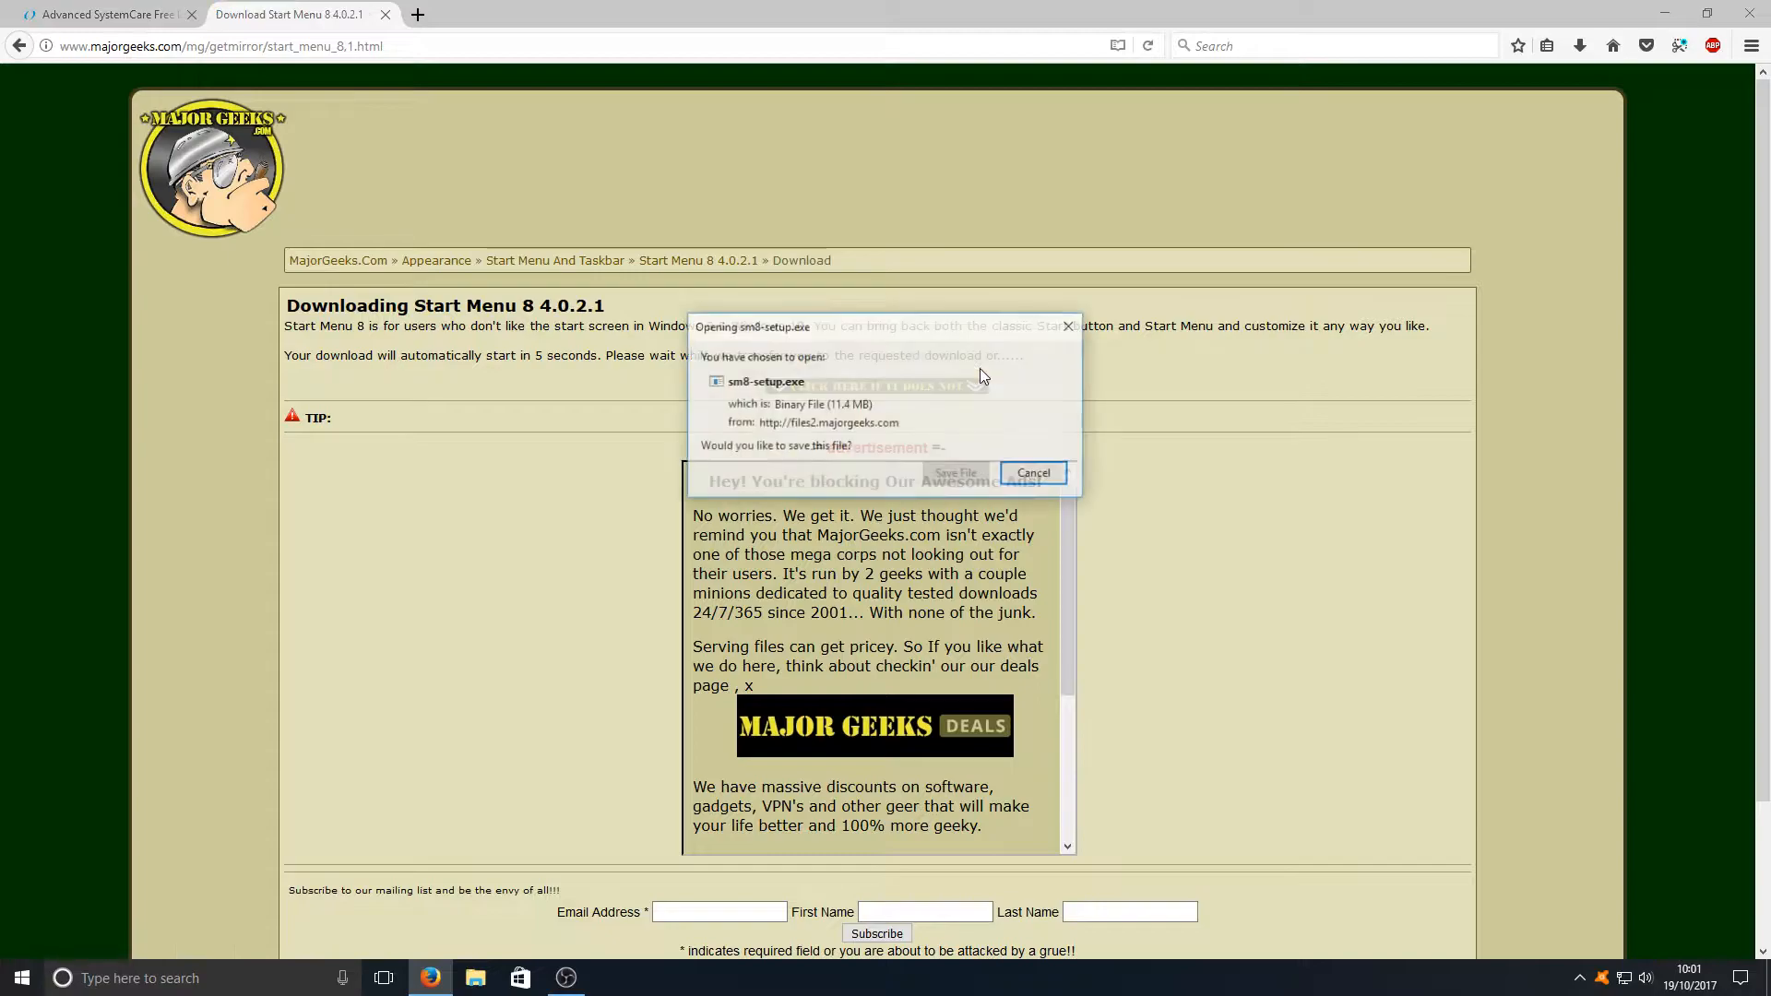
left_click(1032, 473)
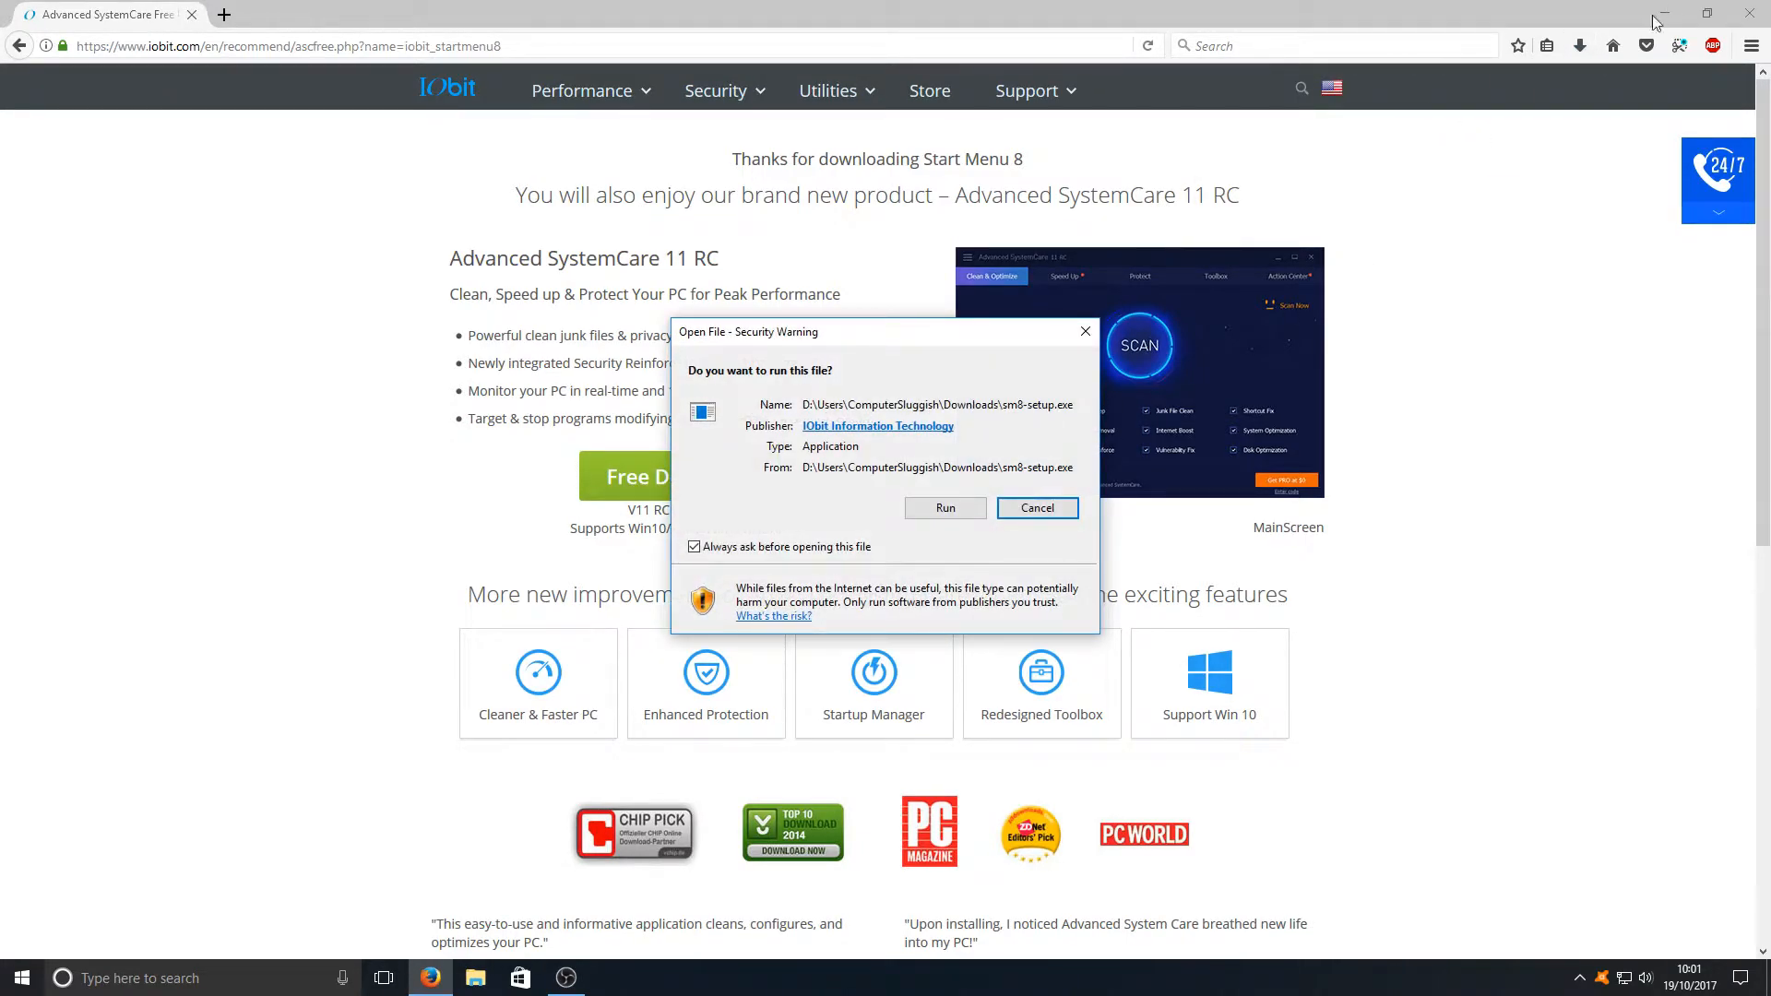
Run sm8-setup.exe and install Start Menu 8 into the default folder, closing the congratulations window.
left_click(945, 508)
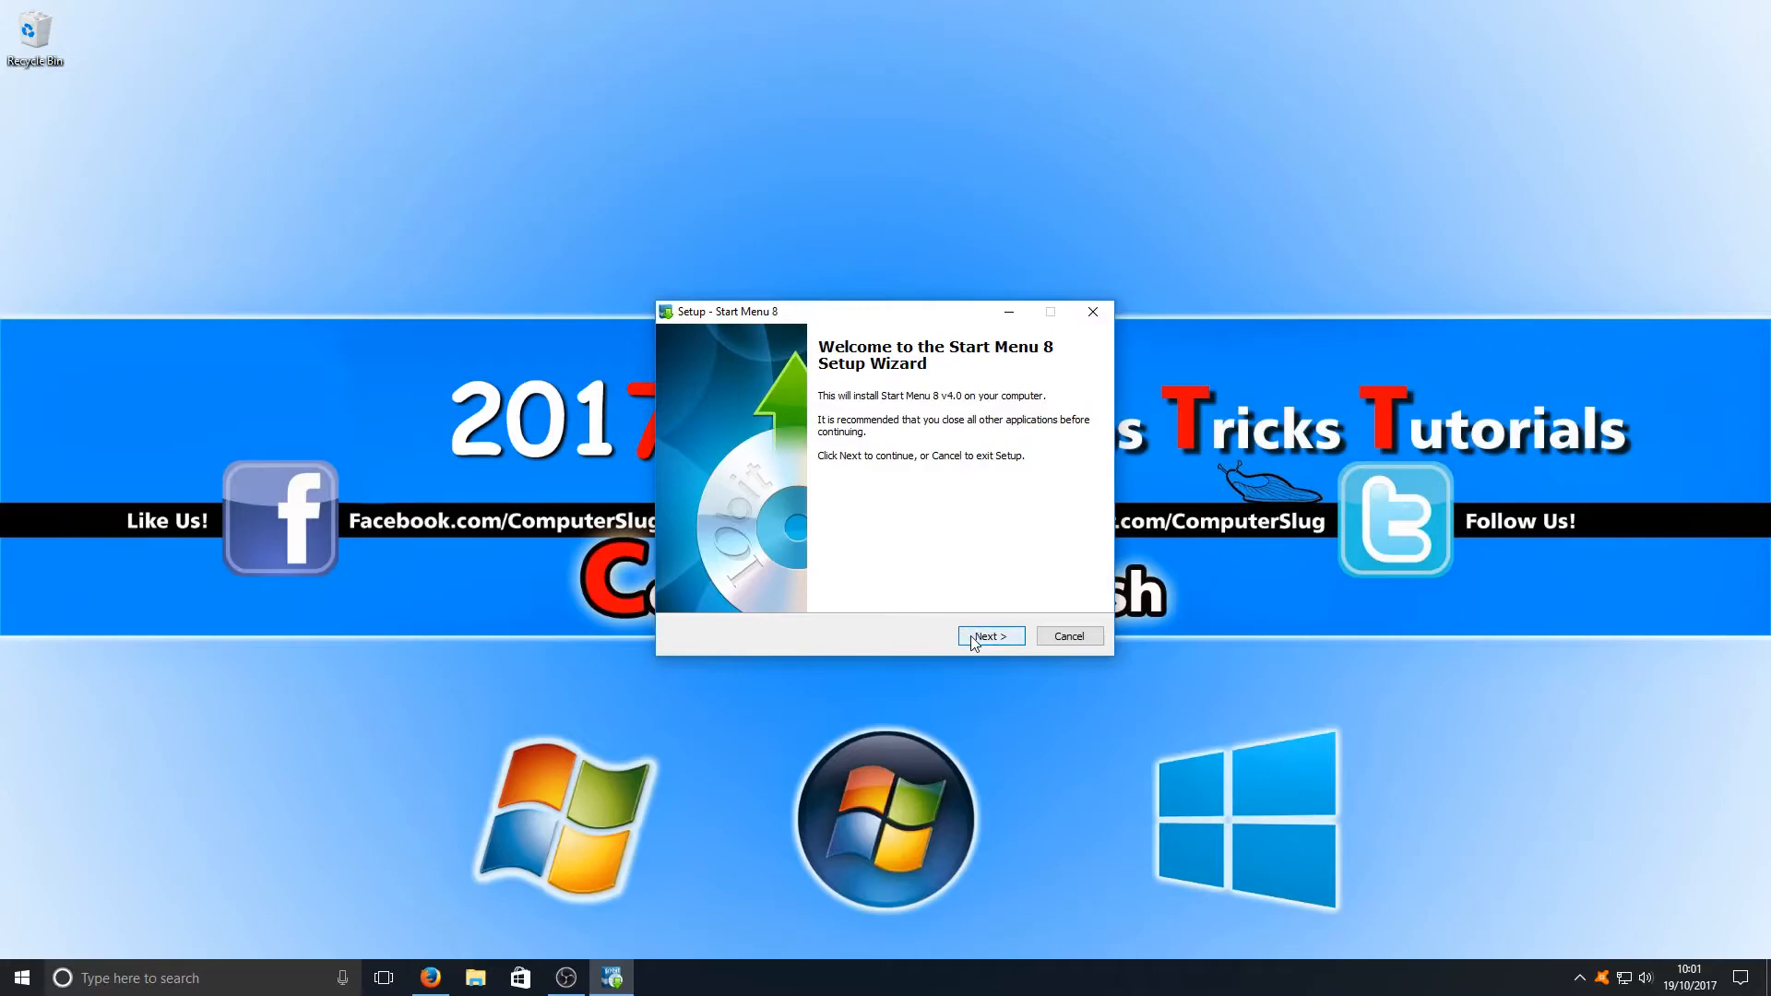
left_click(989, 636)
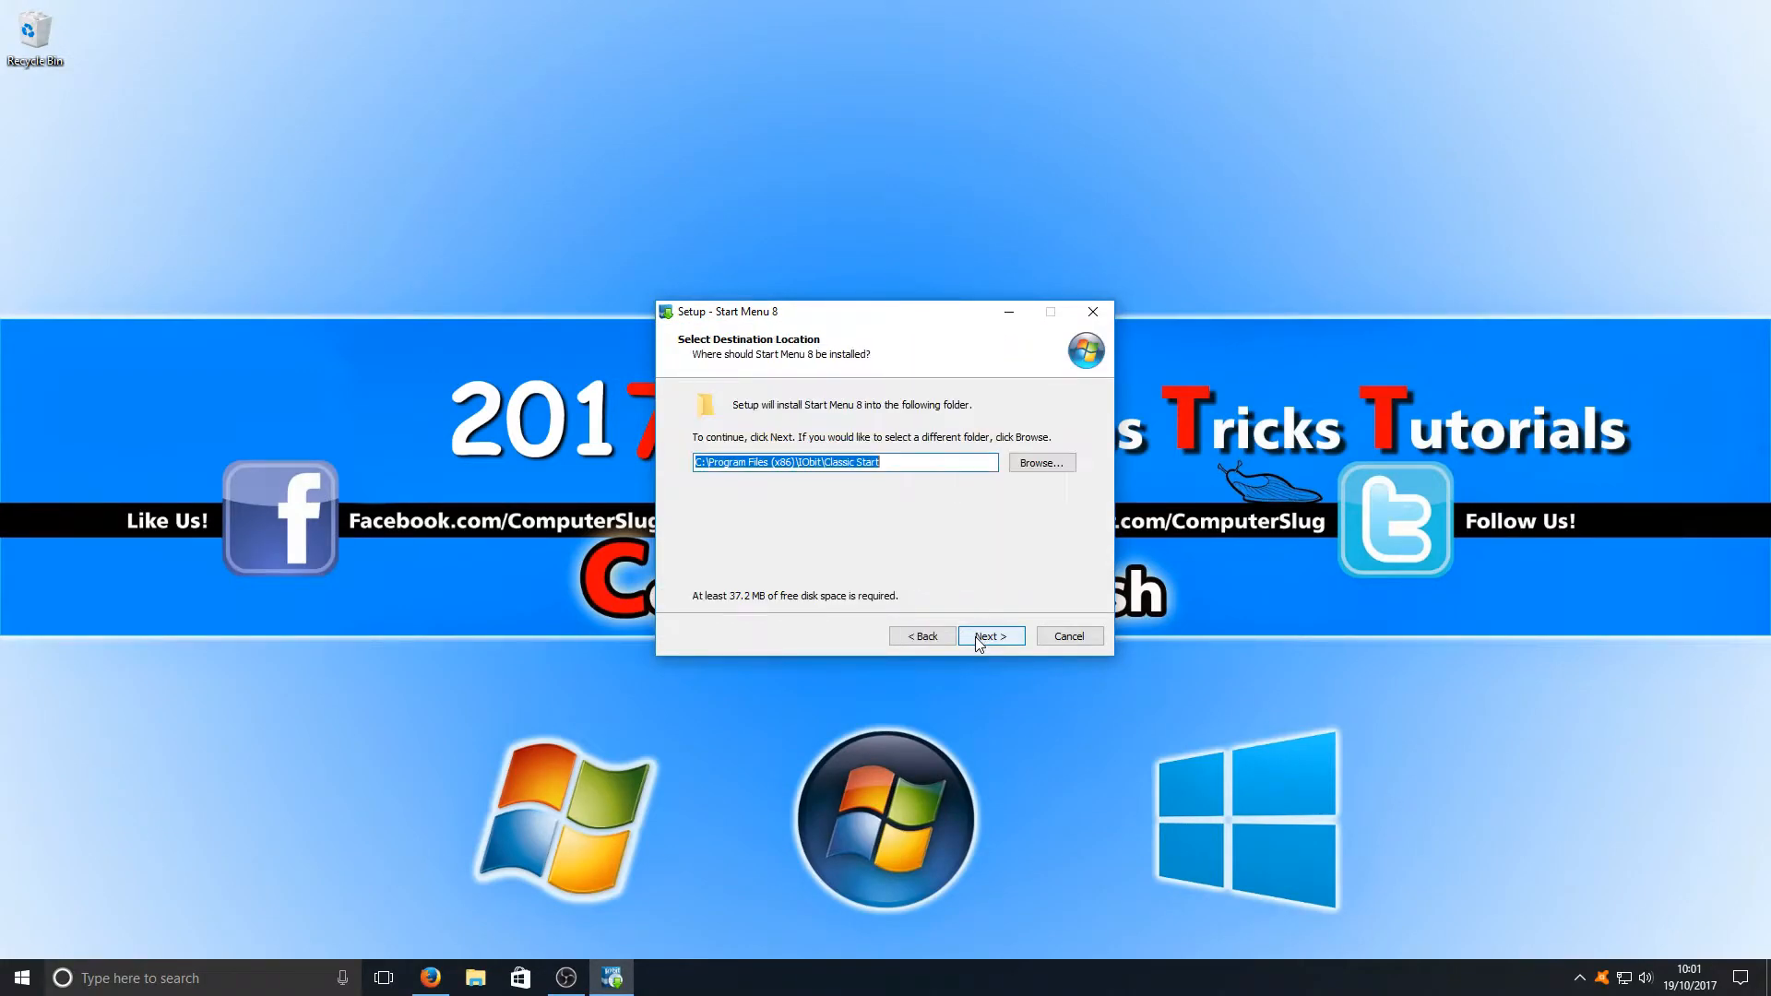
left_click(988, 636)
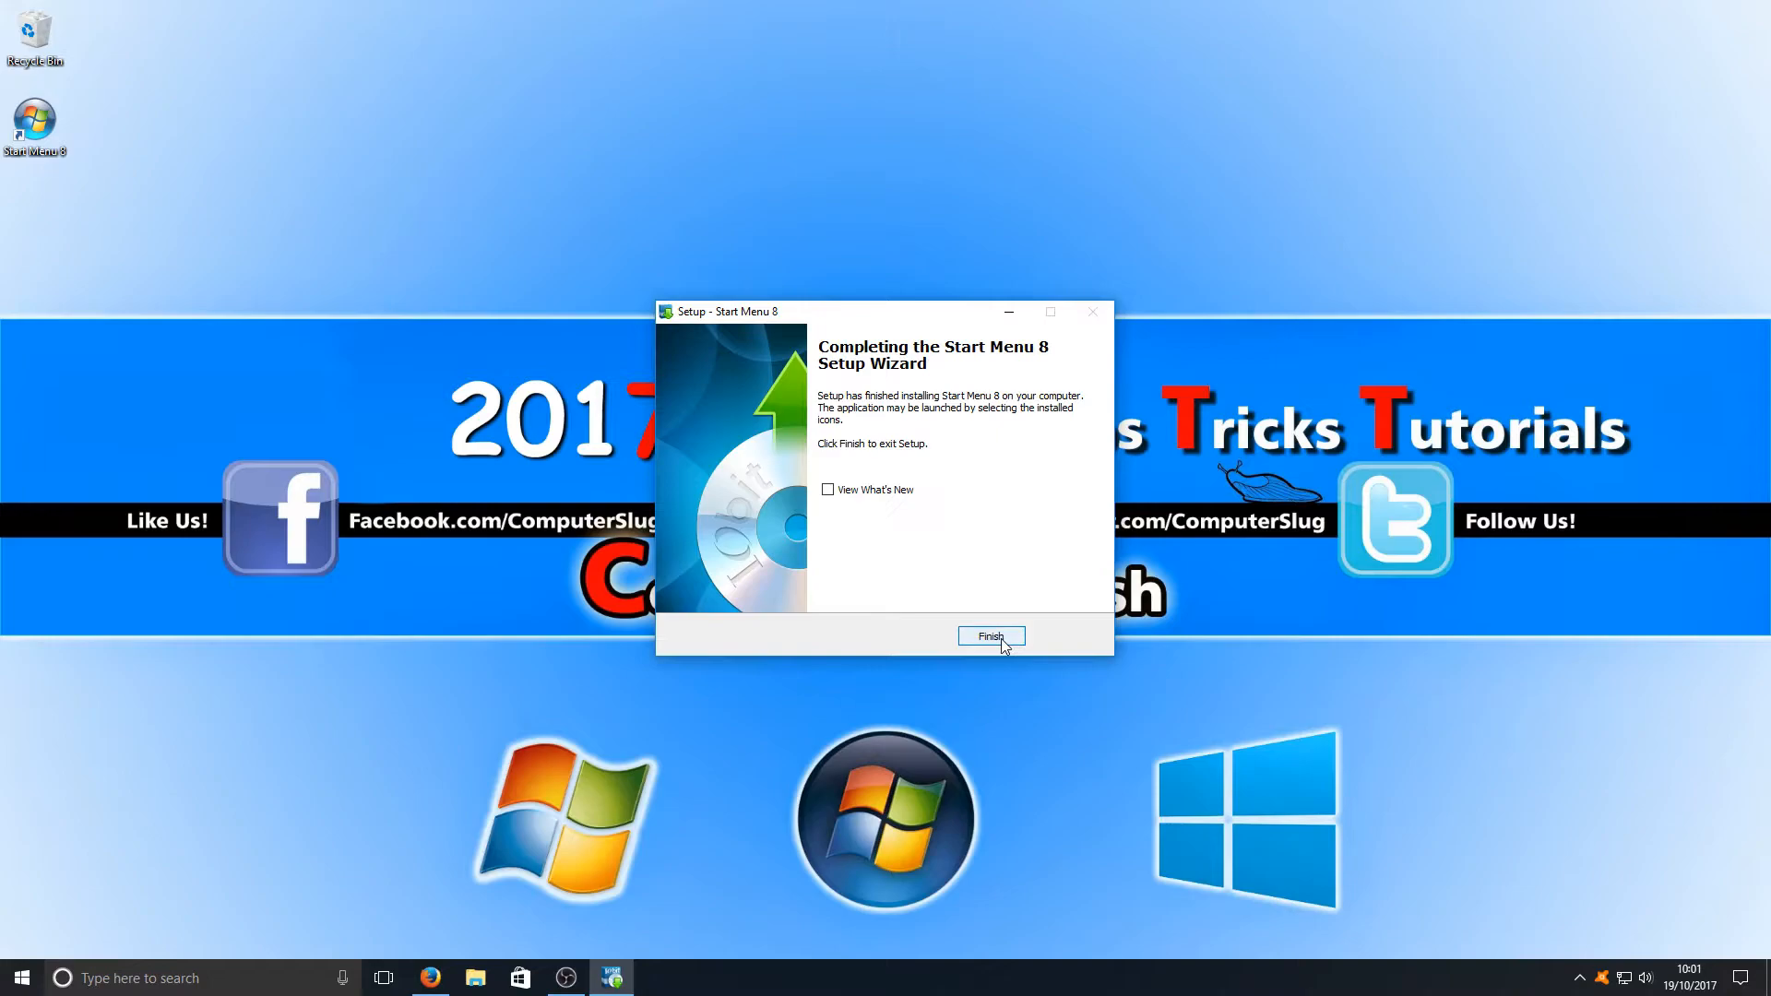
left_click(988, 636)
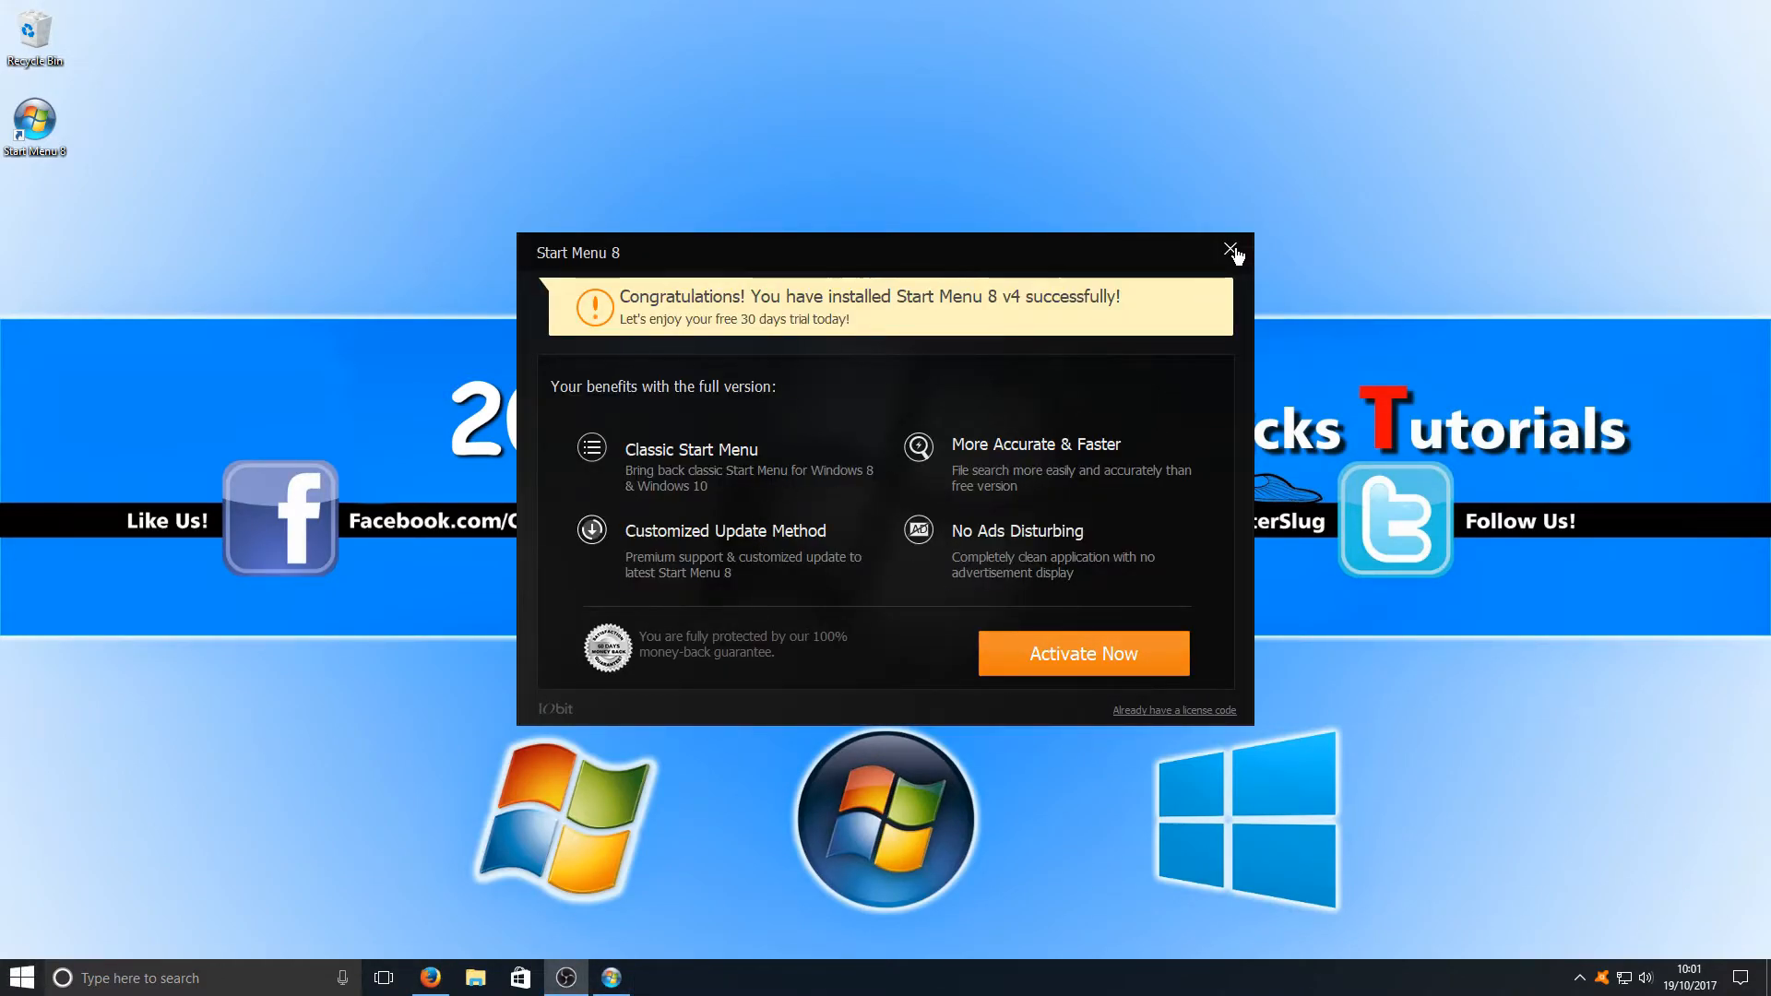
left_click(1230, 250)
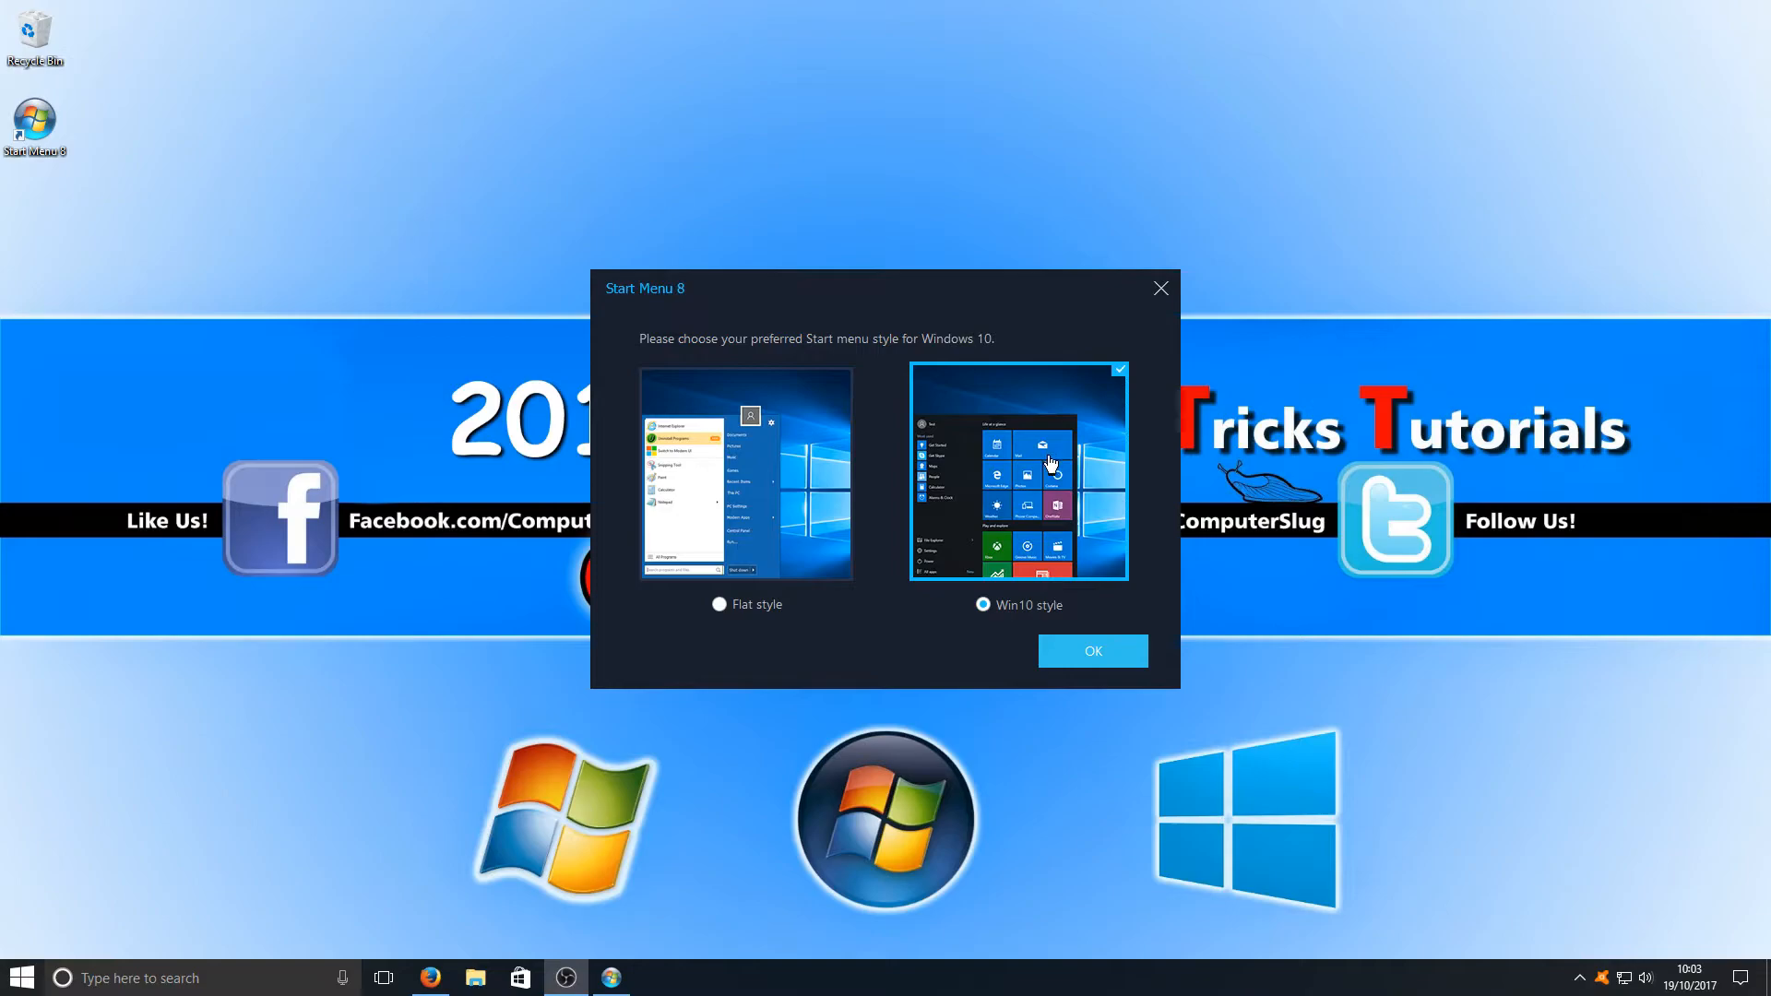
mouse_move(796, 534)
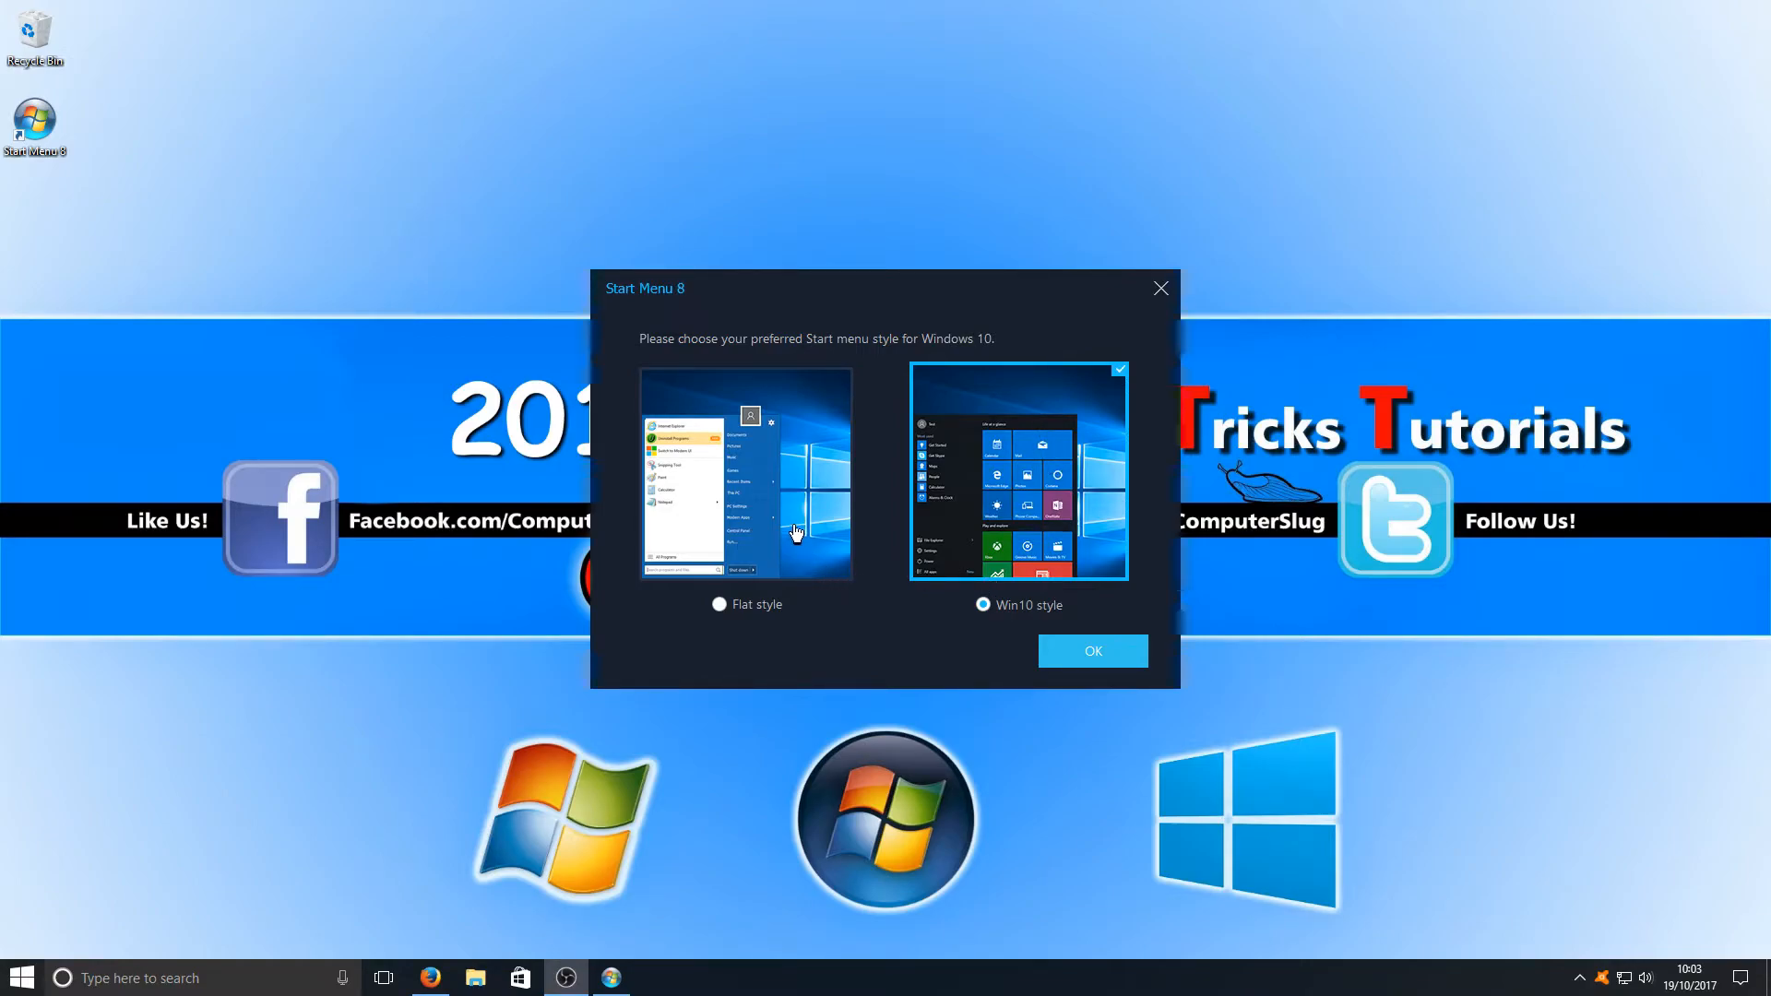
mouse_move(754, 517)
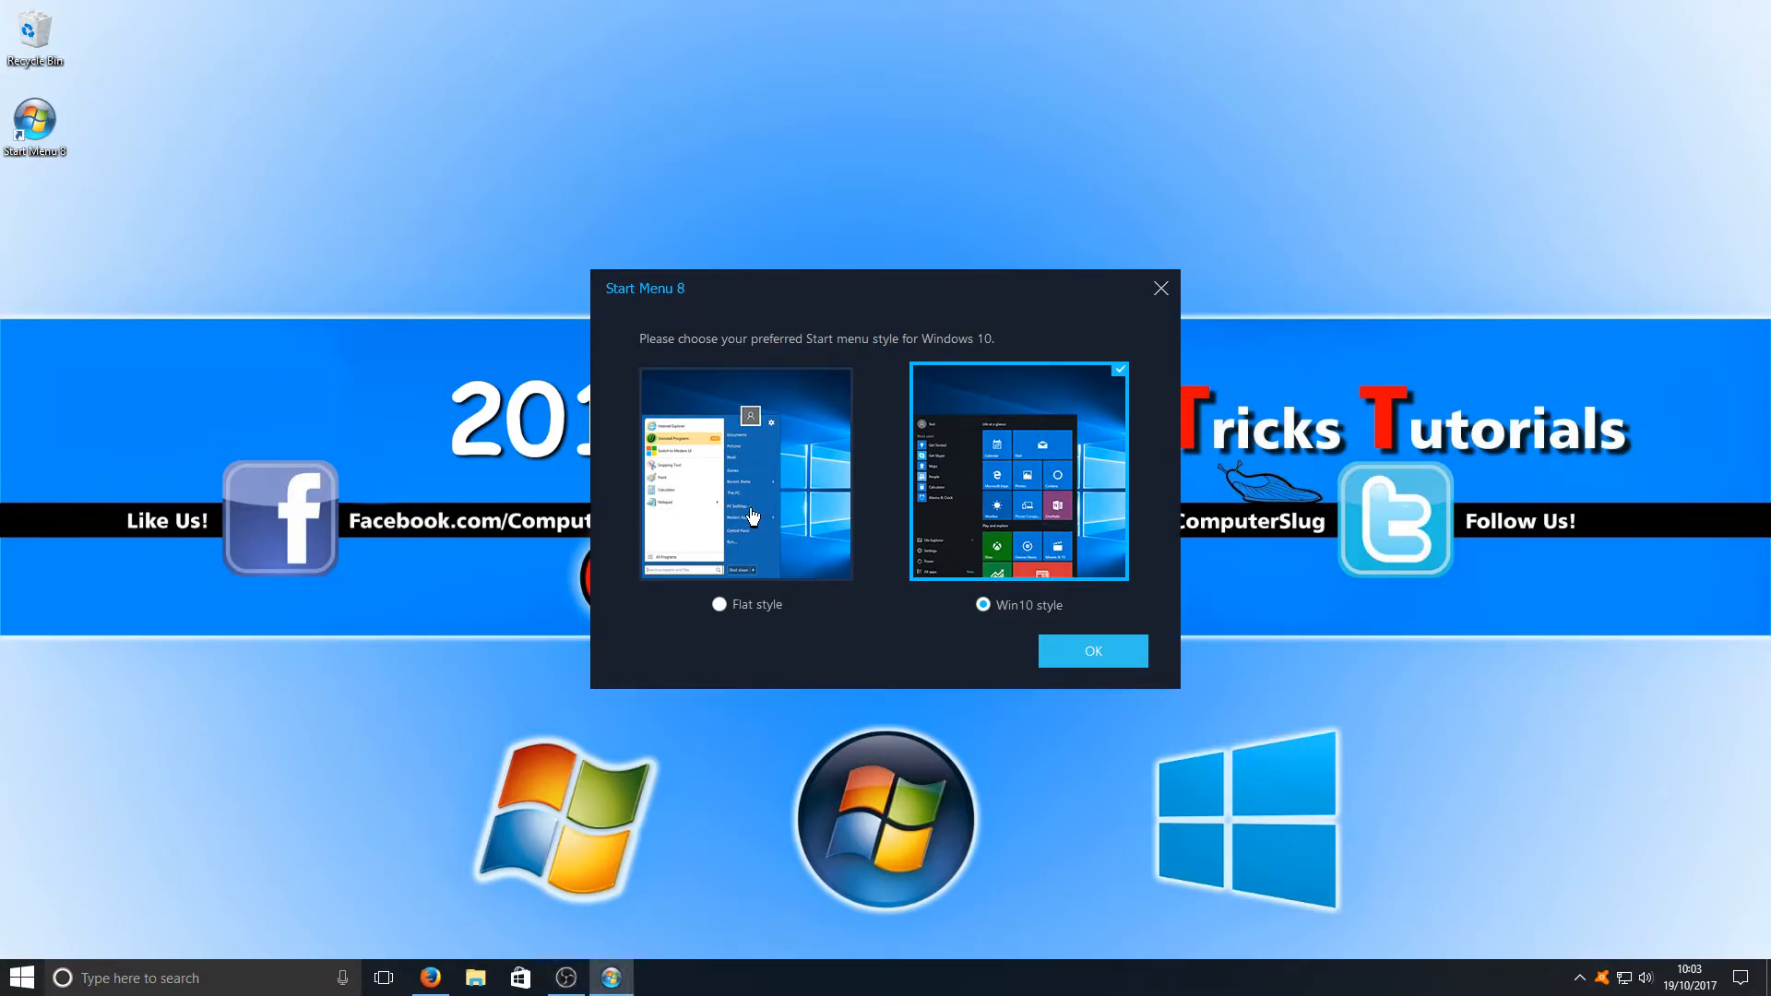
Select the Flat style preview in the style chooser and confirm with OK.
left_click(719, 605)
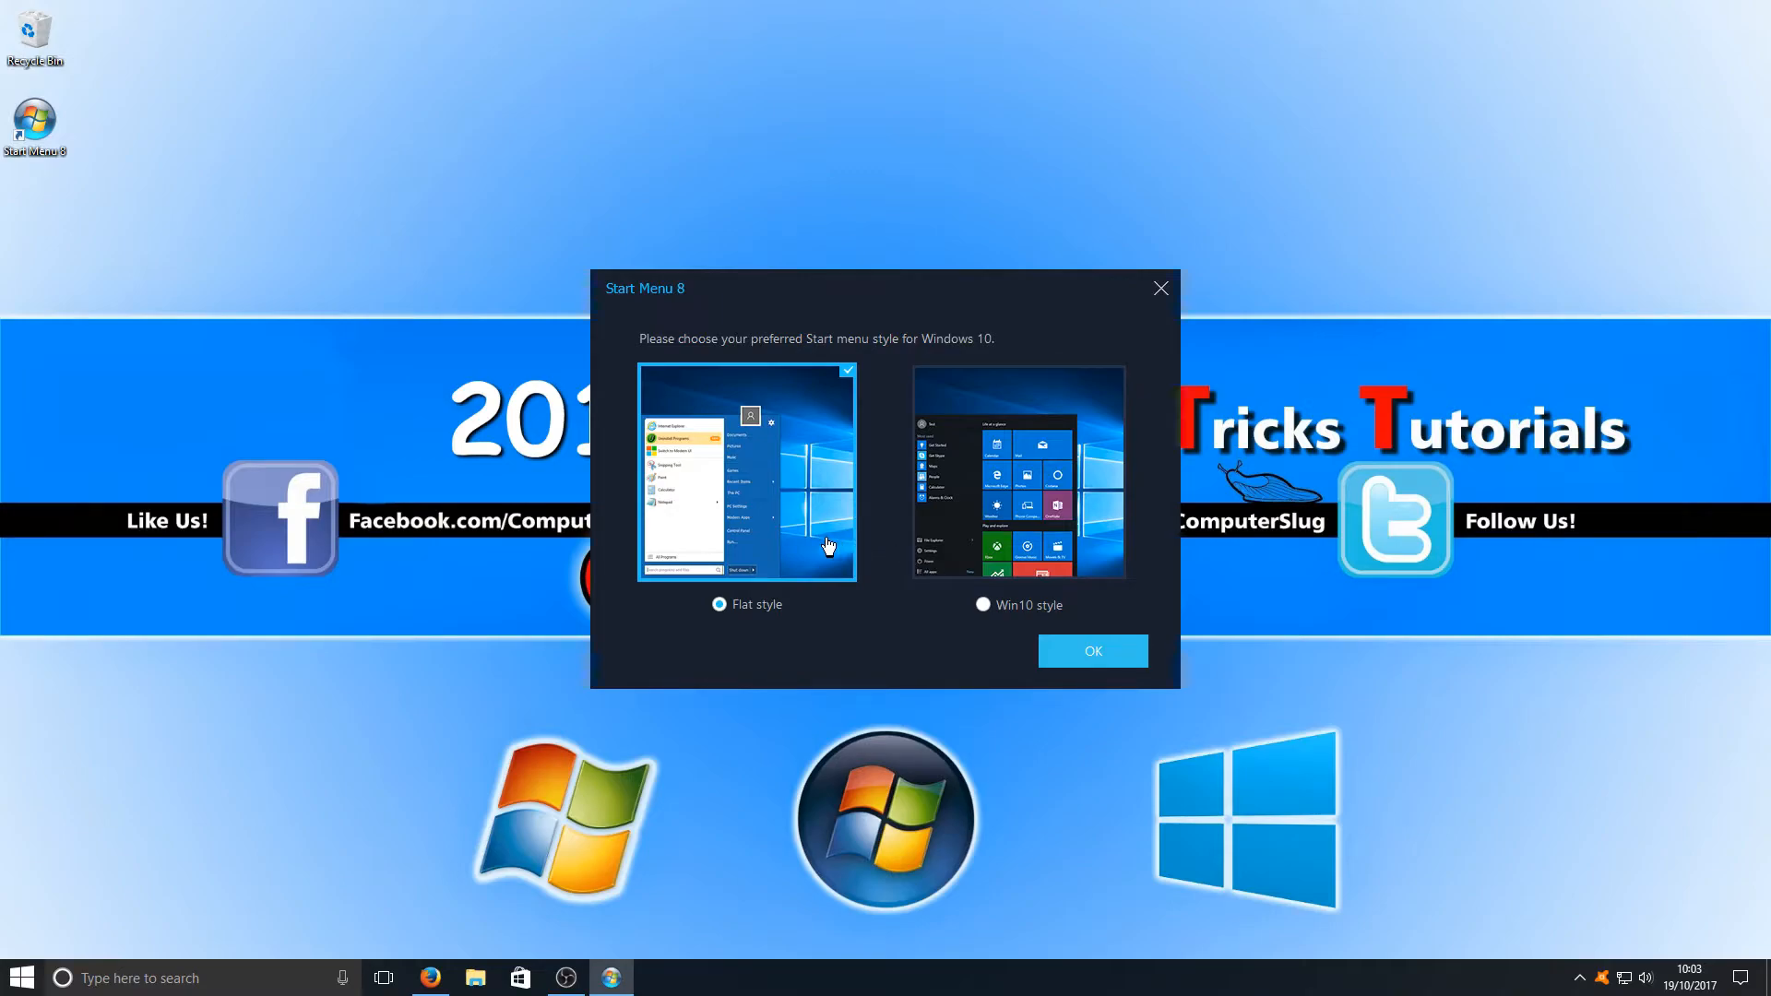
mouse_move(700, 475)
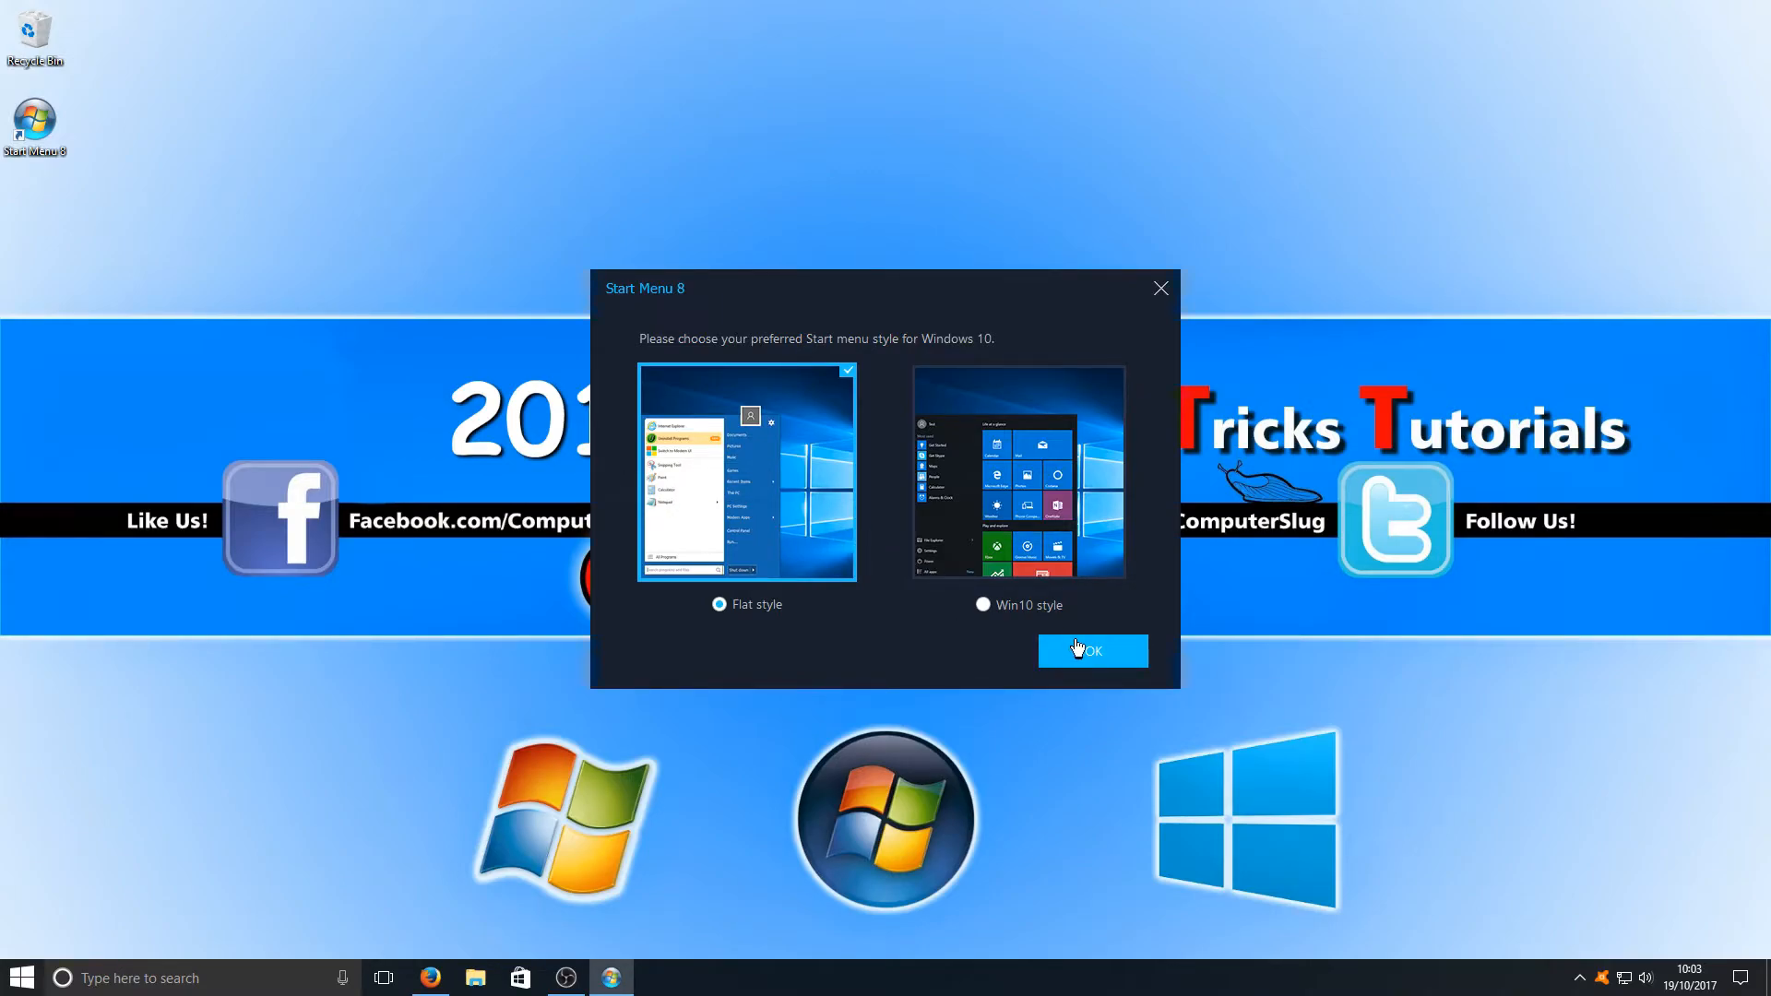
left_click(1090, 650)
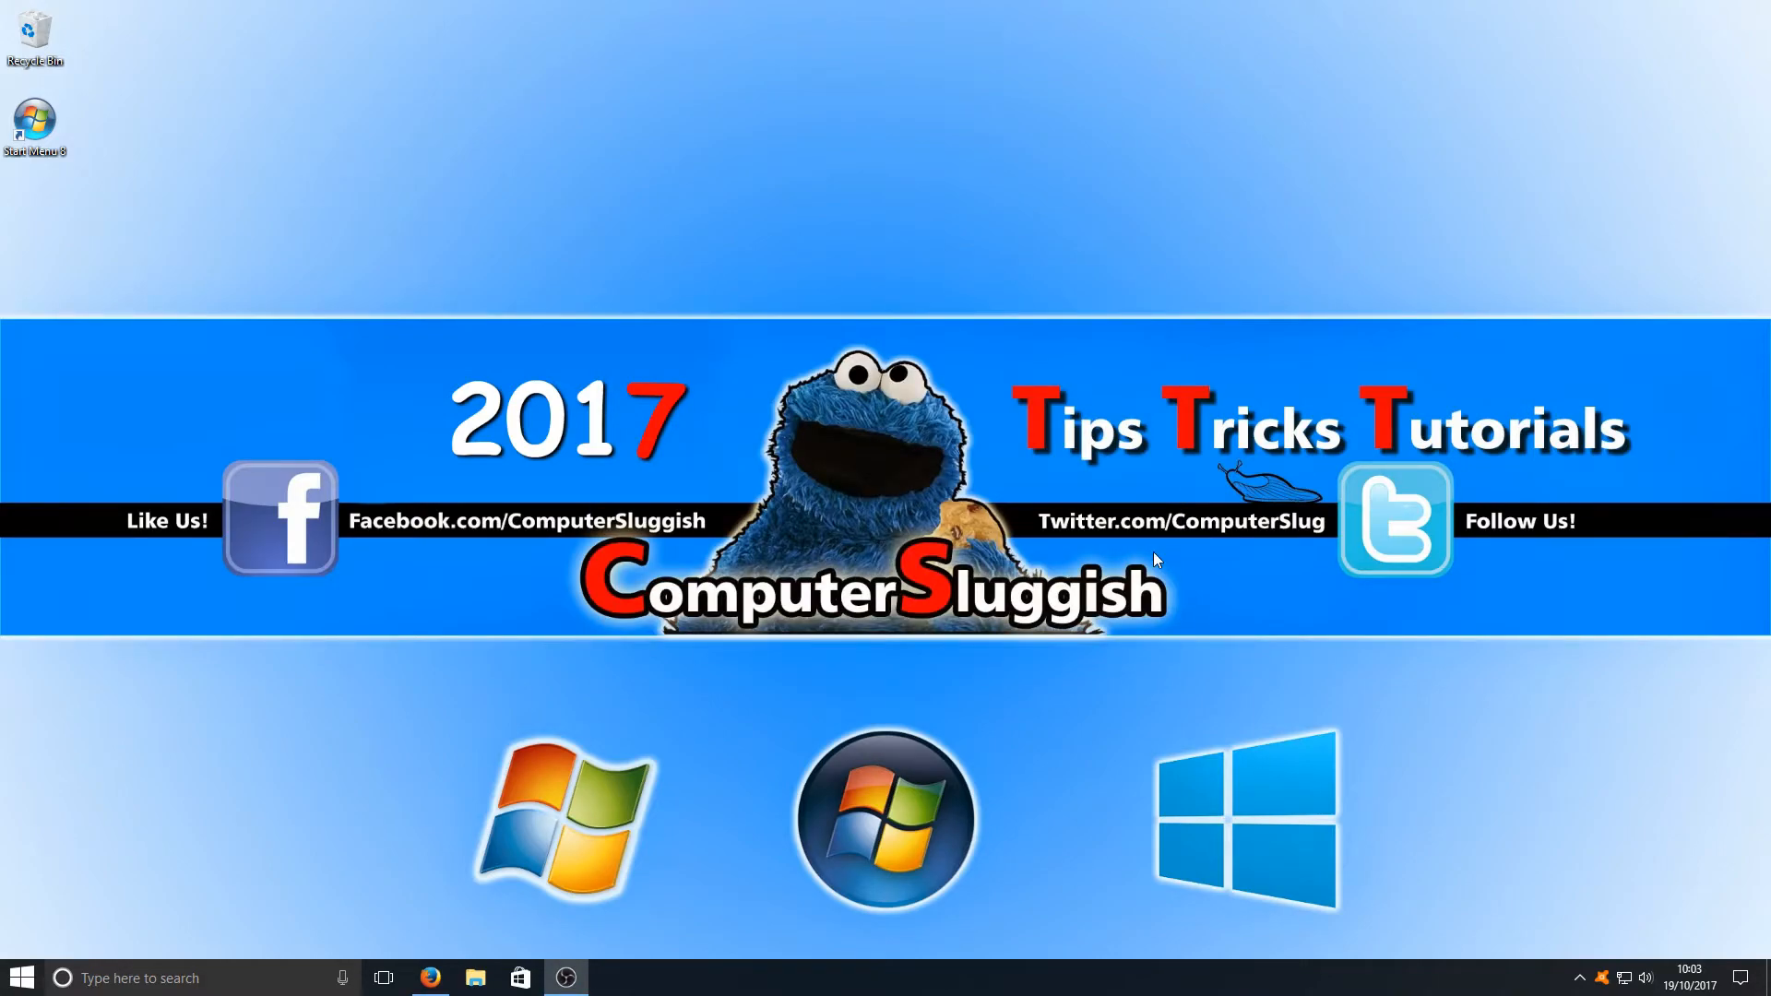
mouse_move(167, 377)
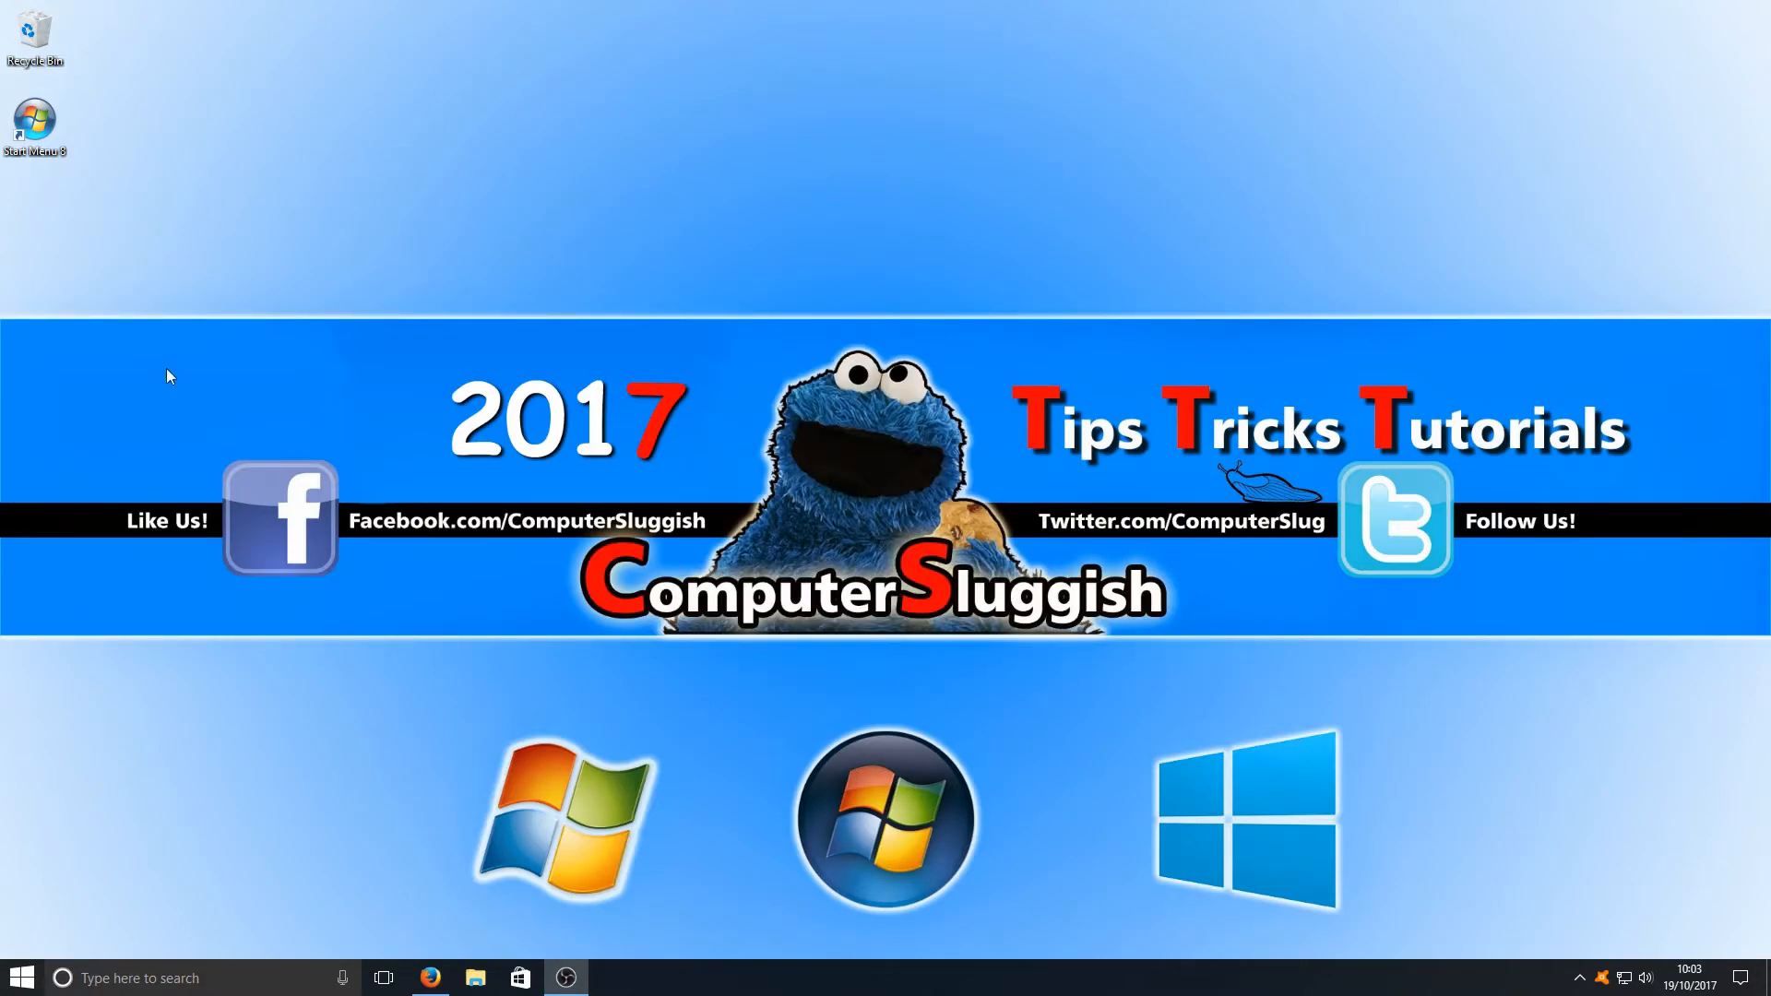
Open the flat-style Start menu from the taskbar Start button.
left_click(20, 977)
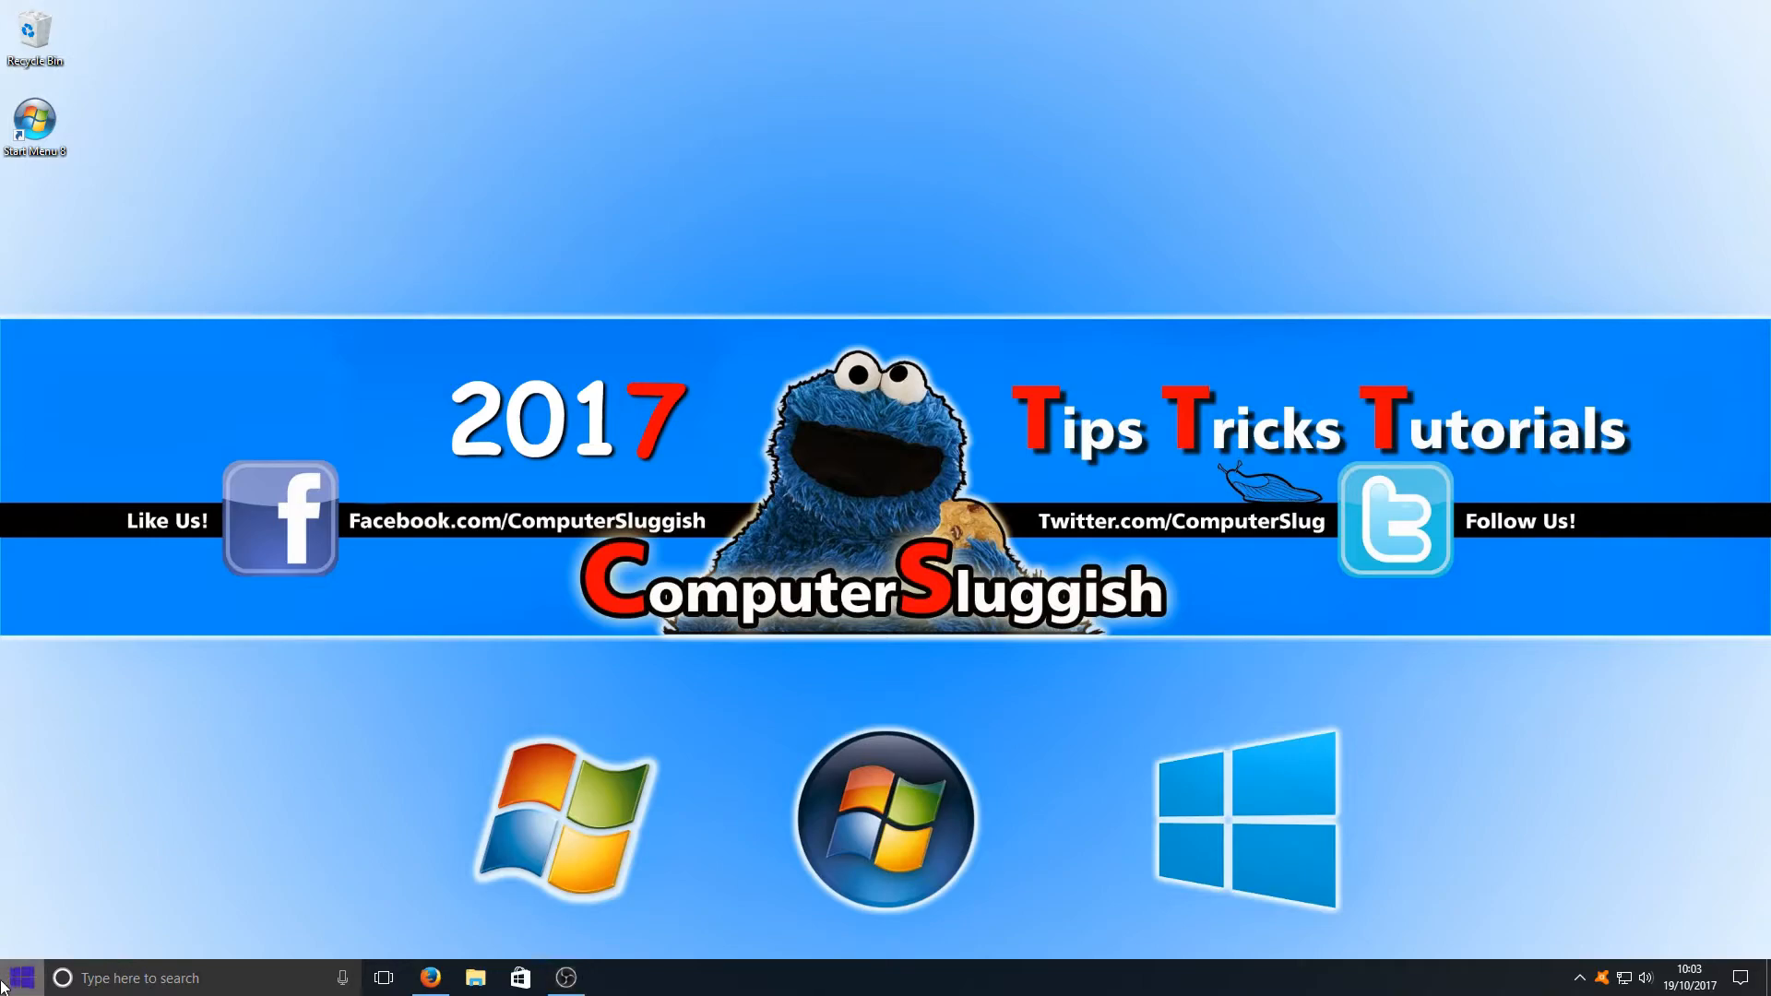
left_click(20, 977)
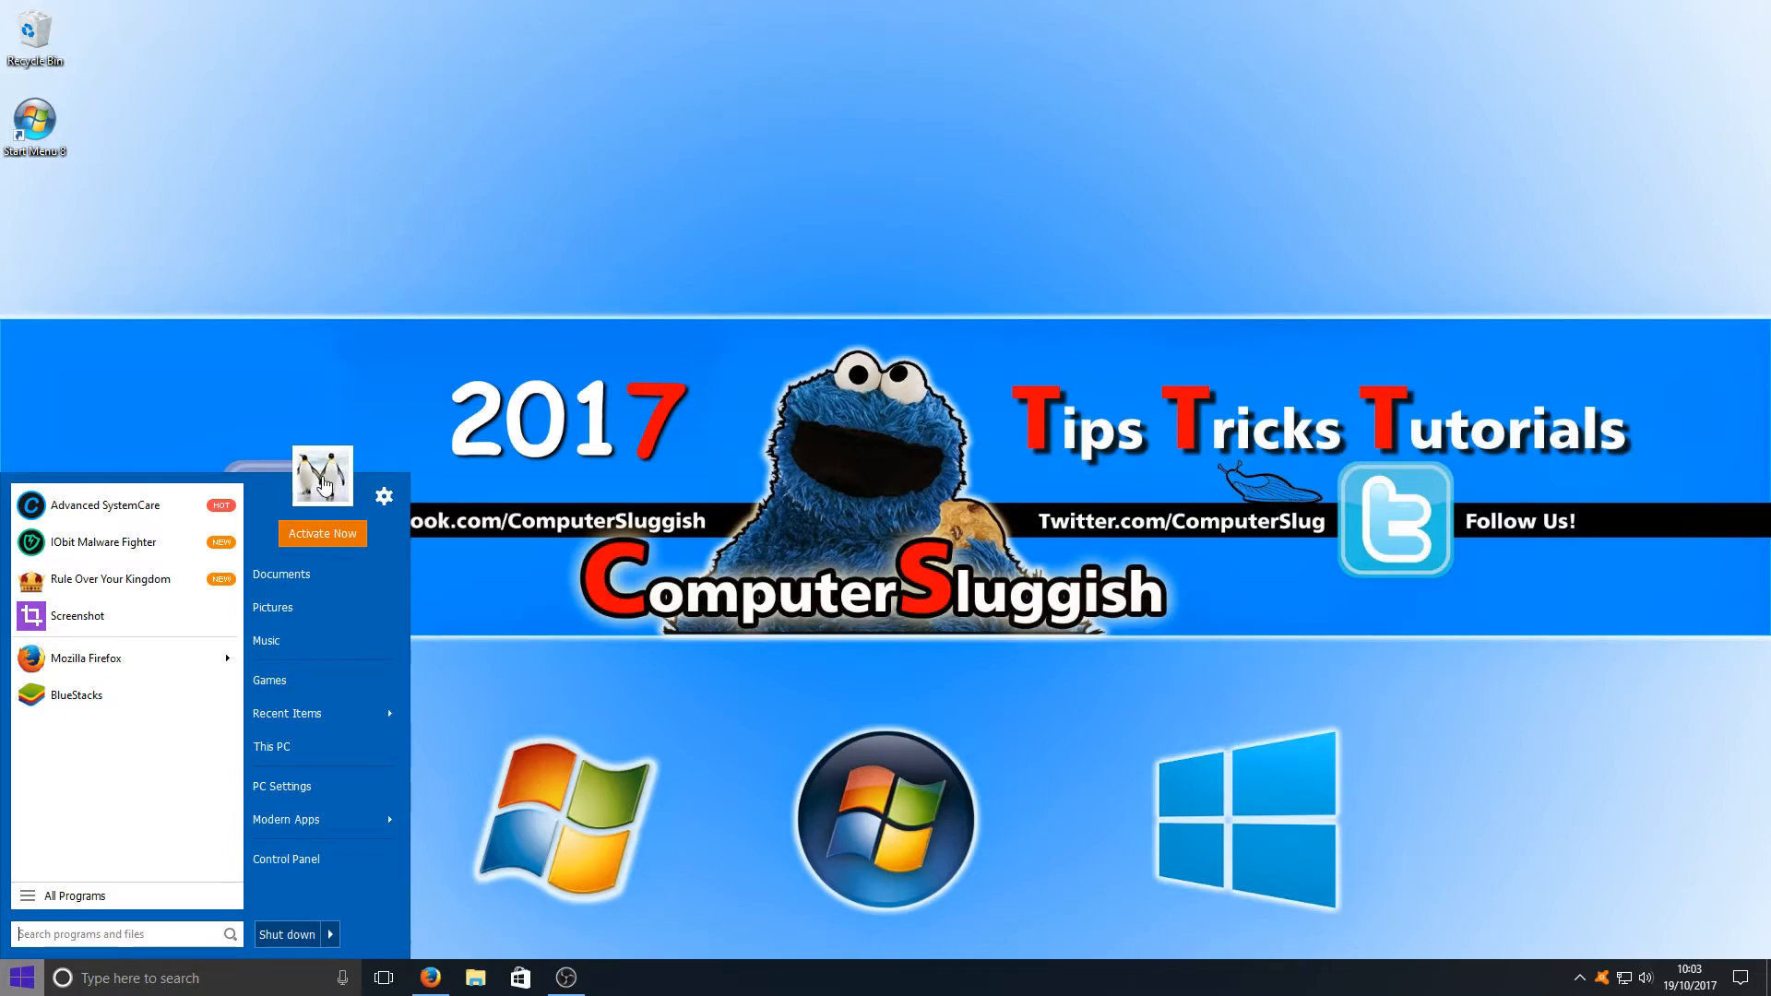
mouse_move(384, 497)
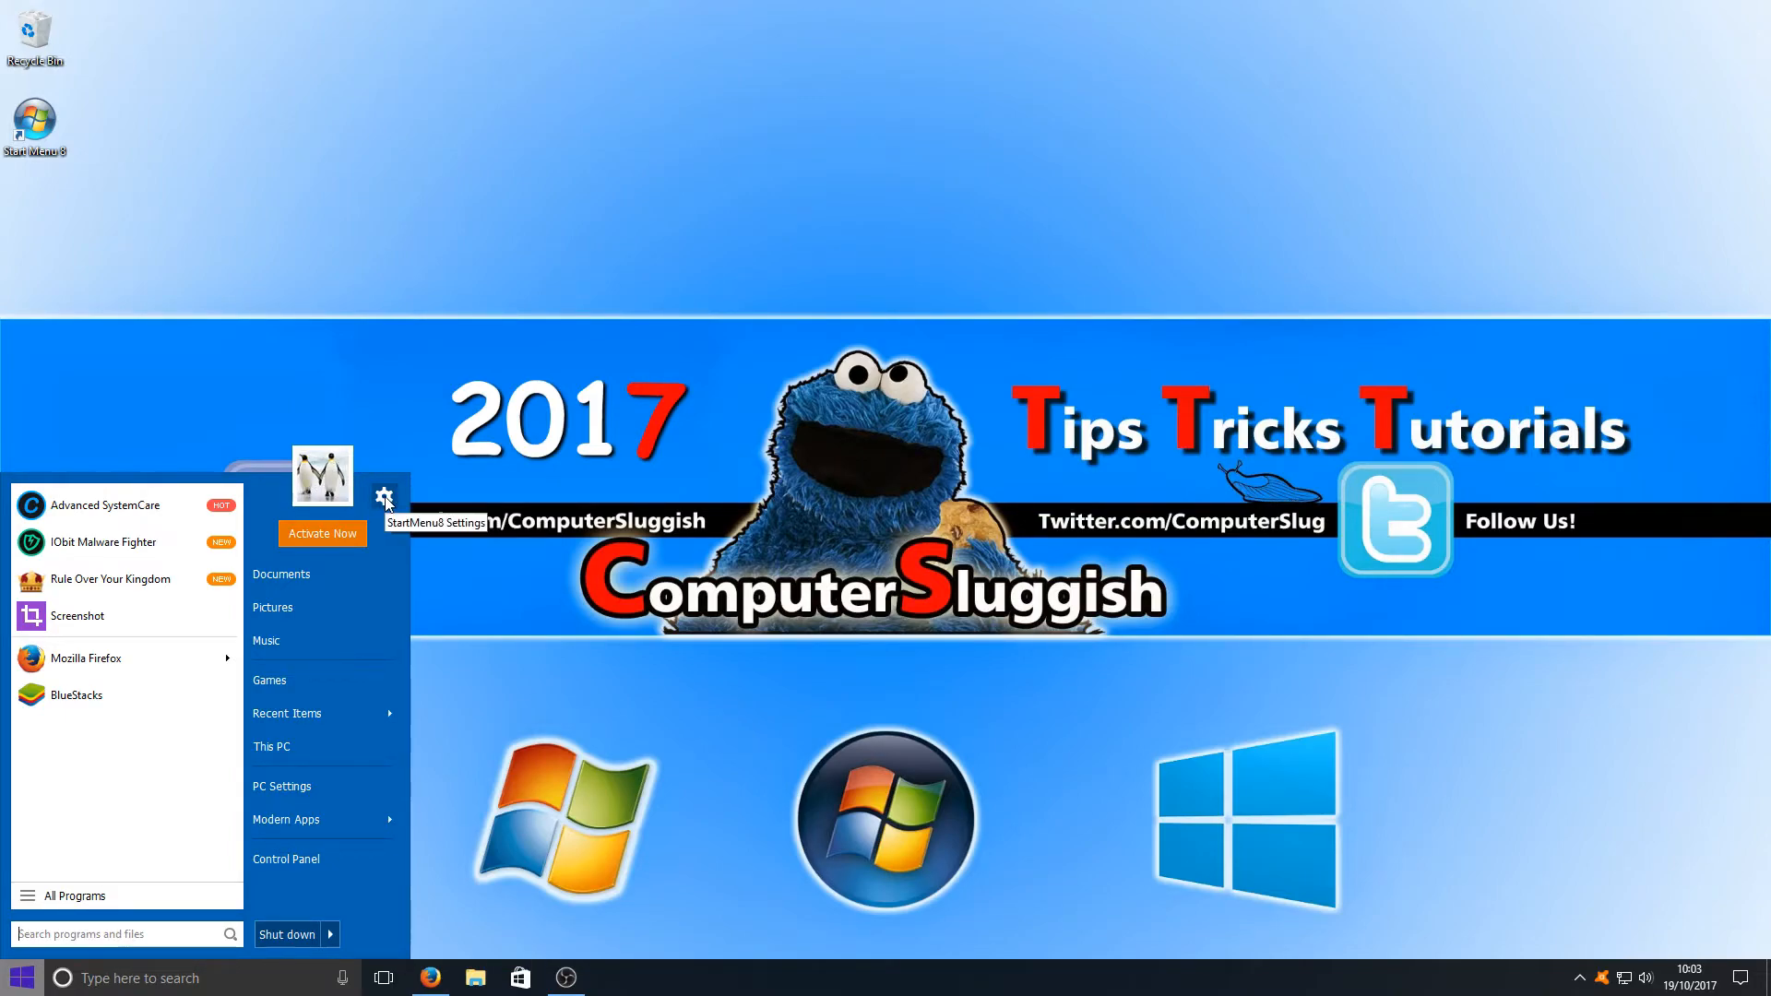
Apply the Classic Windows 7 menu style with transparency at minimum, then reopen the Start menu.
left_click(385, 495)
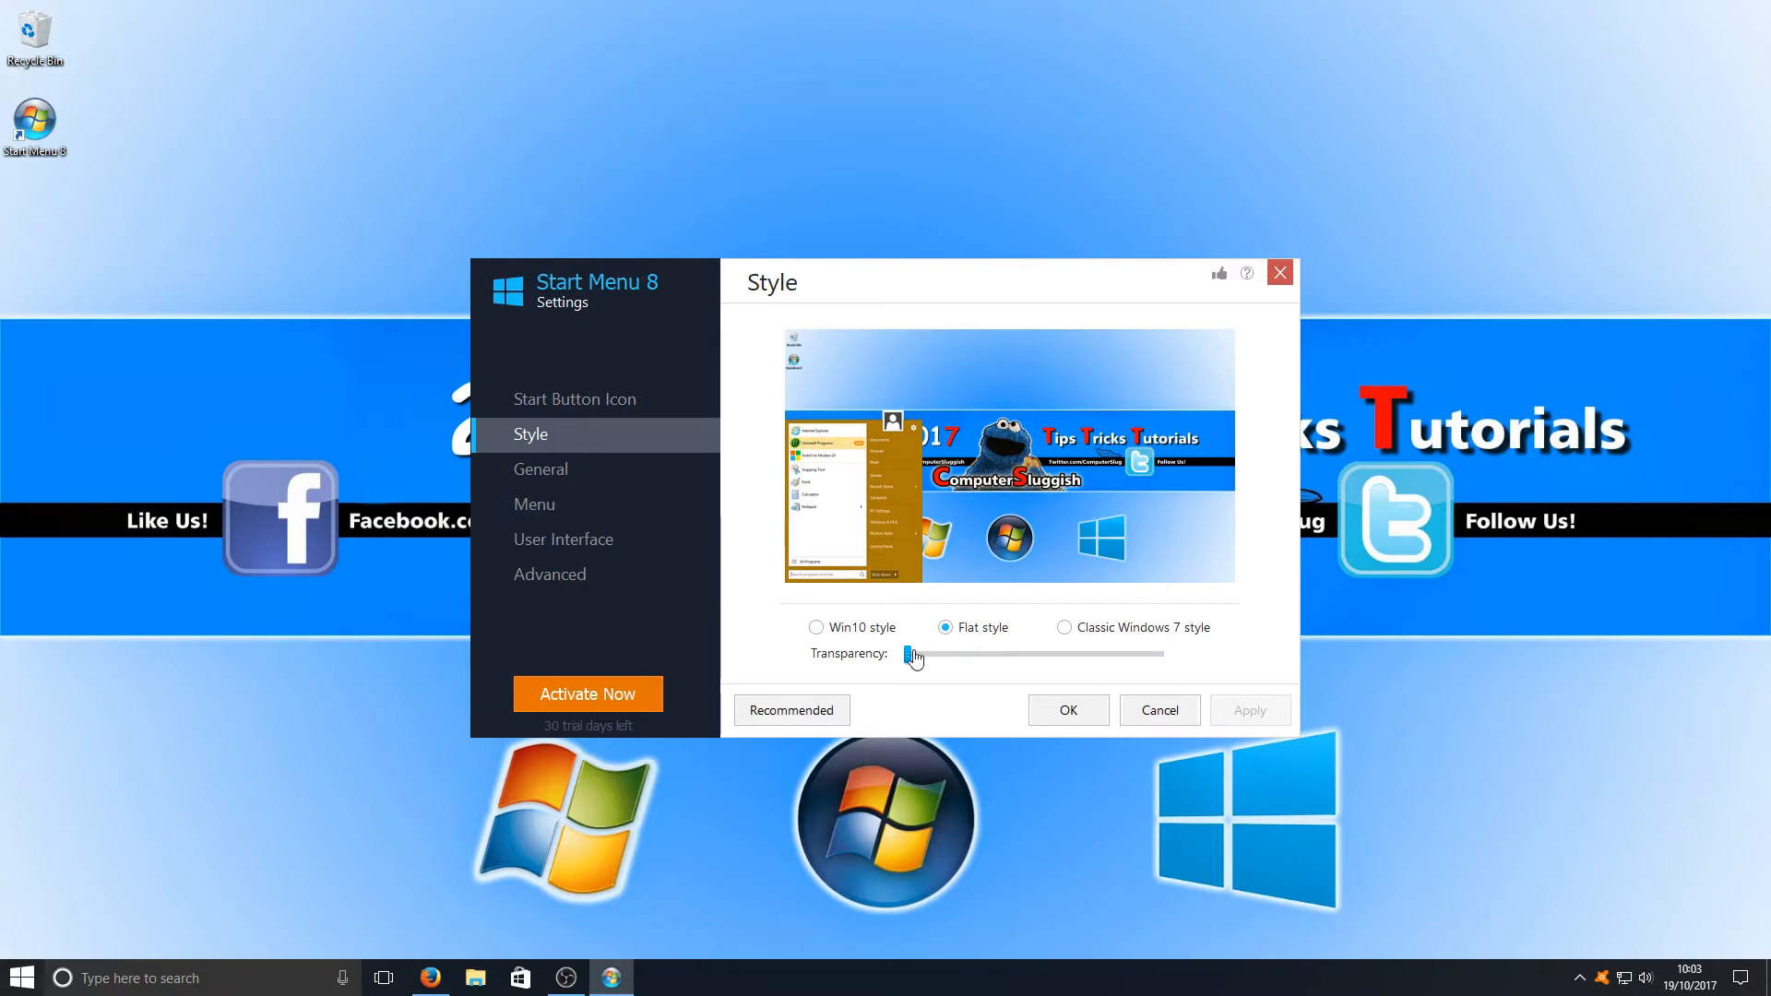
left_click_drag(913, 654, 1158, 654)
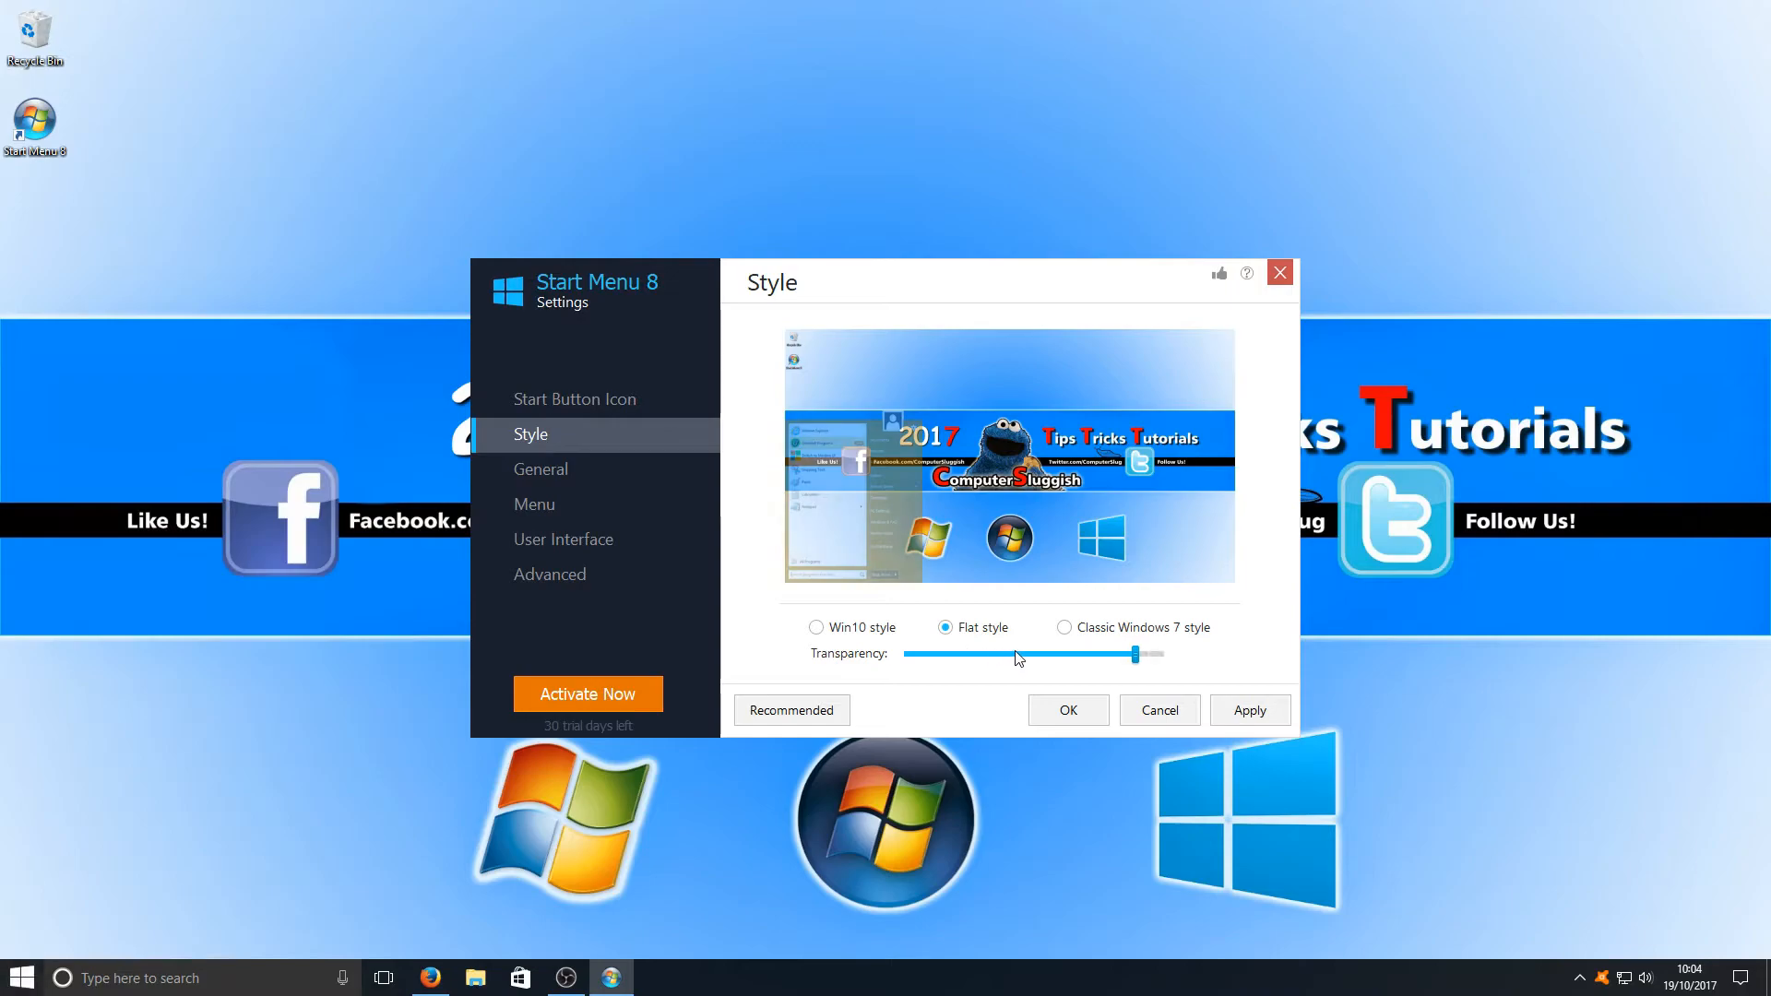
left_click_drag(1135, 654, 910, 654)
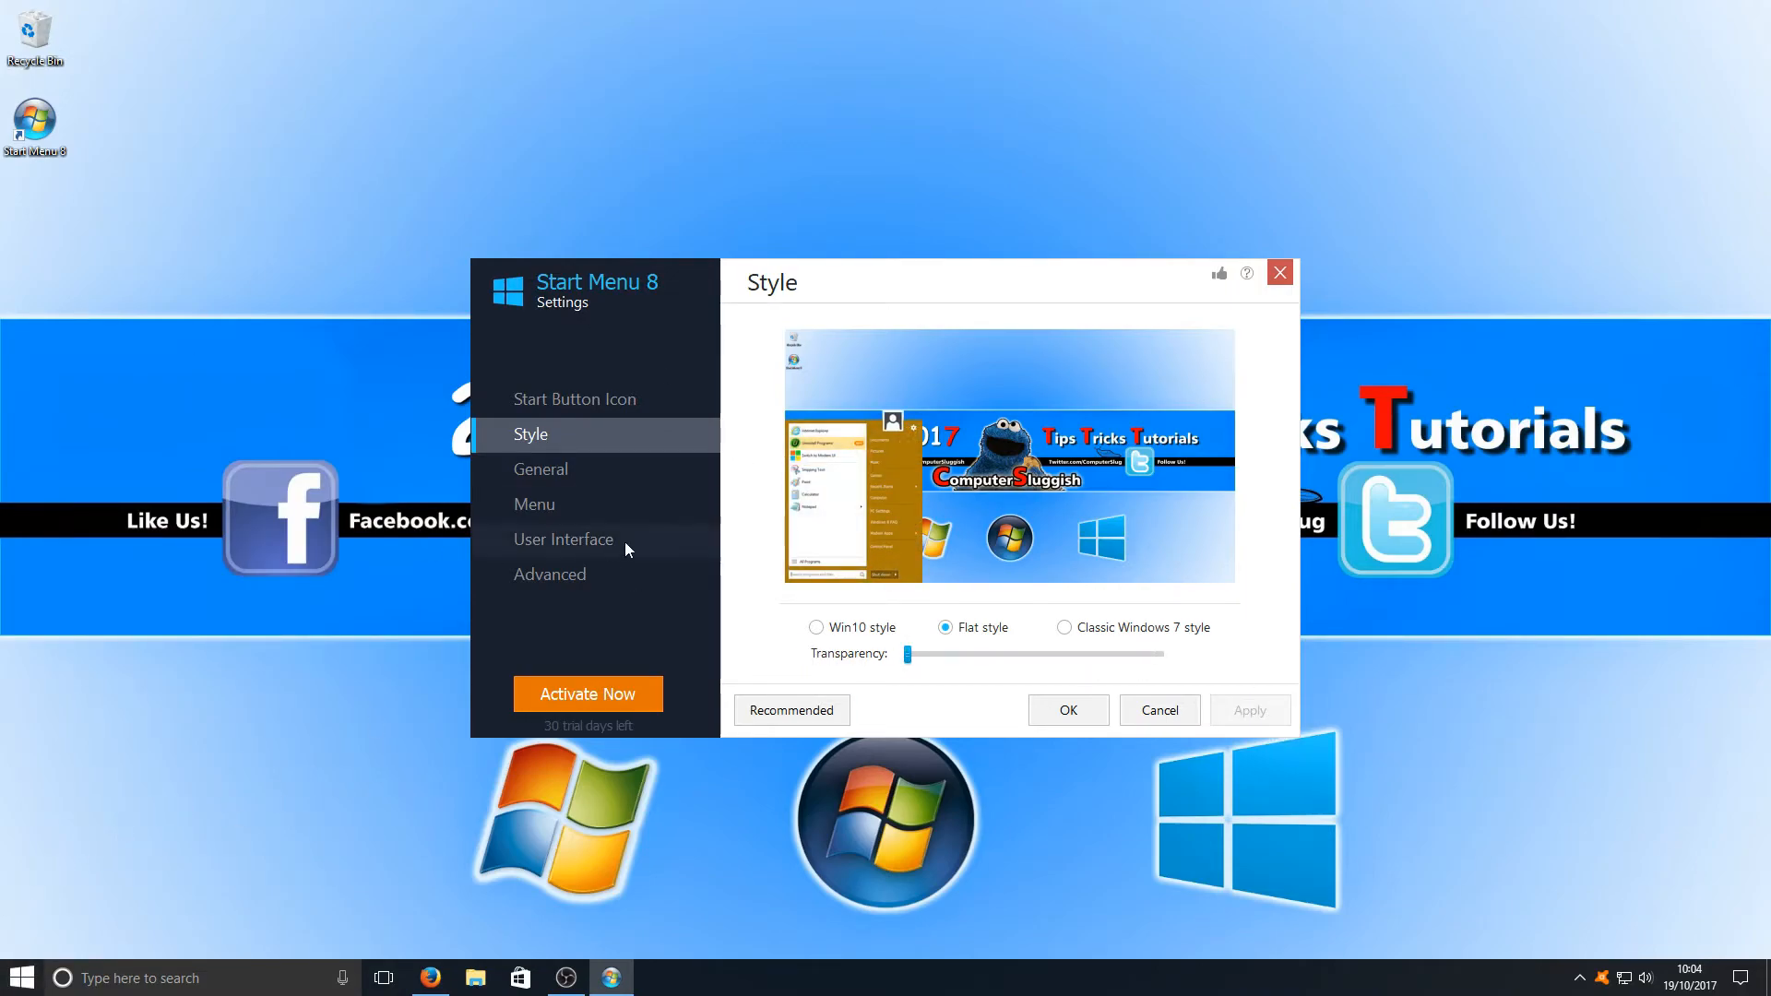
left_click(1063, 627)
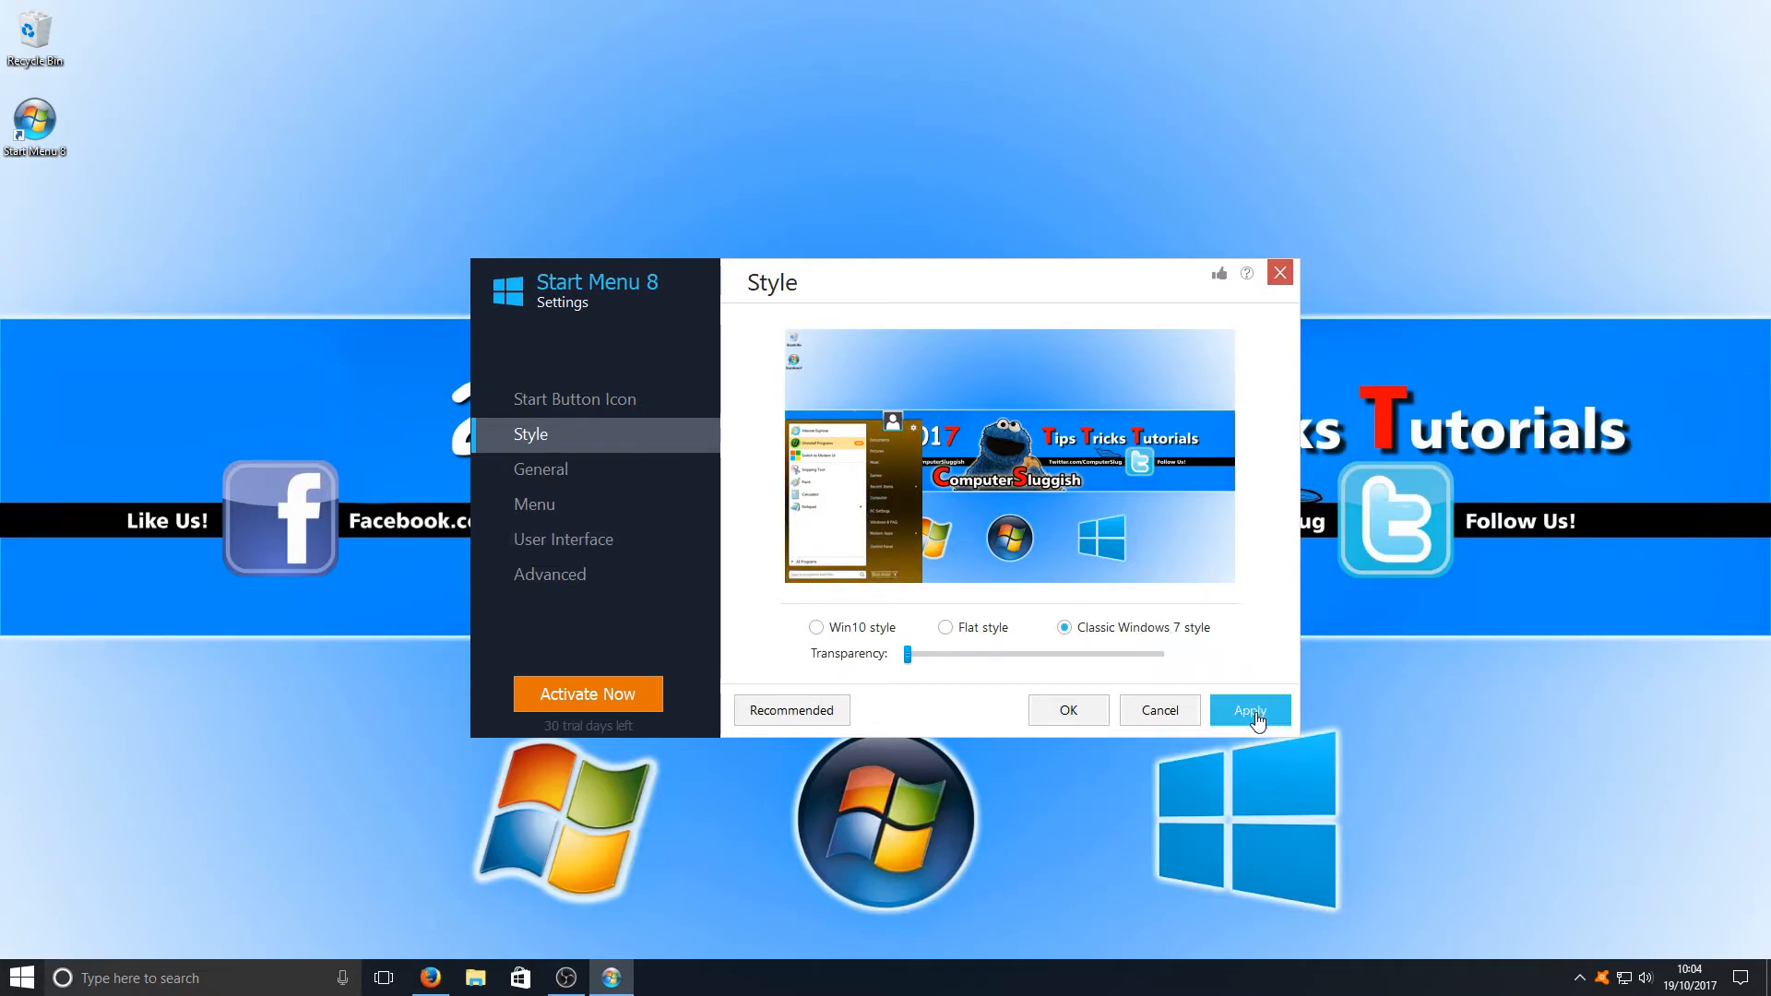
left_click(1249, 711)
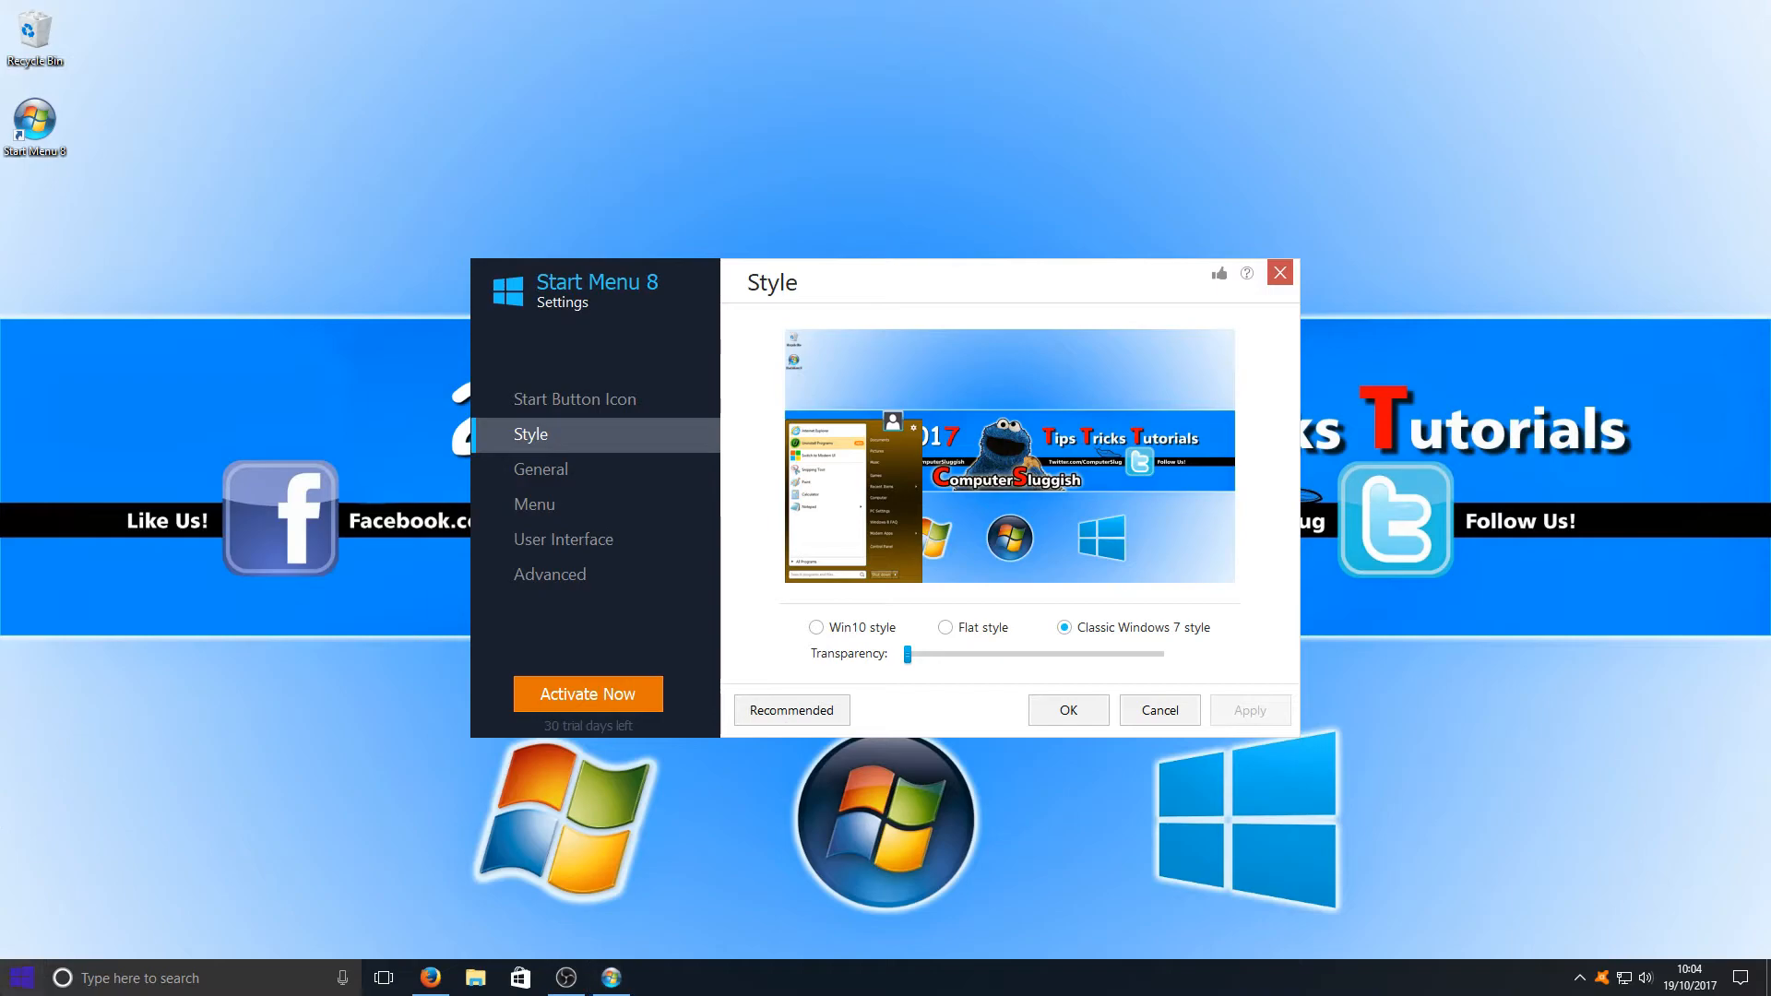
left_click(20, 977)
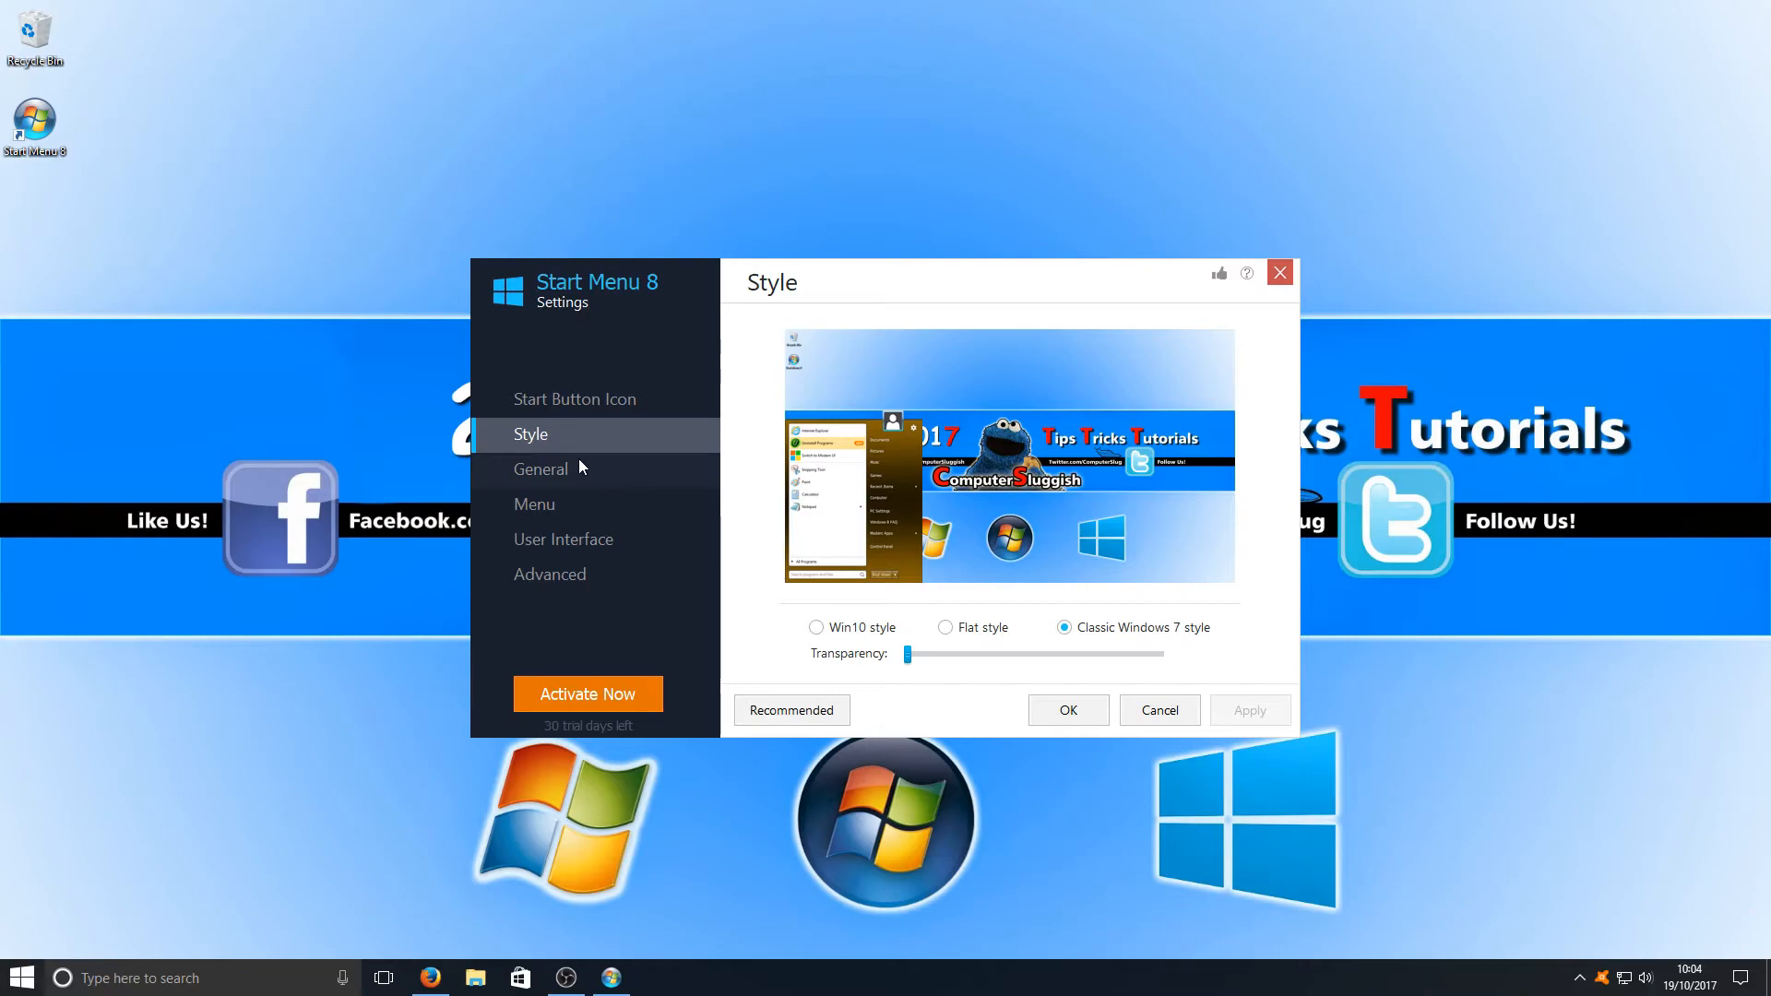
Page through the General, Menu and User Interface settings pages before landing on Advanced.
left_click(542, 469)
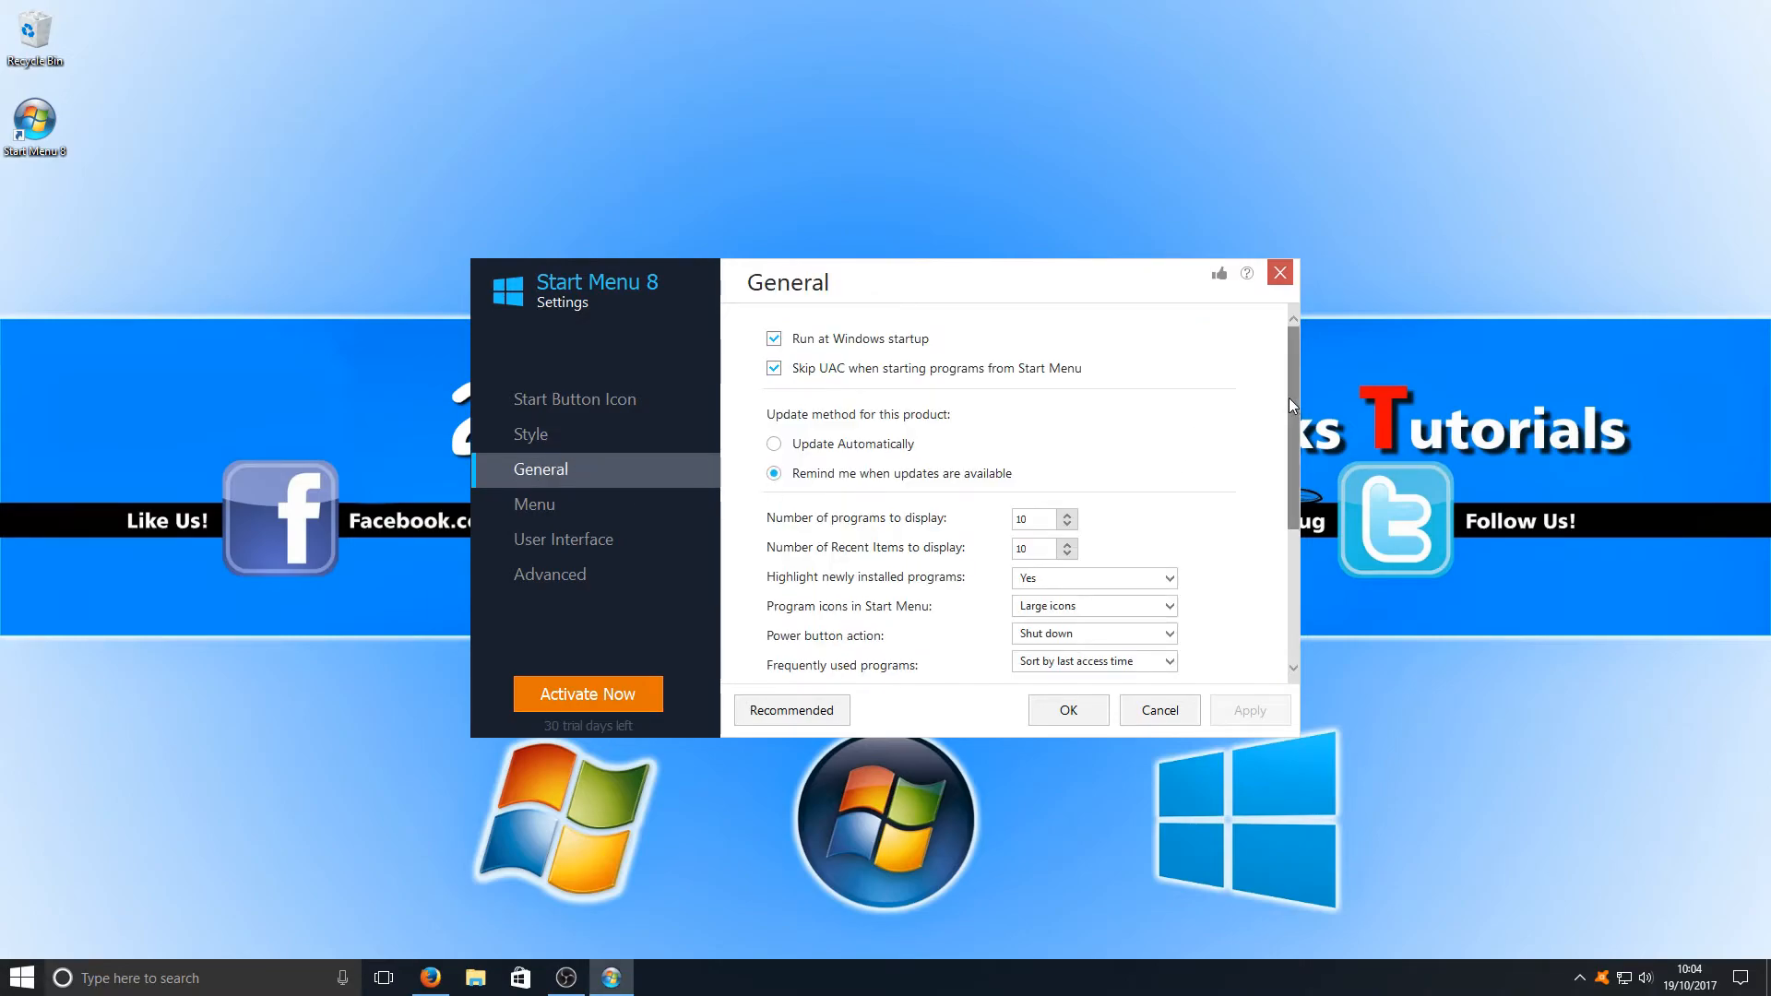
scroll("down", 3)
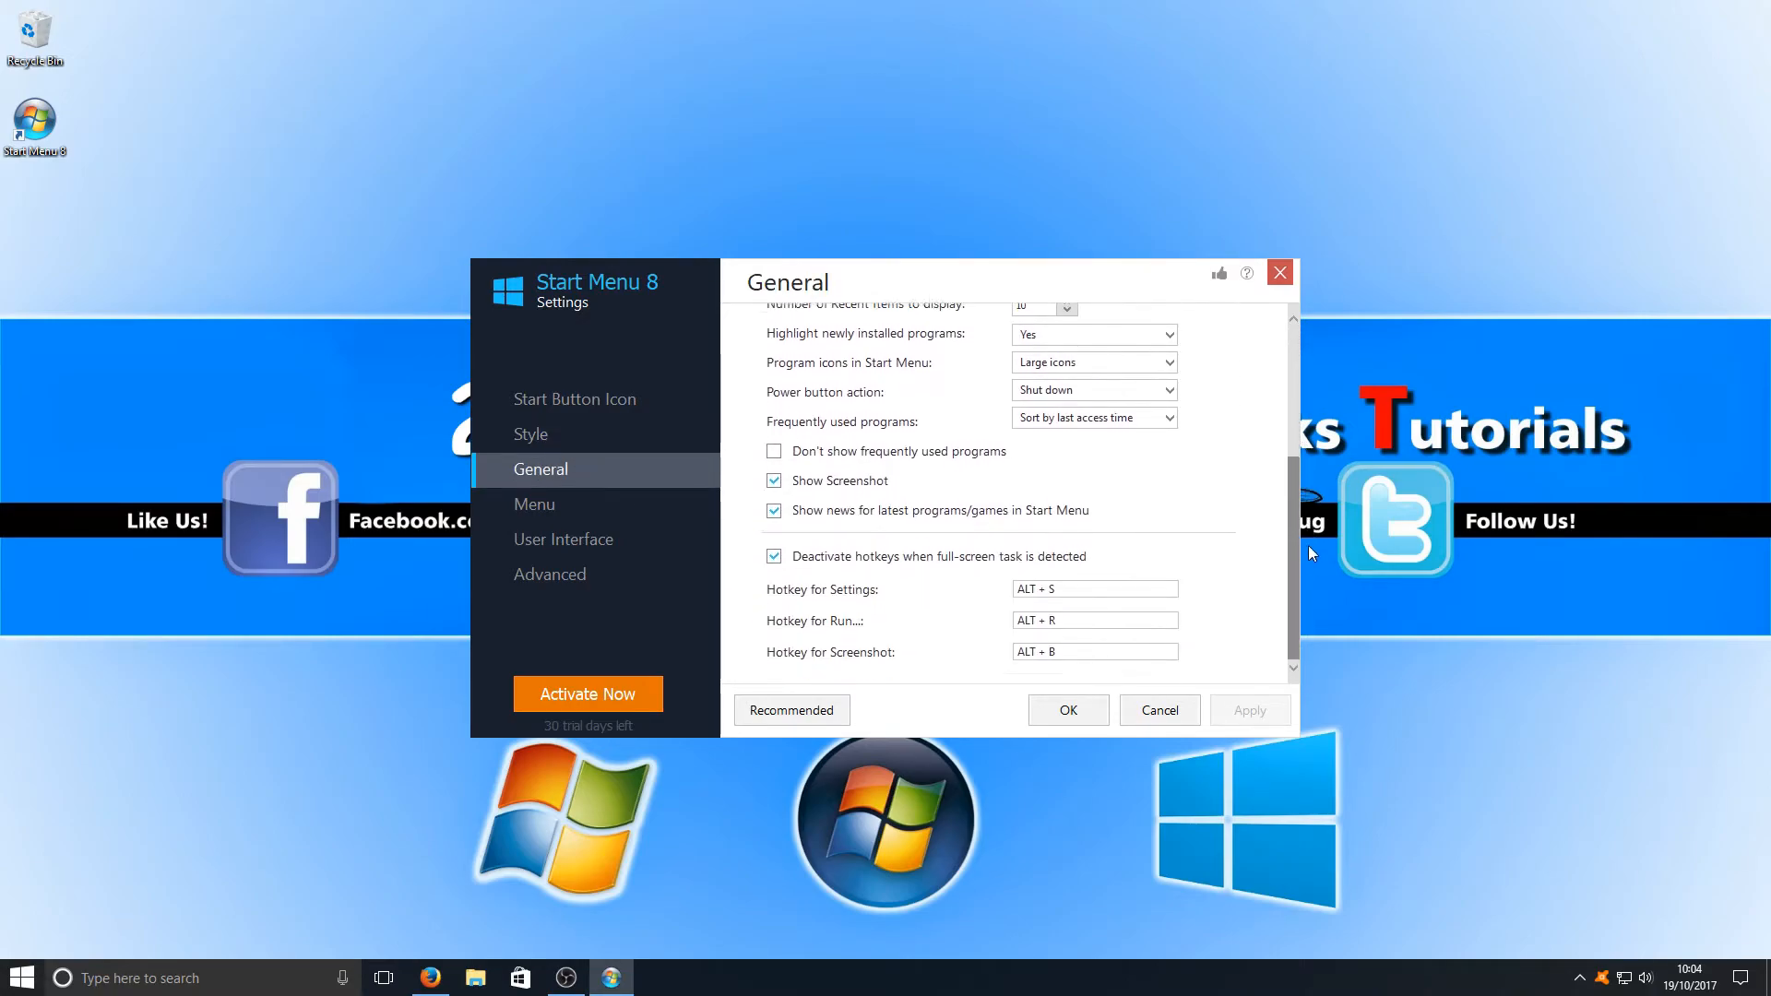
left_click(534, 503)
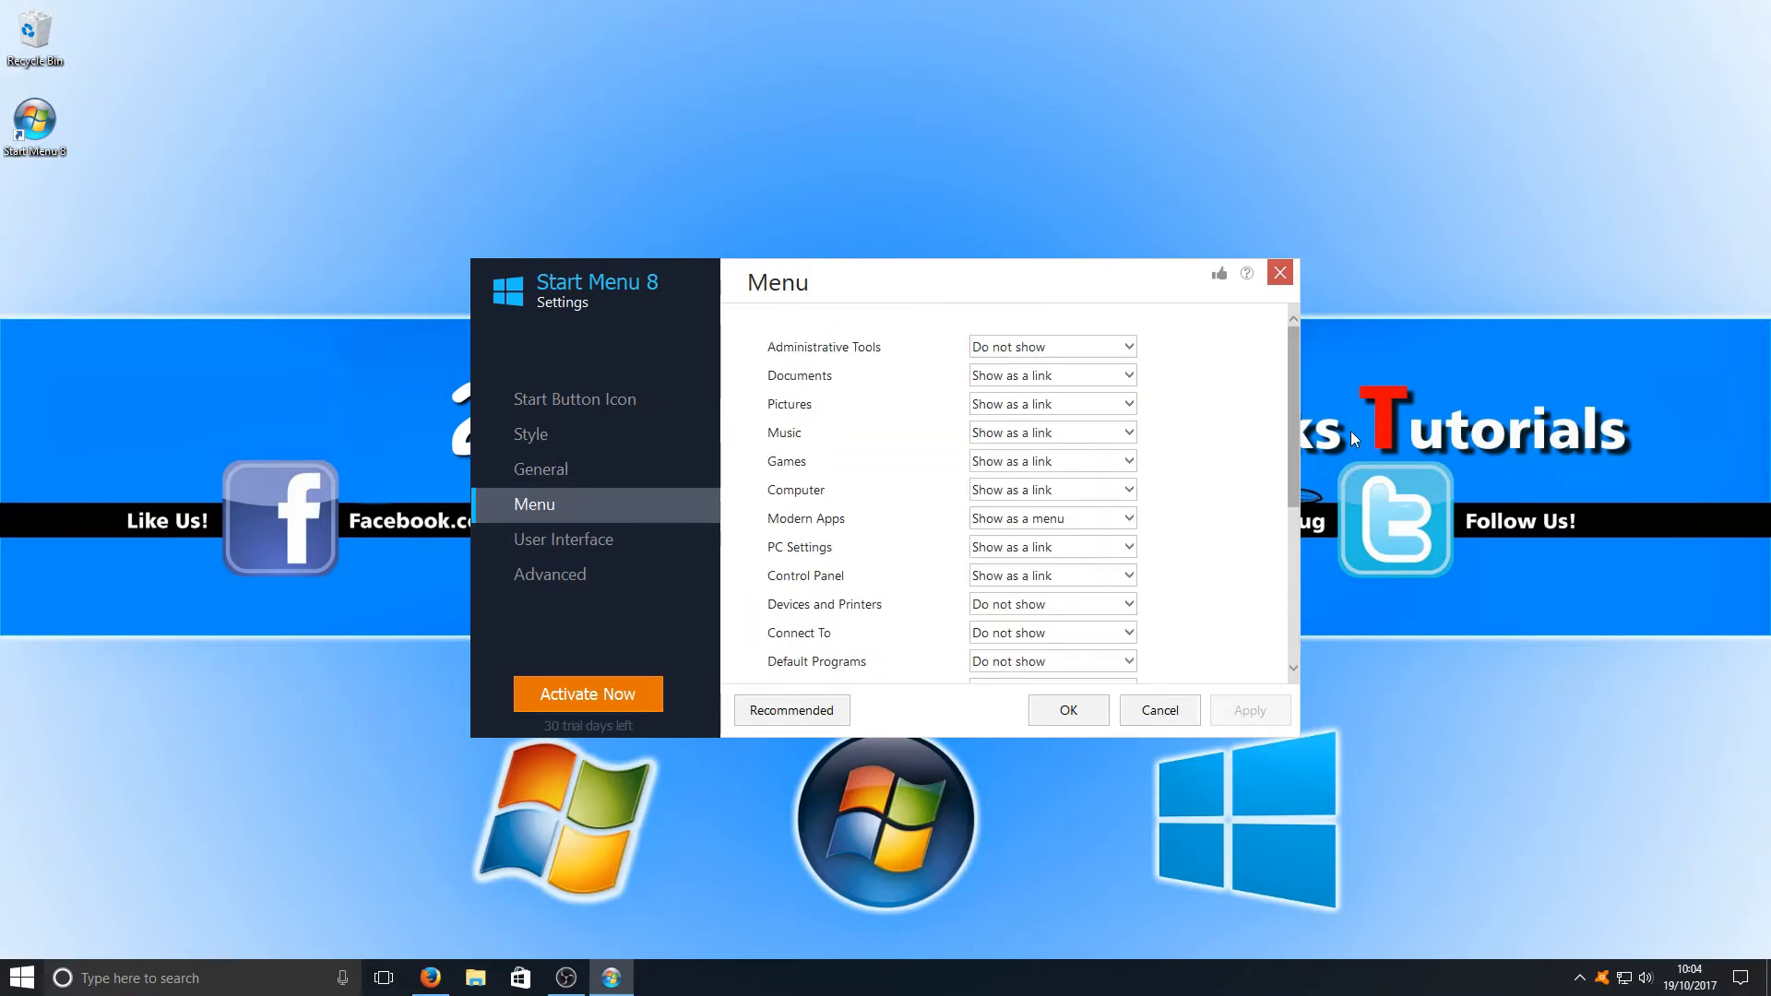
scroll("down", 3)
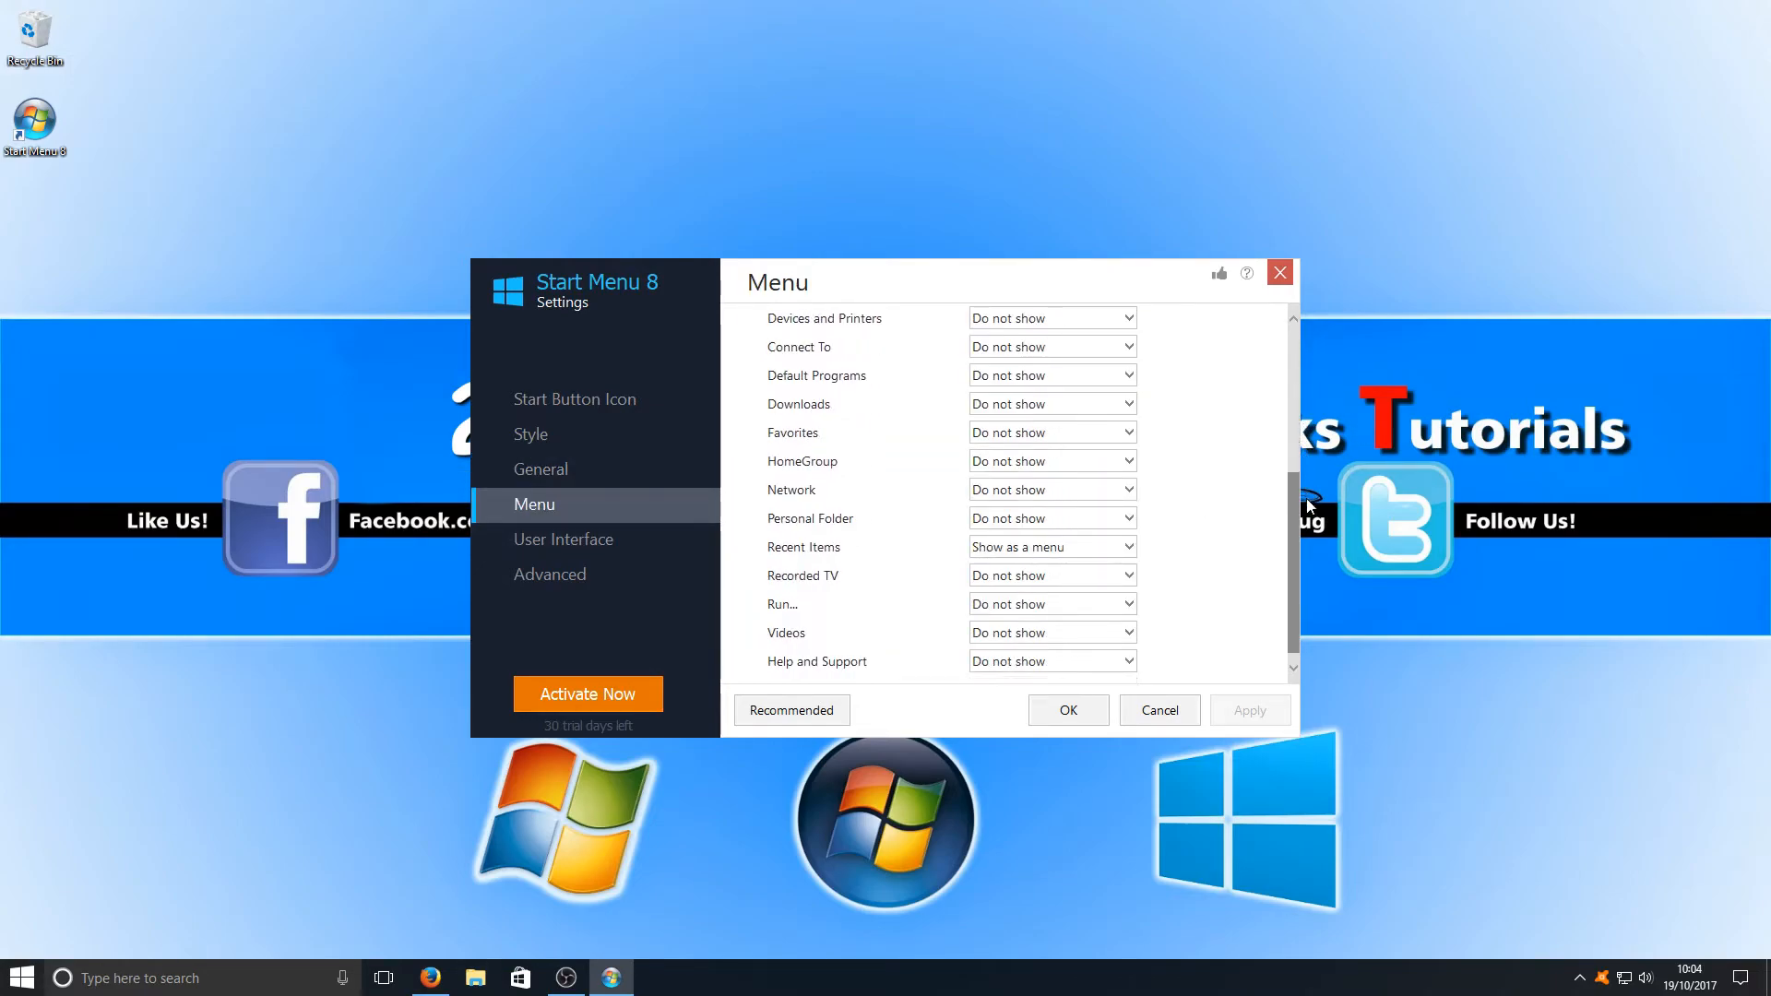
left_click(564, 539)
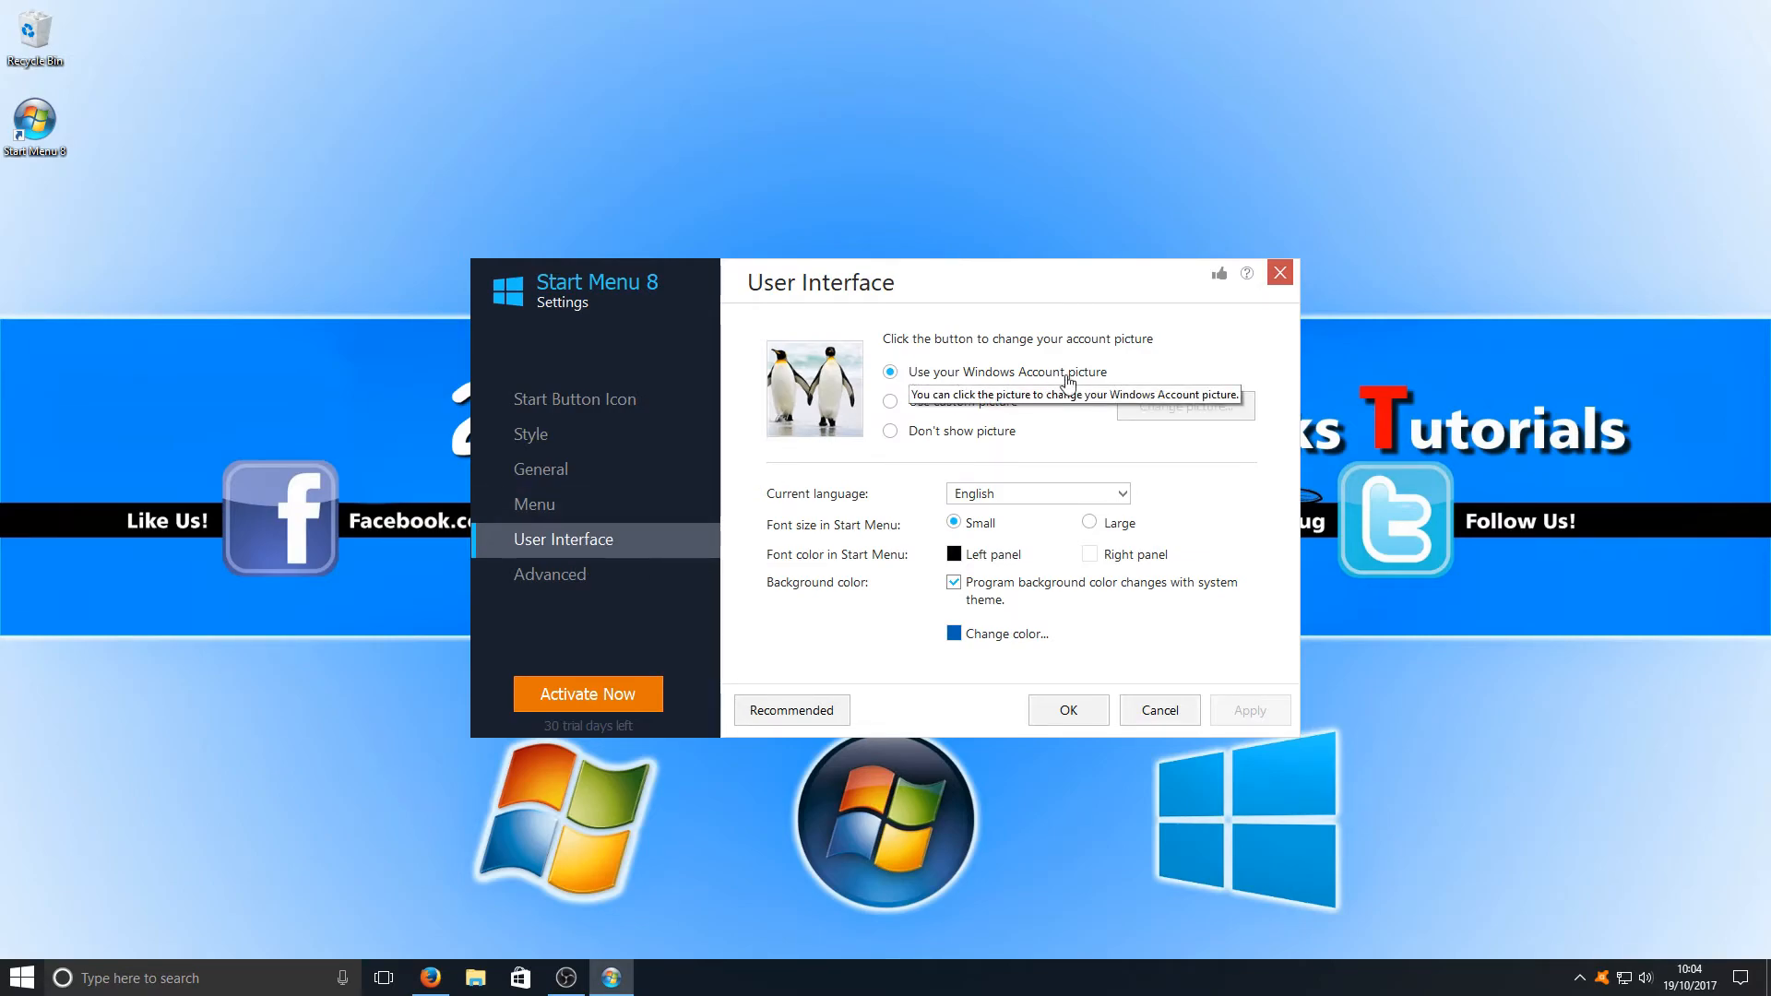
mouse_move(825, 532)
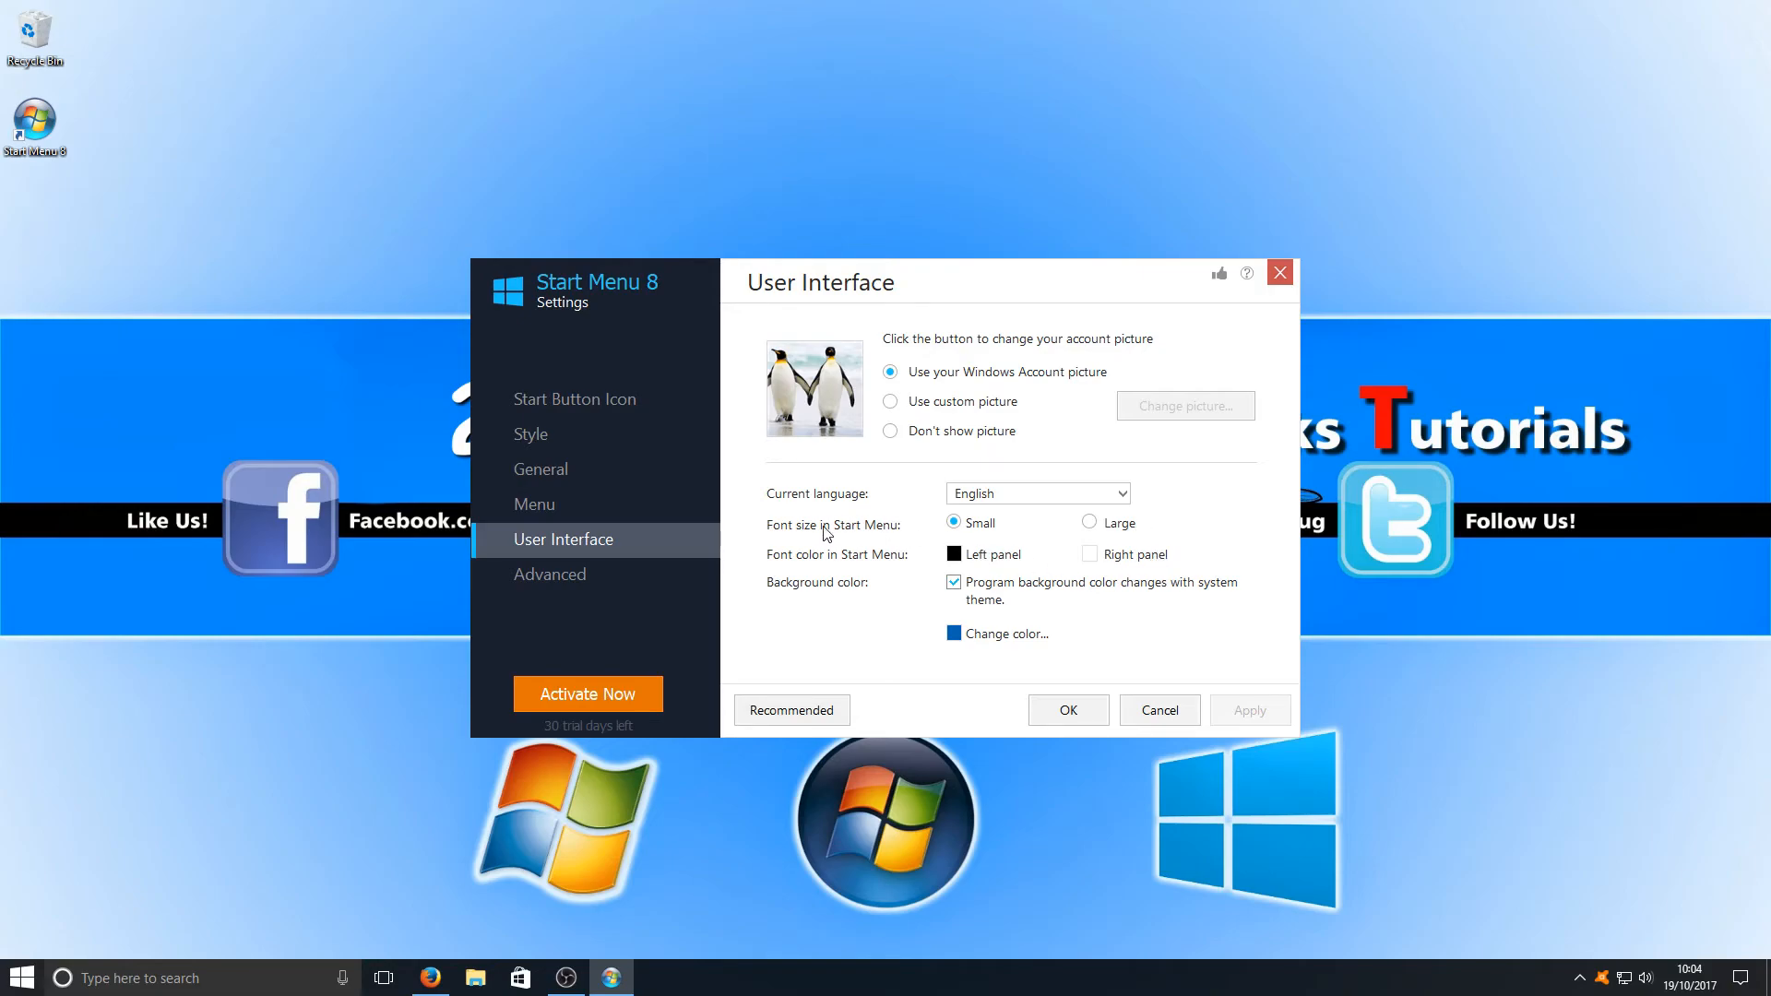
mouse_move(1106, 537)
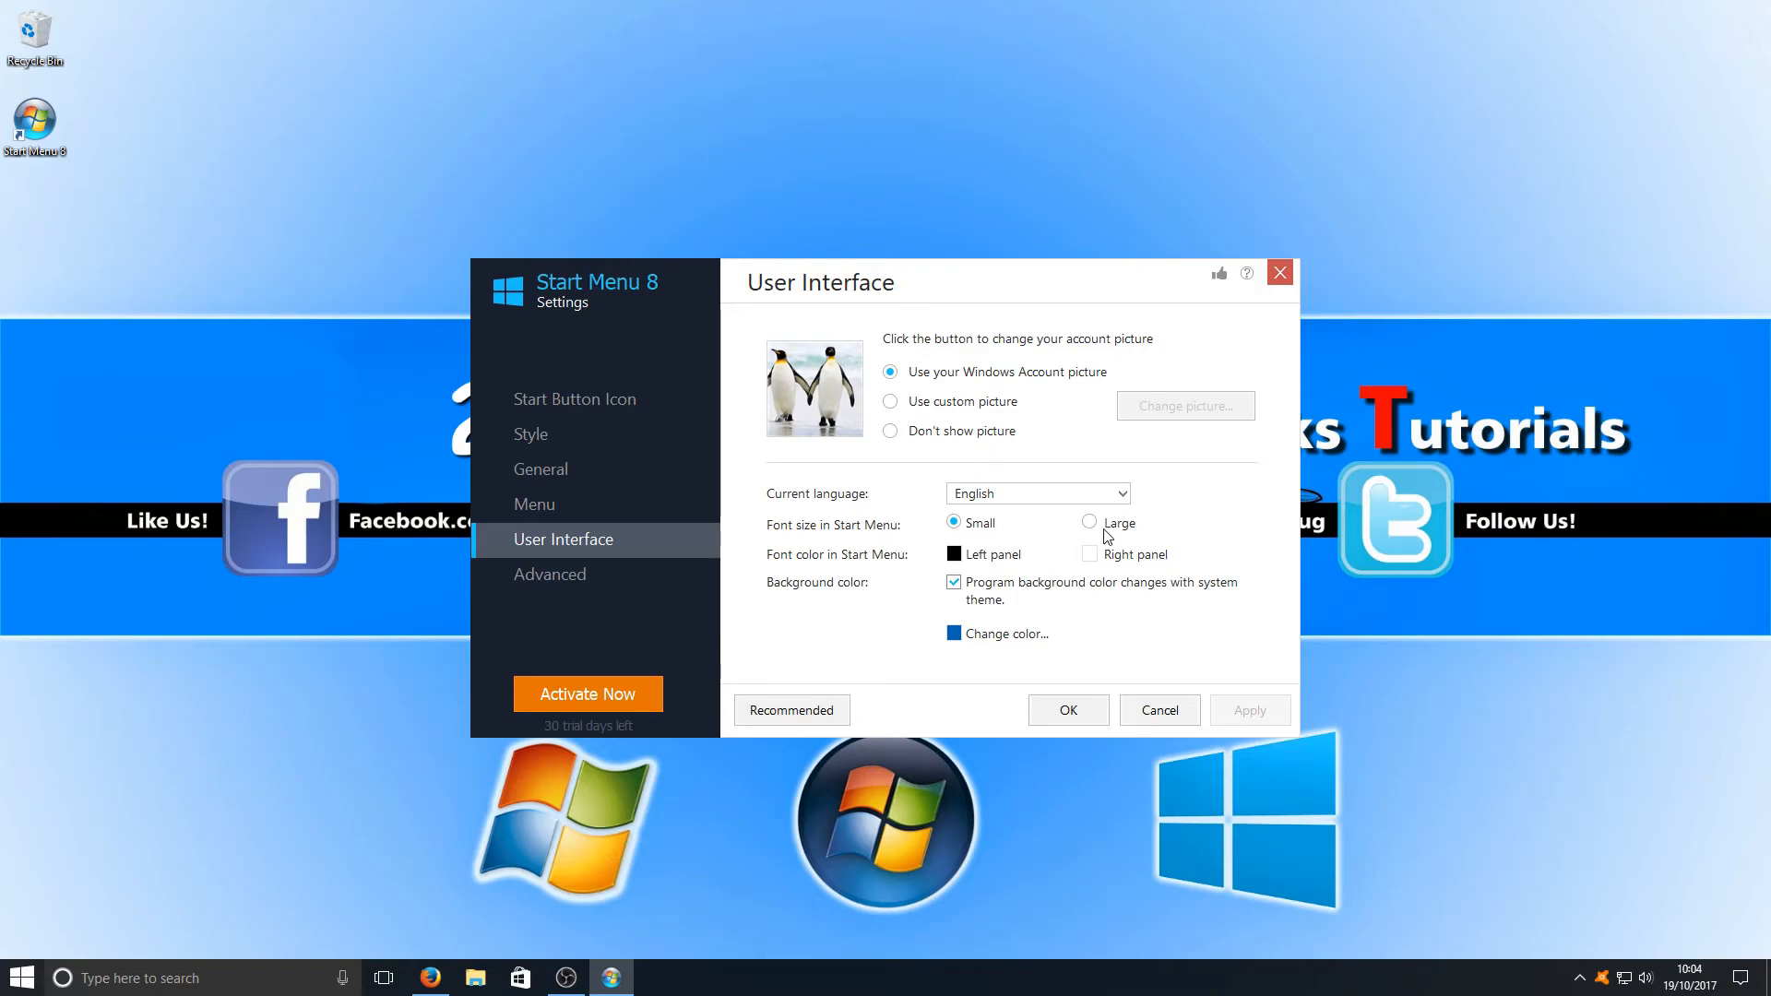
left_click(550, 574)
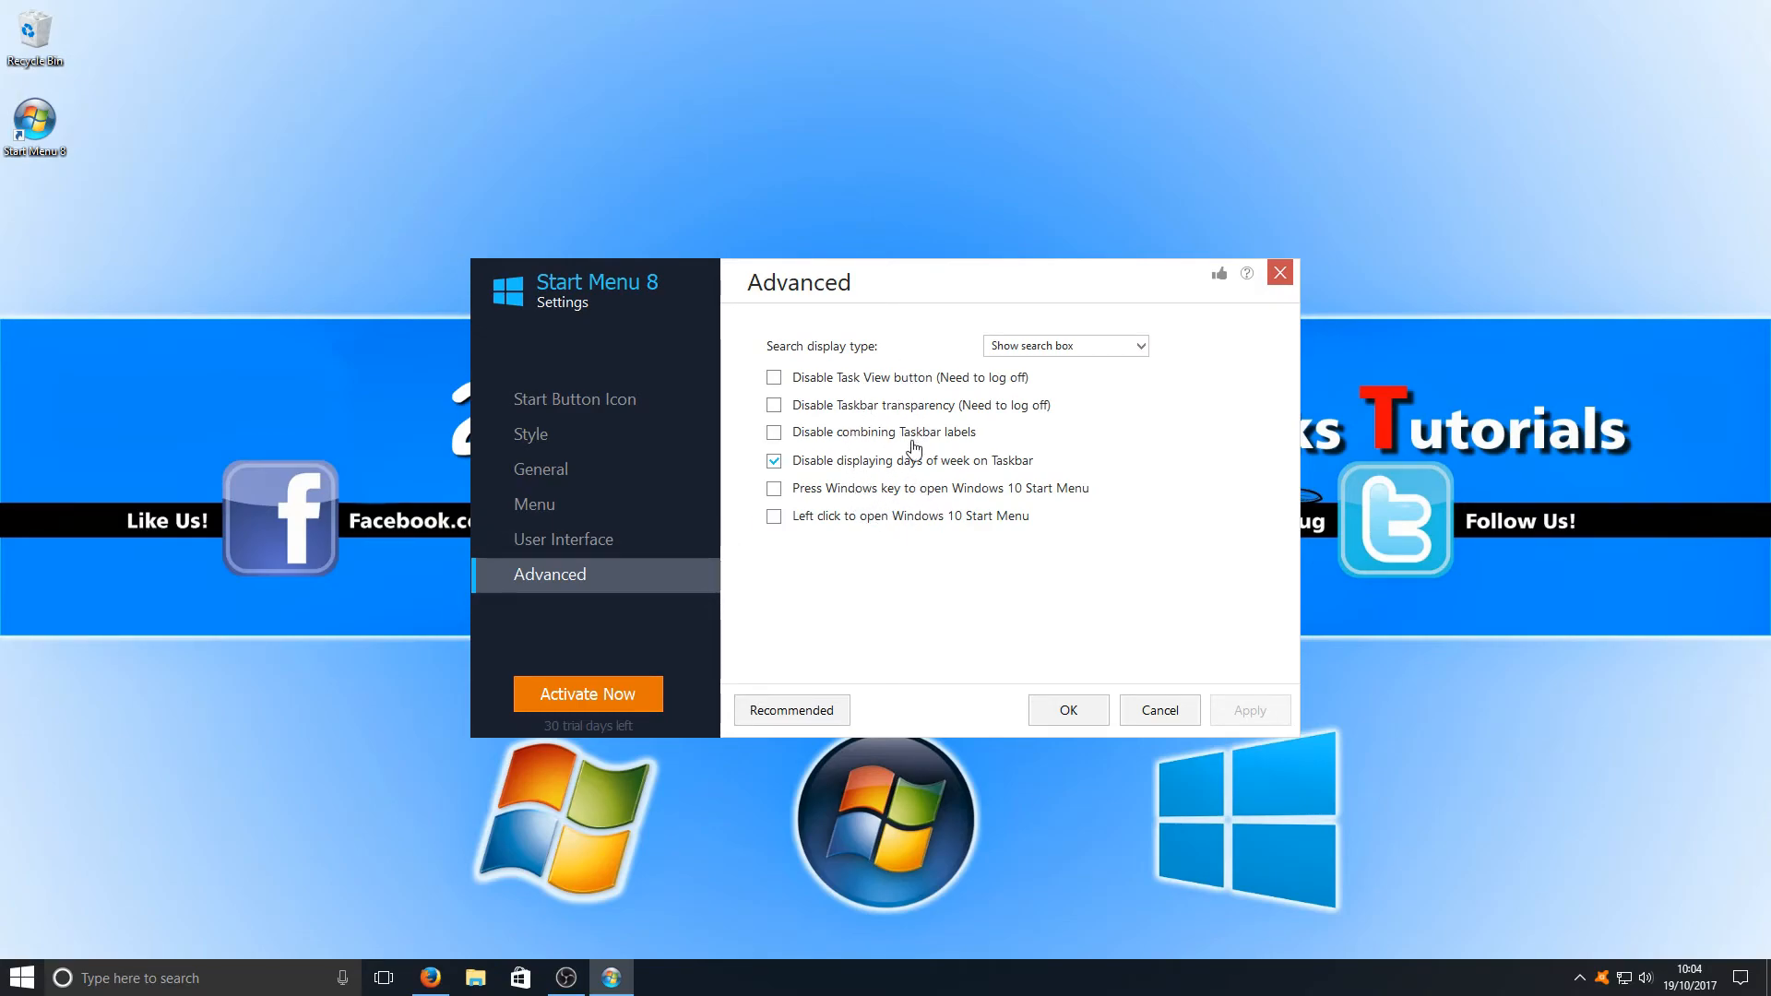
mouse_move(596, 399)
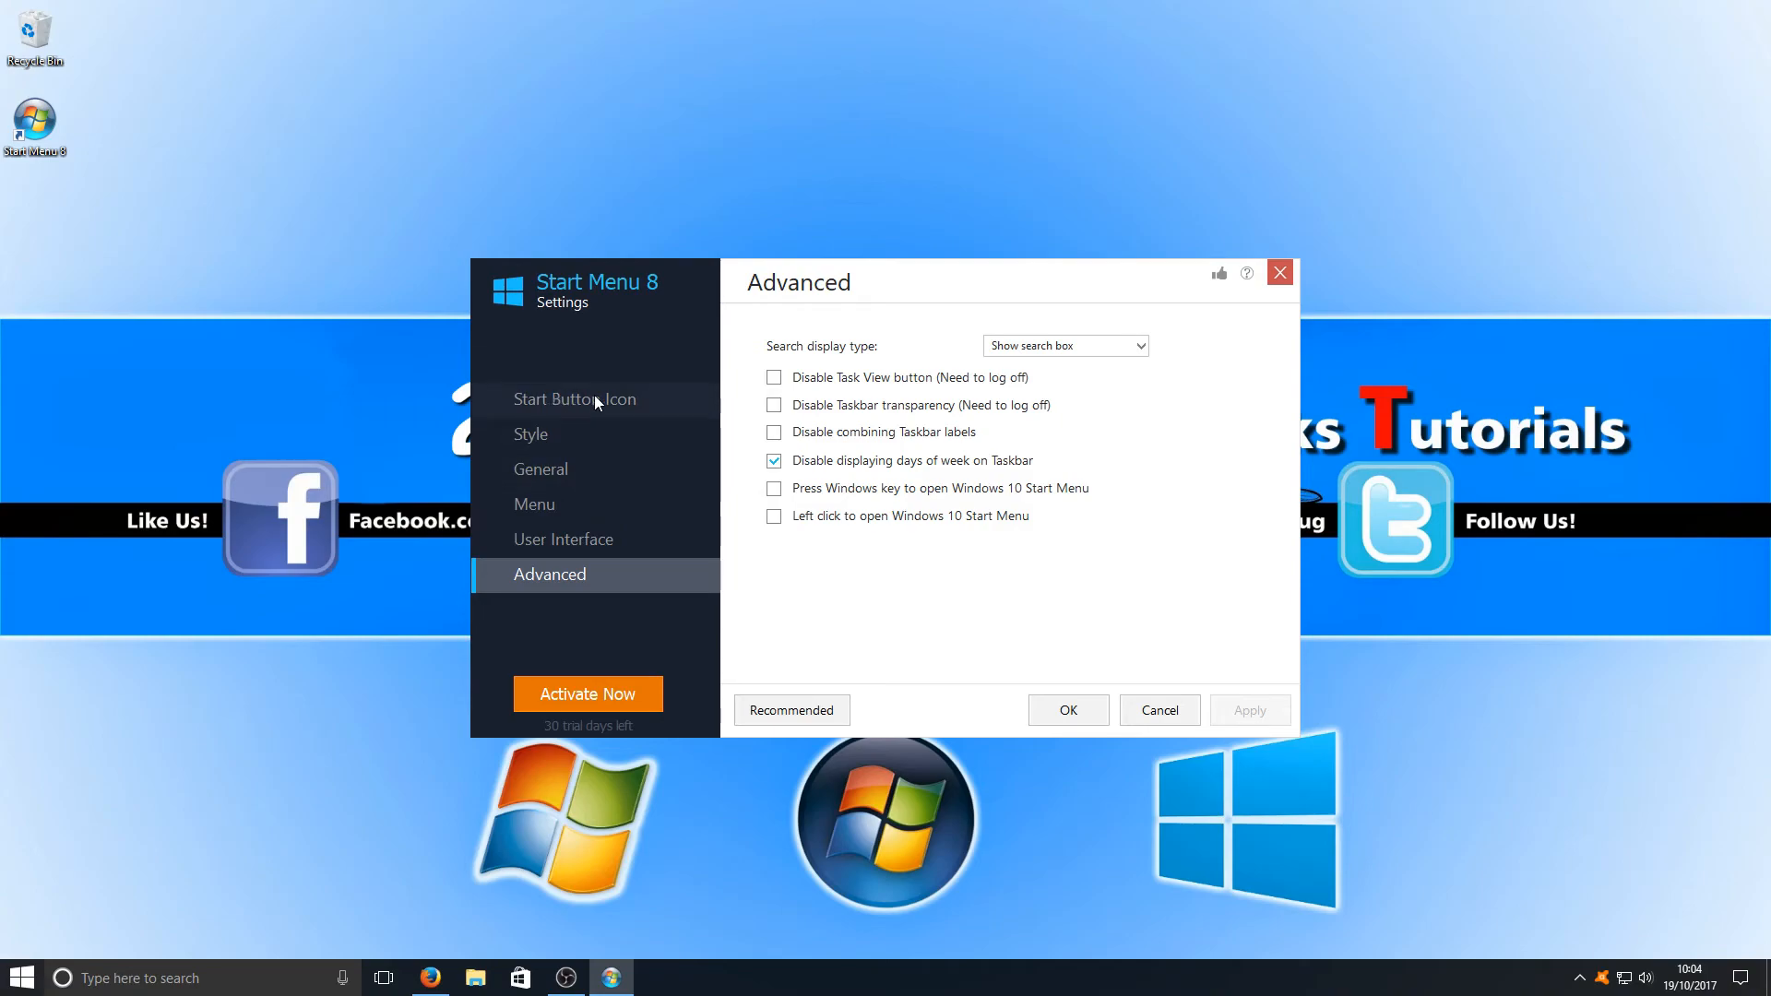
Set the Start button icon to the Classic orb, then back to Win10start.
left_click(574, 399)
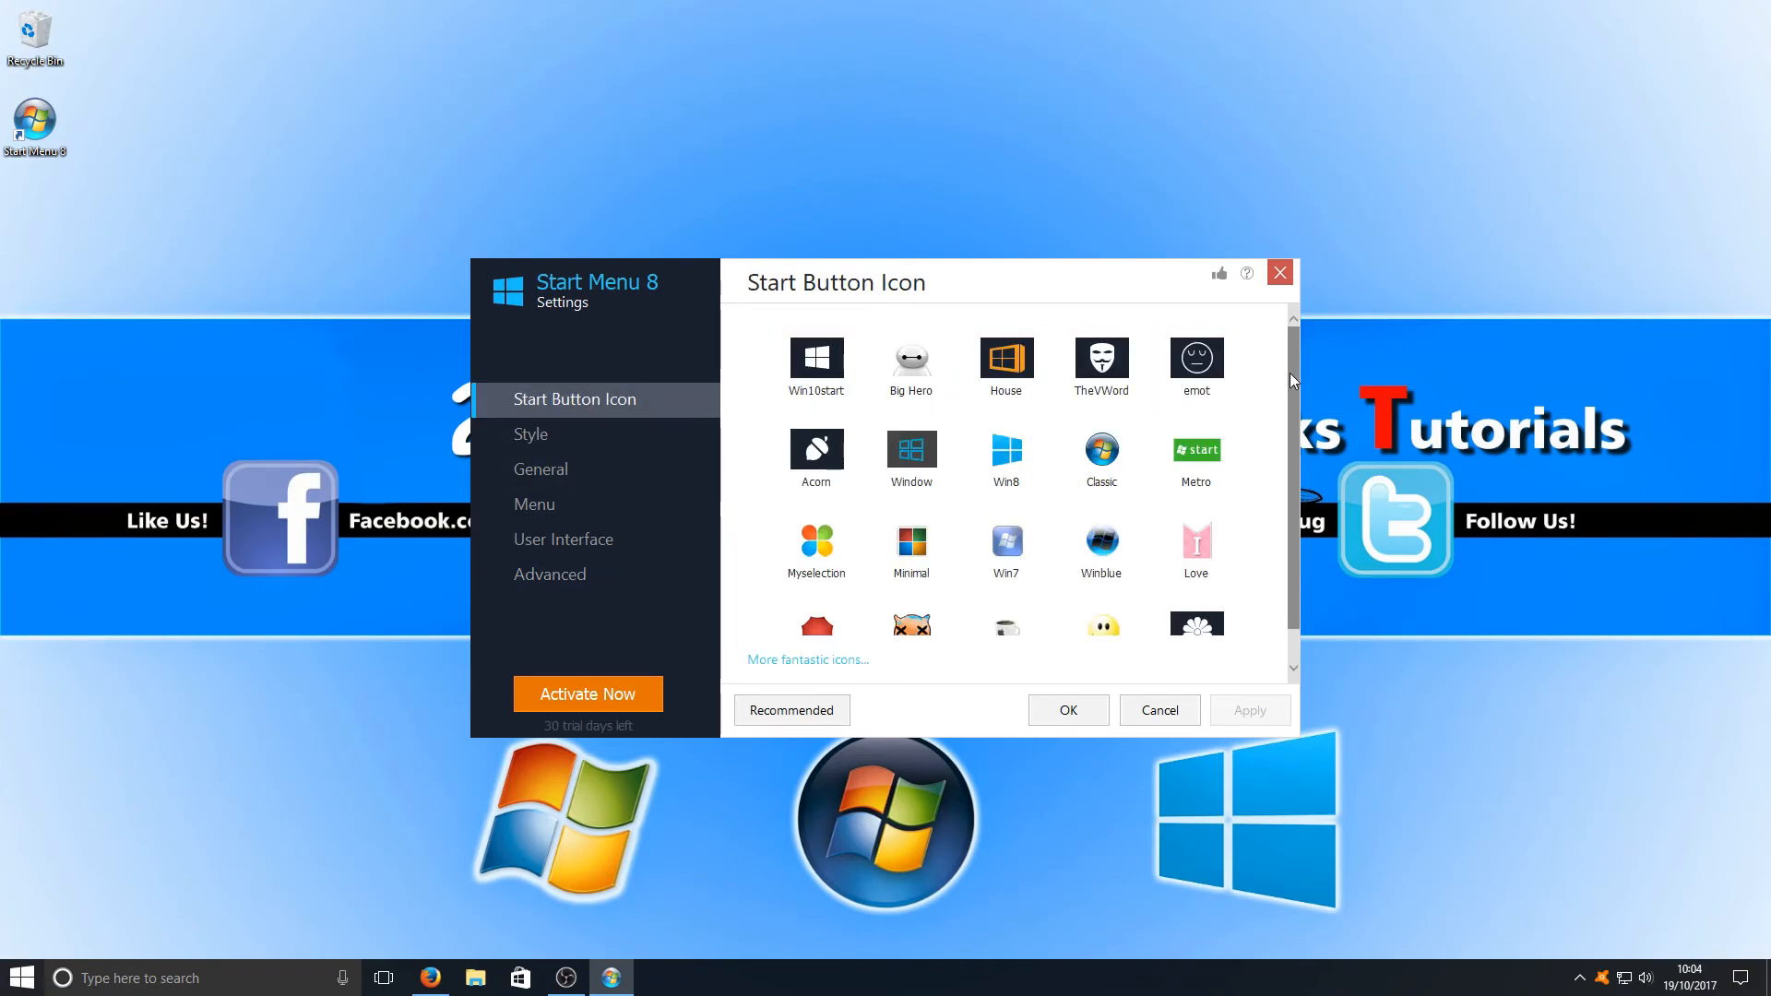
left_click(1004, 457)
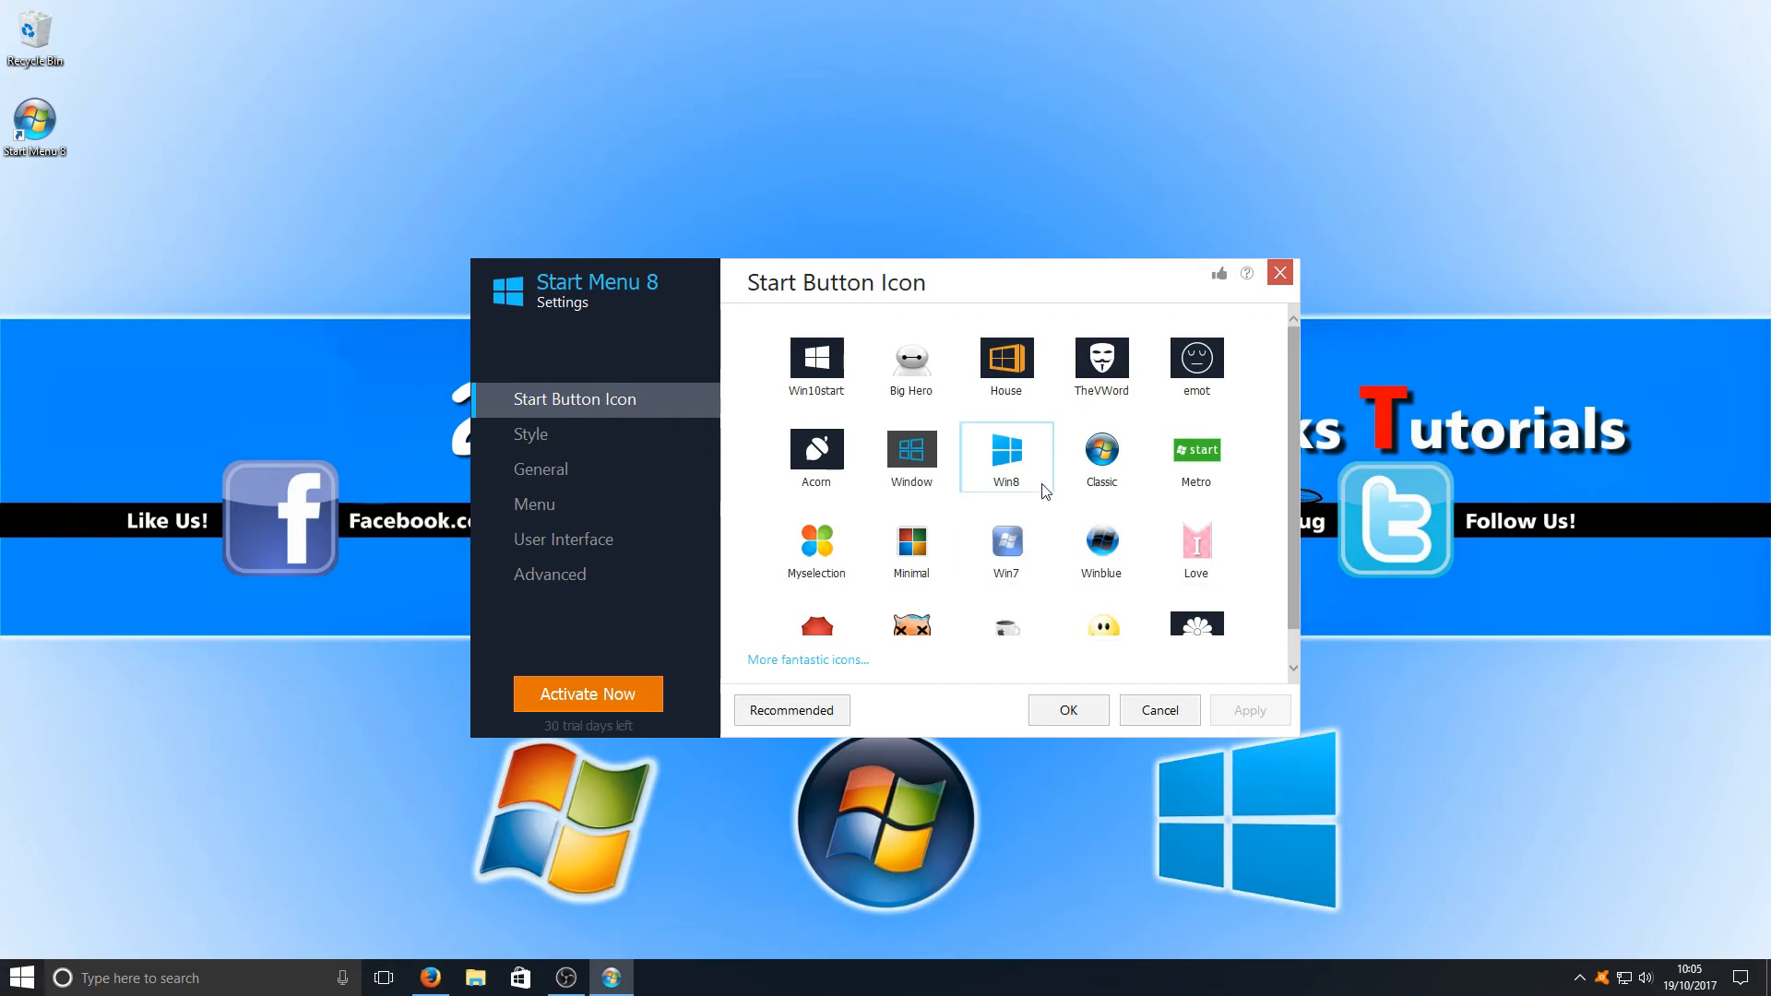
left_click(1098, 456)
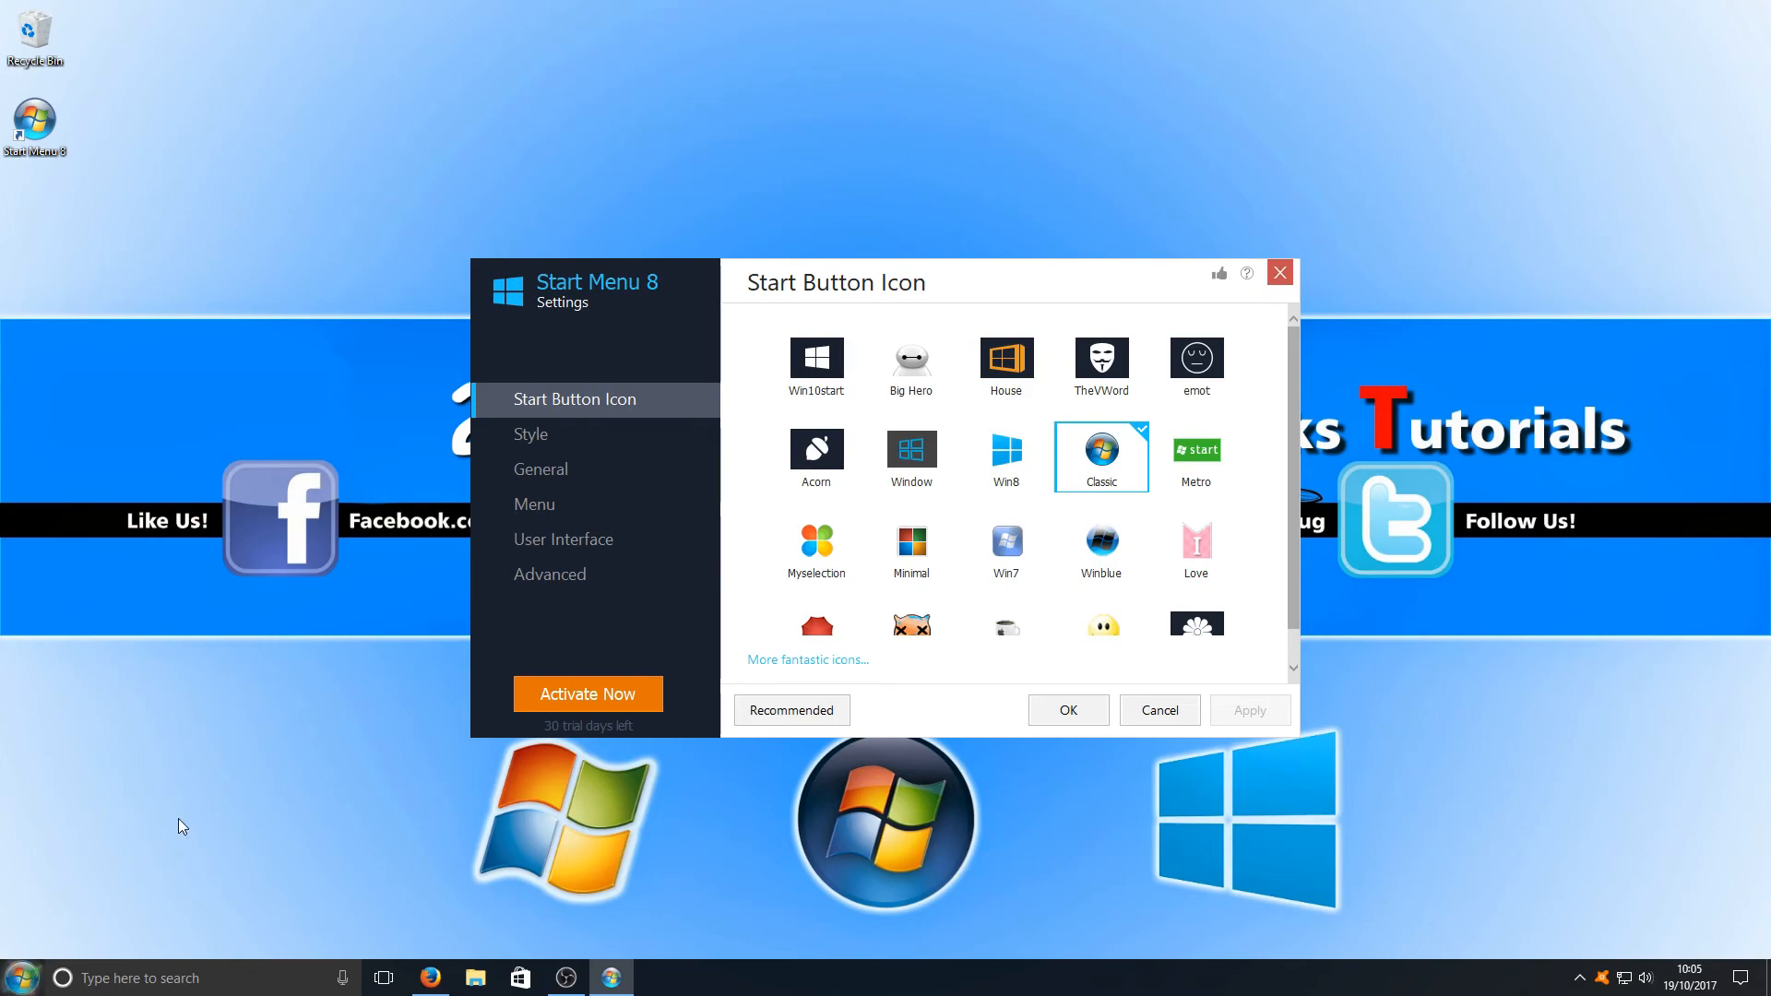
left_click(815, 365)
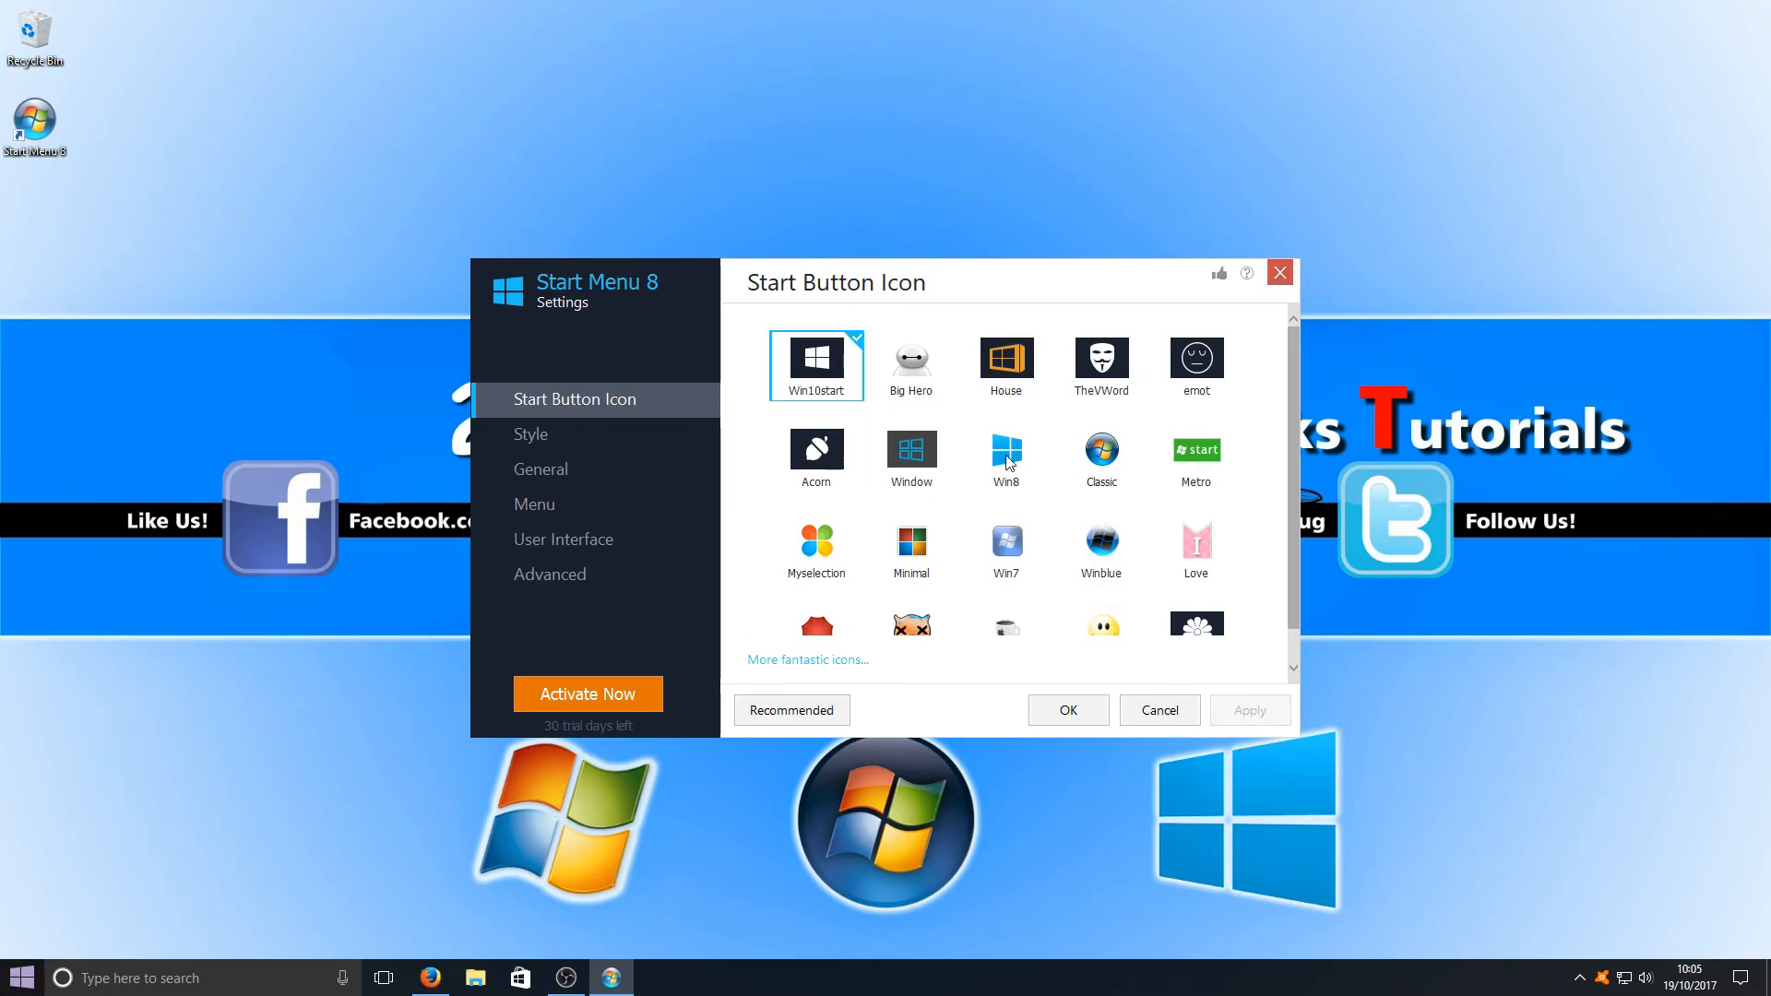
scroll("down", 3)
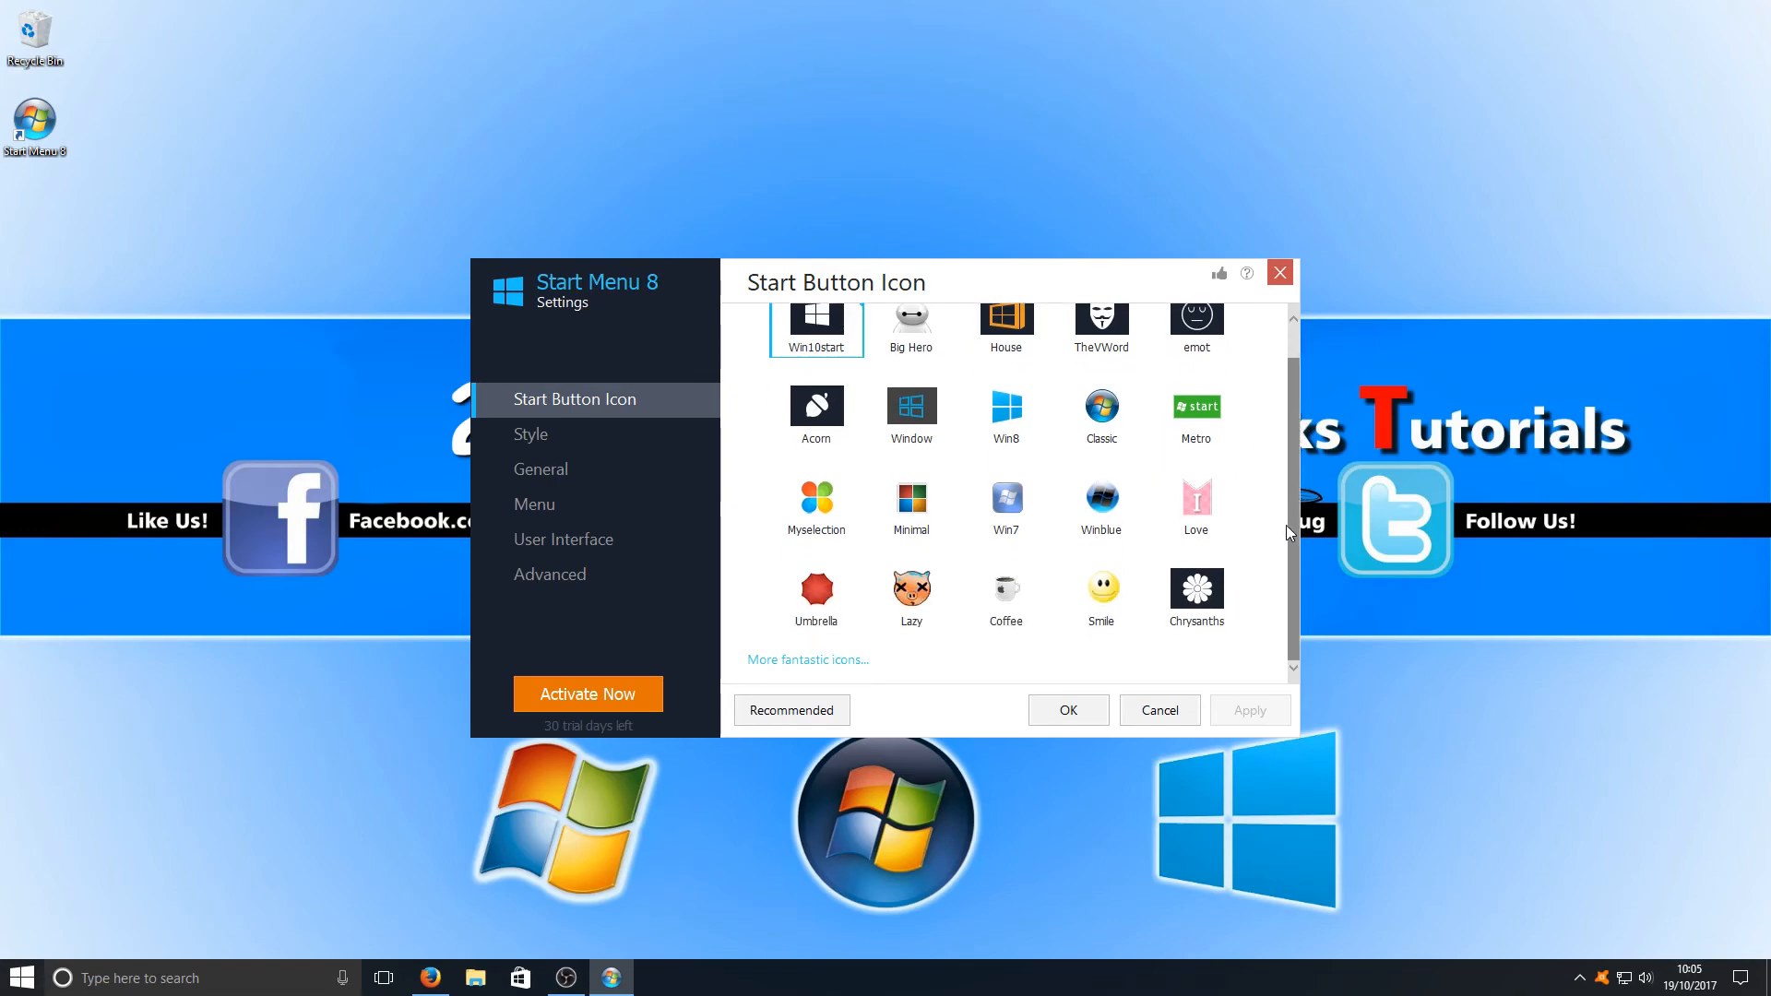